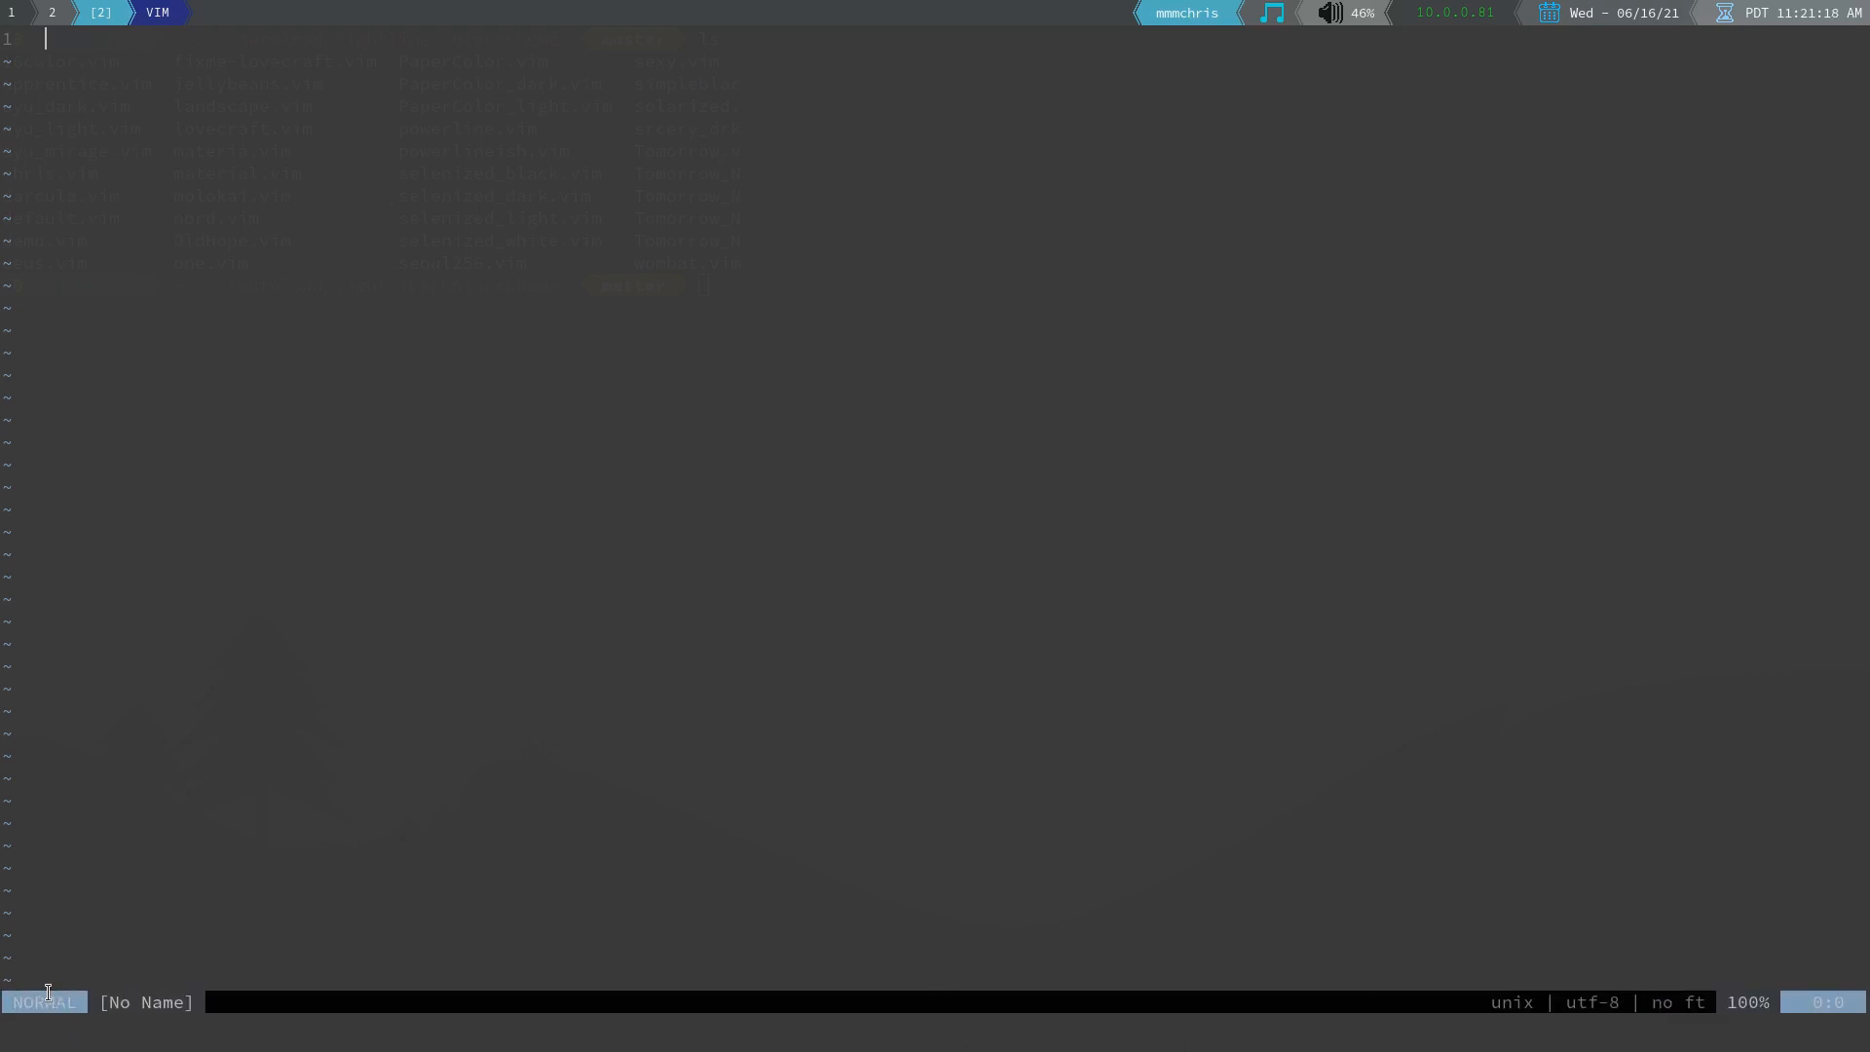
mouse_move(137, 999)
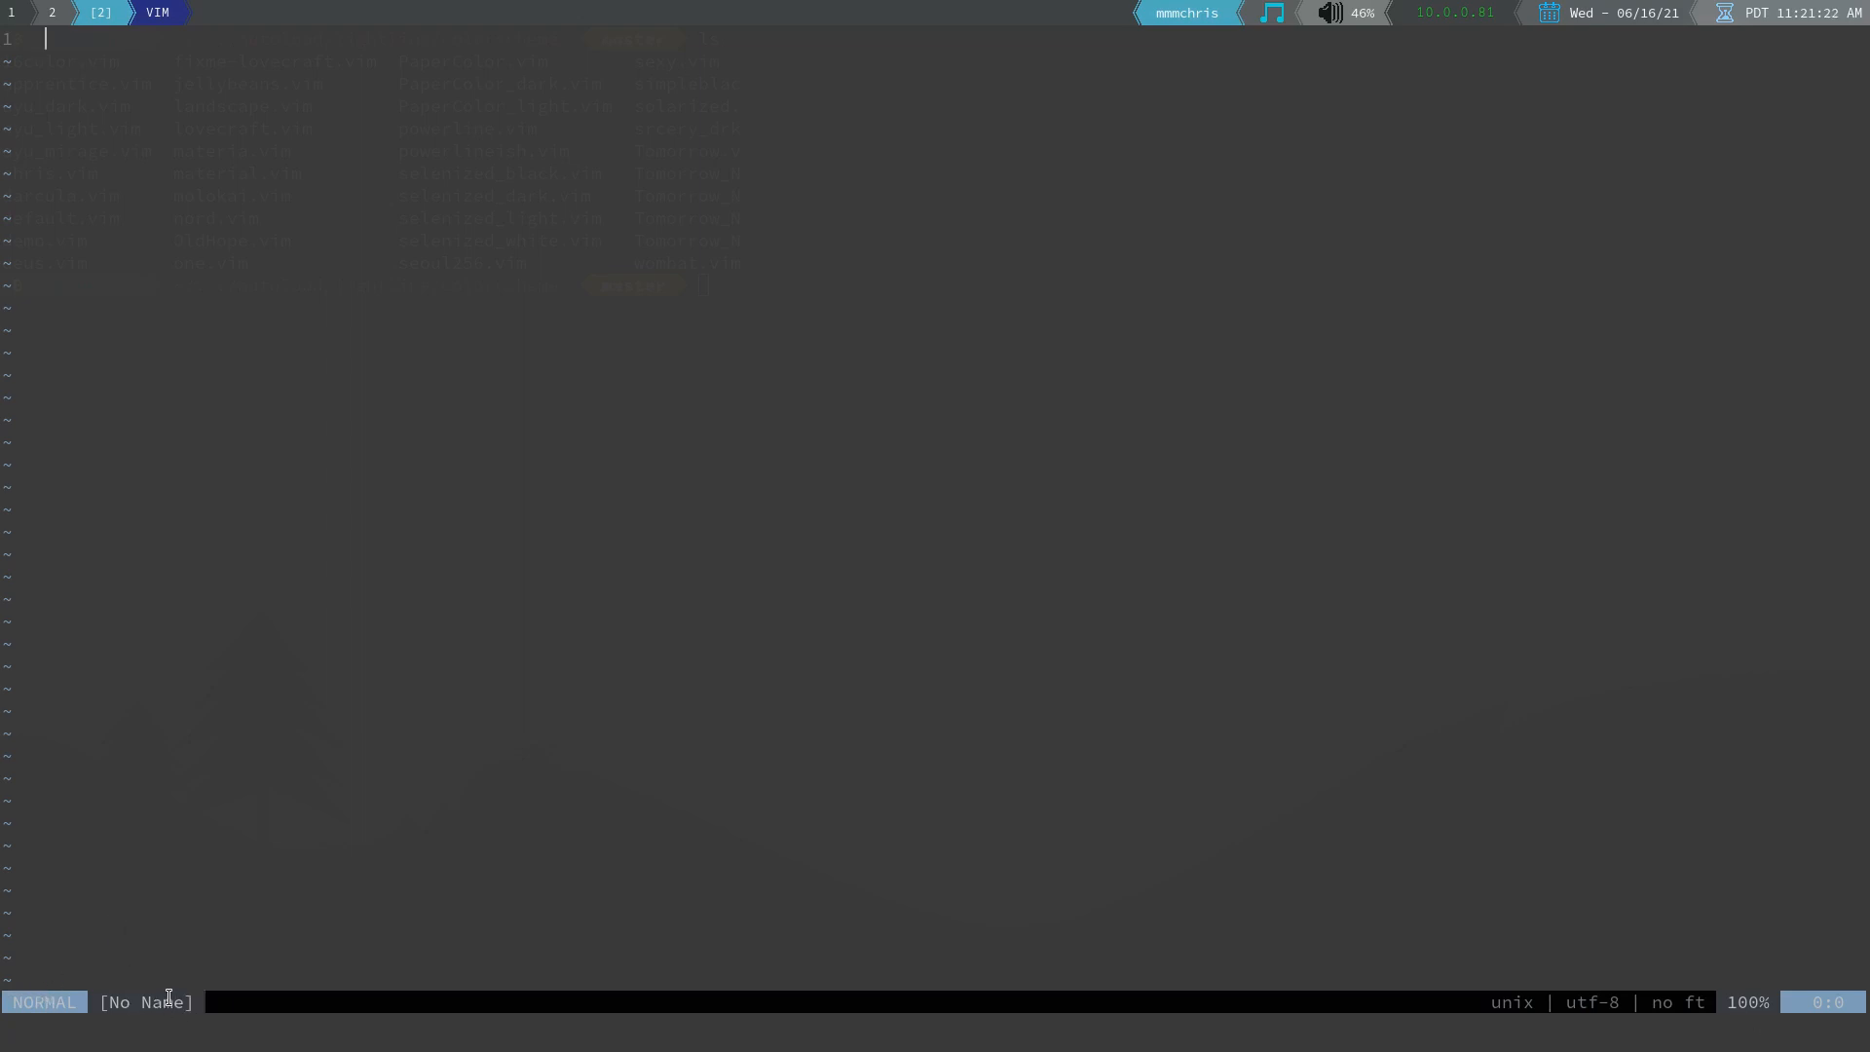
mouse_move(457, 987)
type("ls")
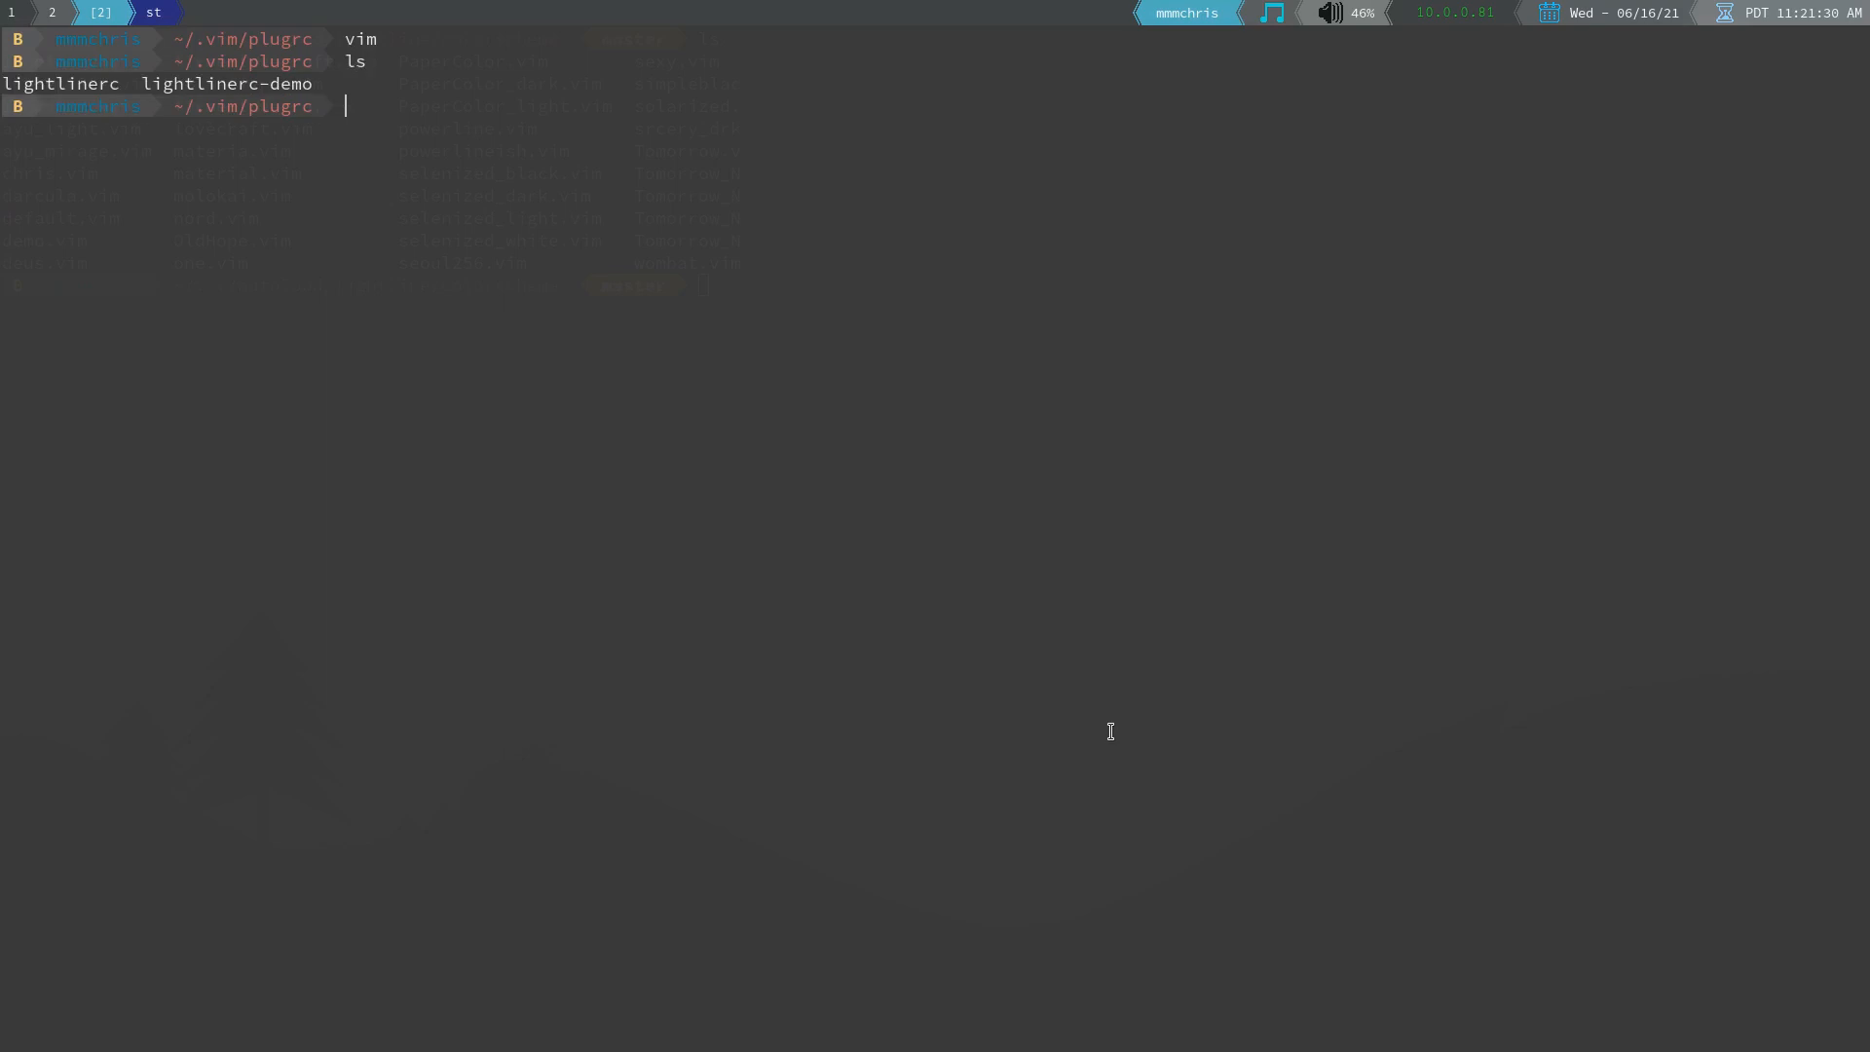
Open lightlinerc-demo in Vim, with a split shell in lightline's autoload colorscheme directory
type("vim l")
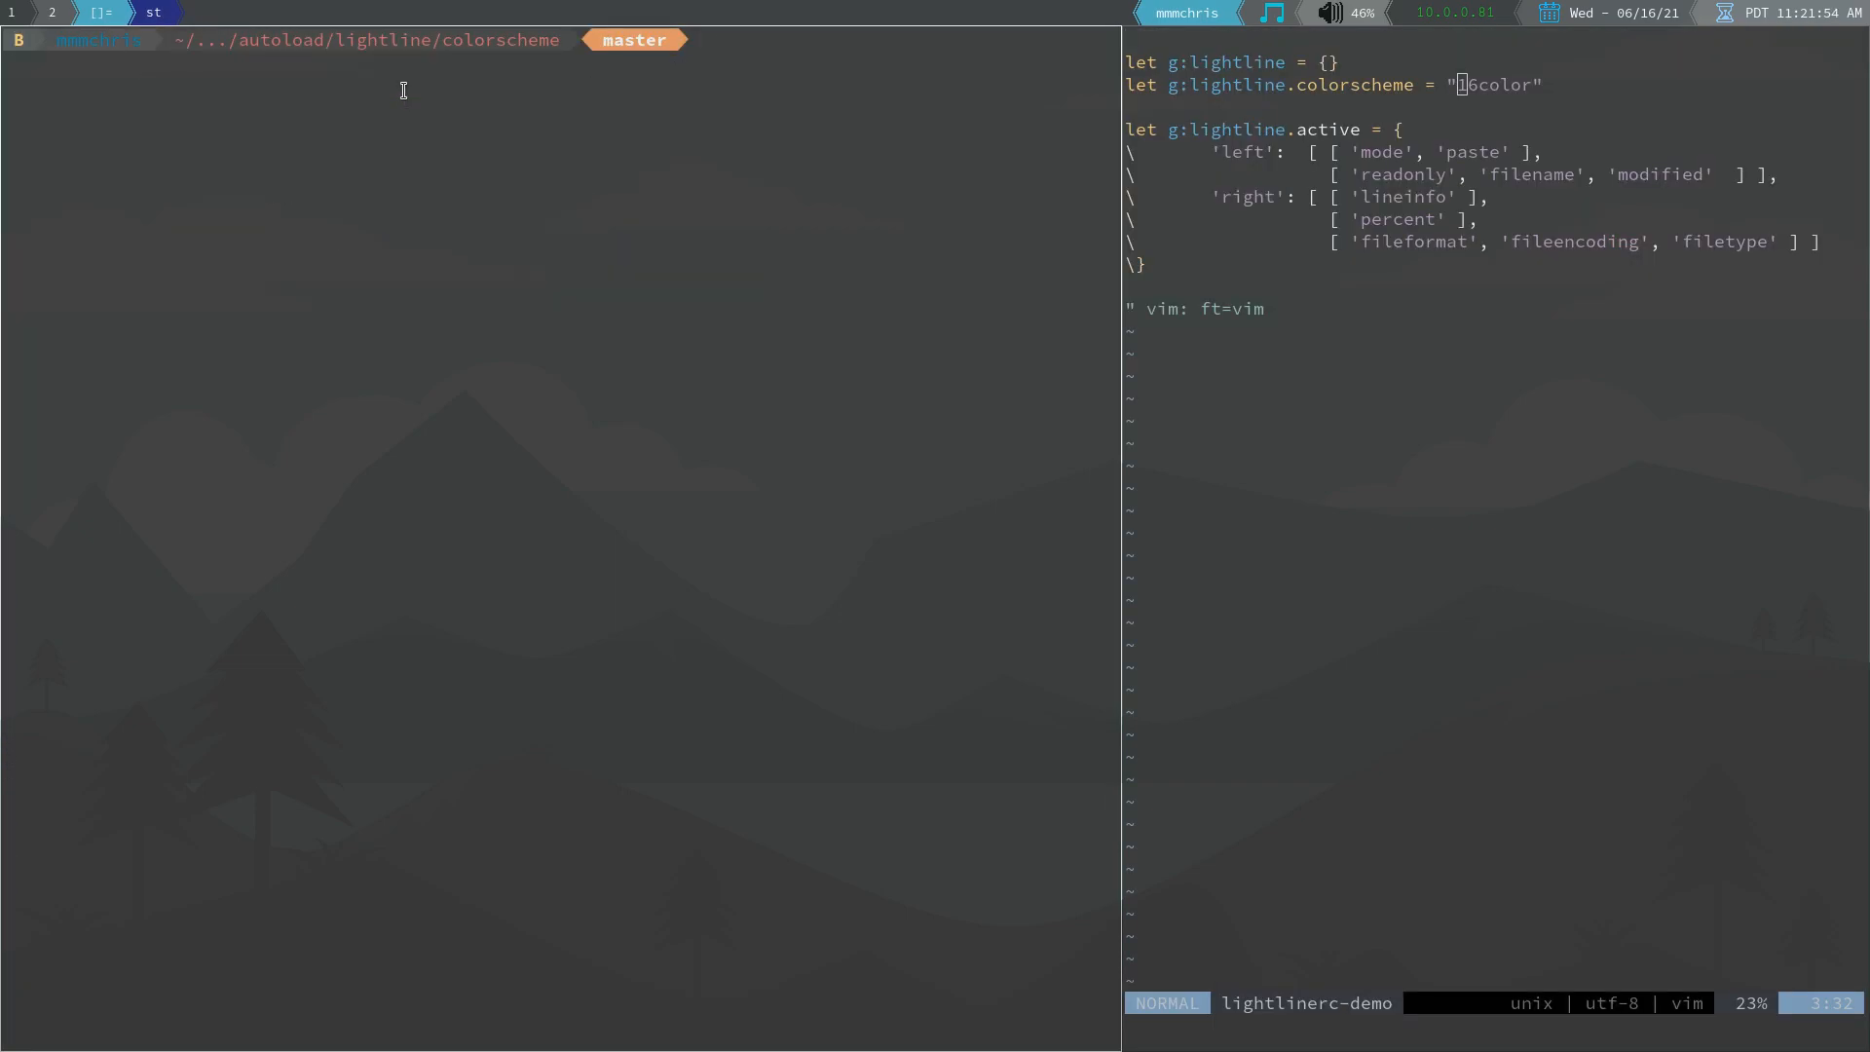
List and print the colorscheme folder path, set the colorscheme to wombat, then close that pane
type("ls")
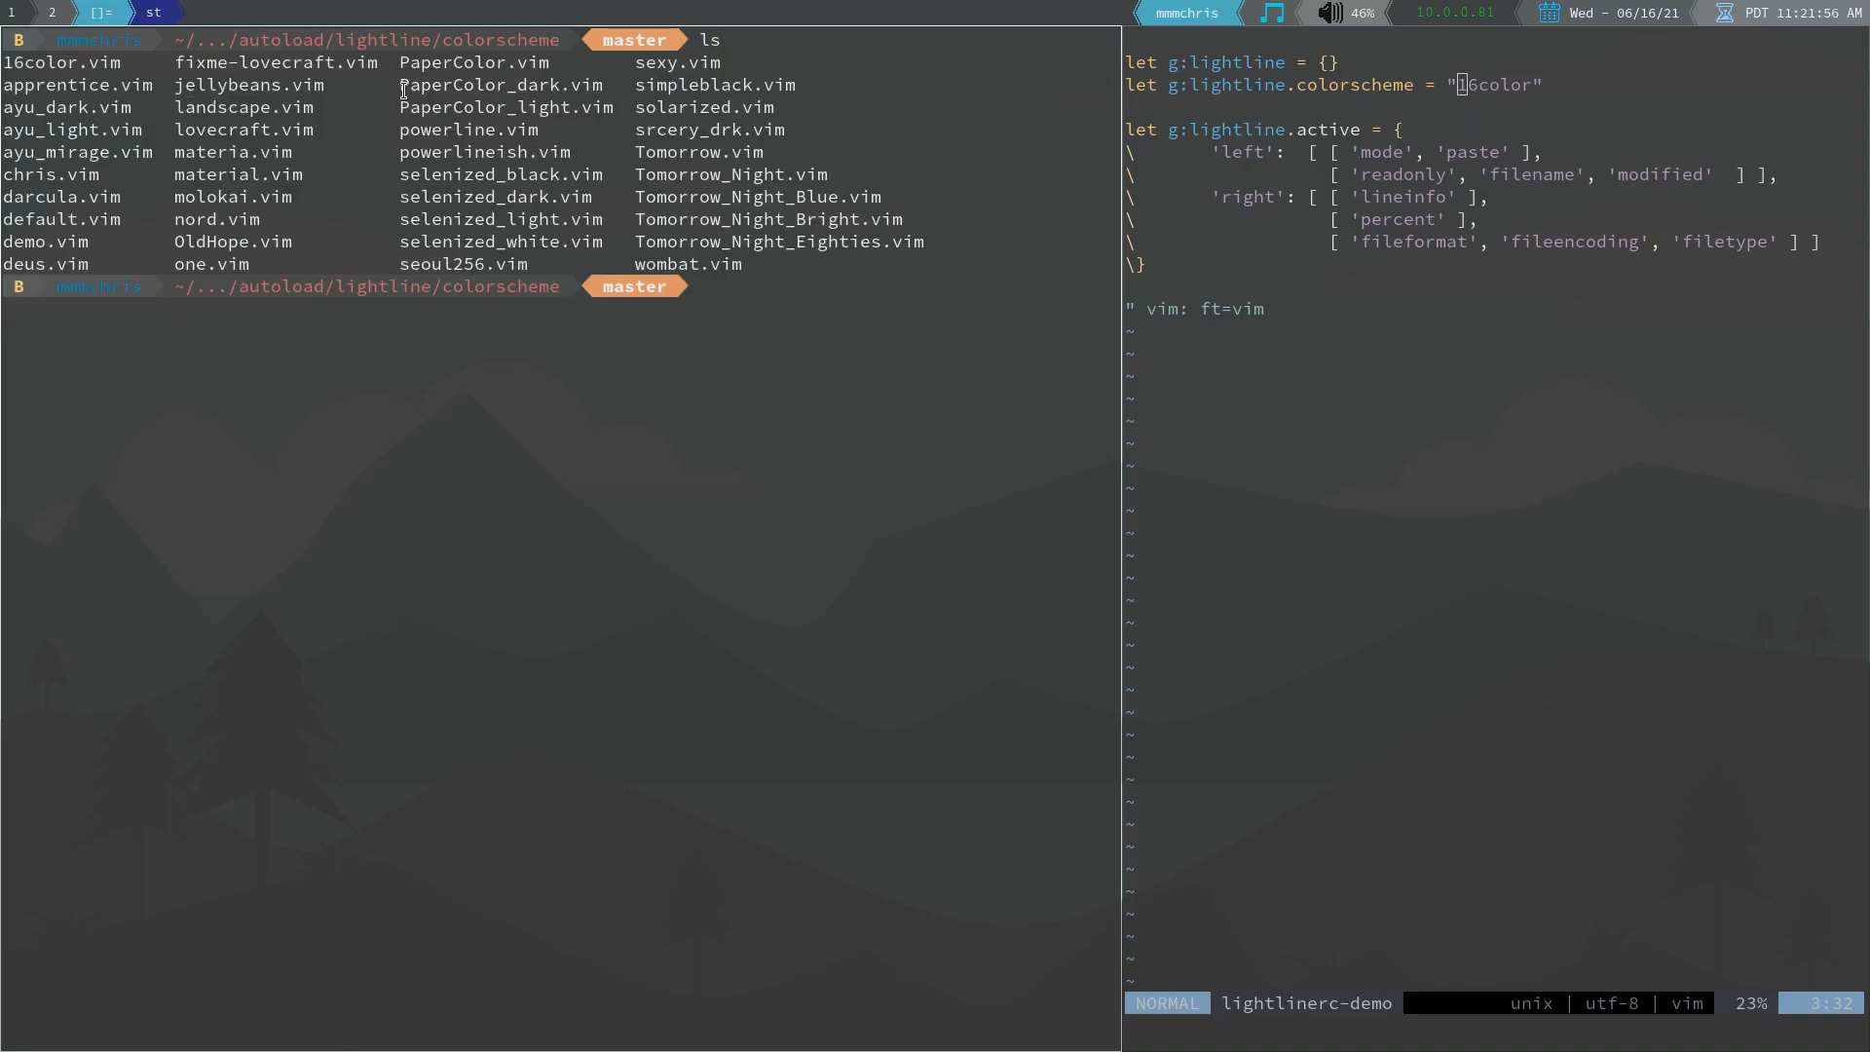
type("pwd")
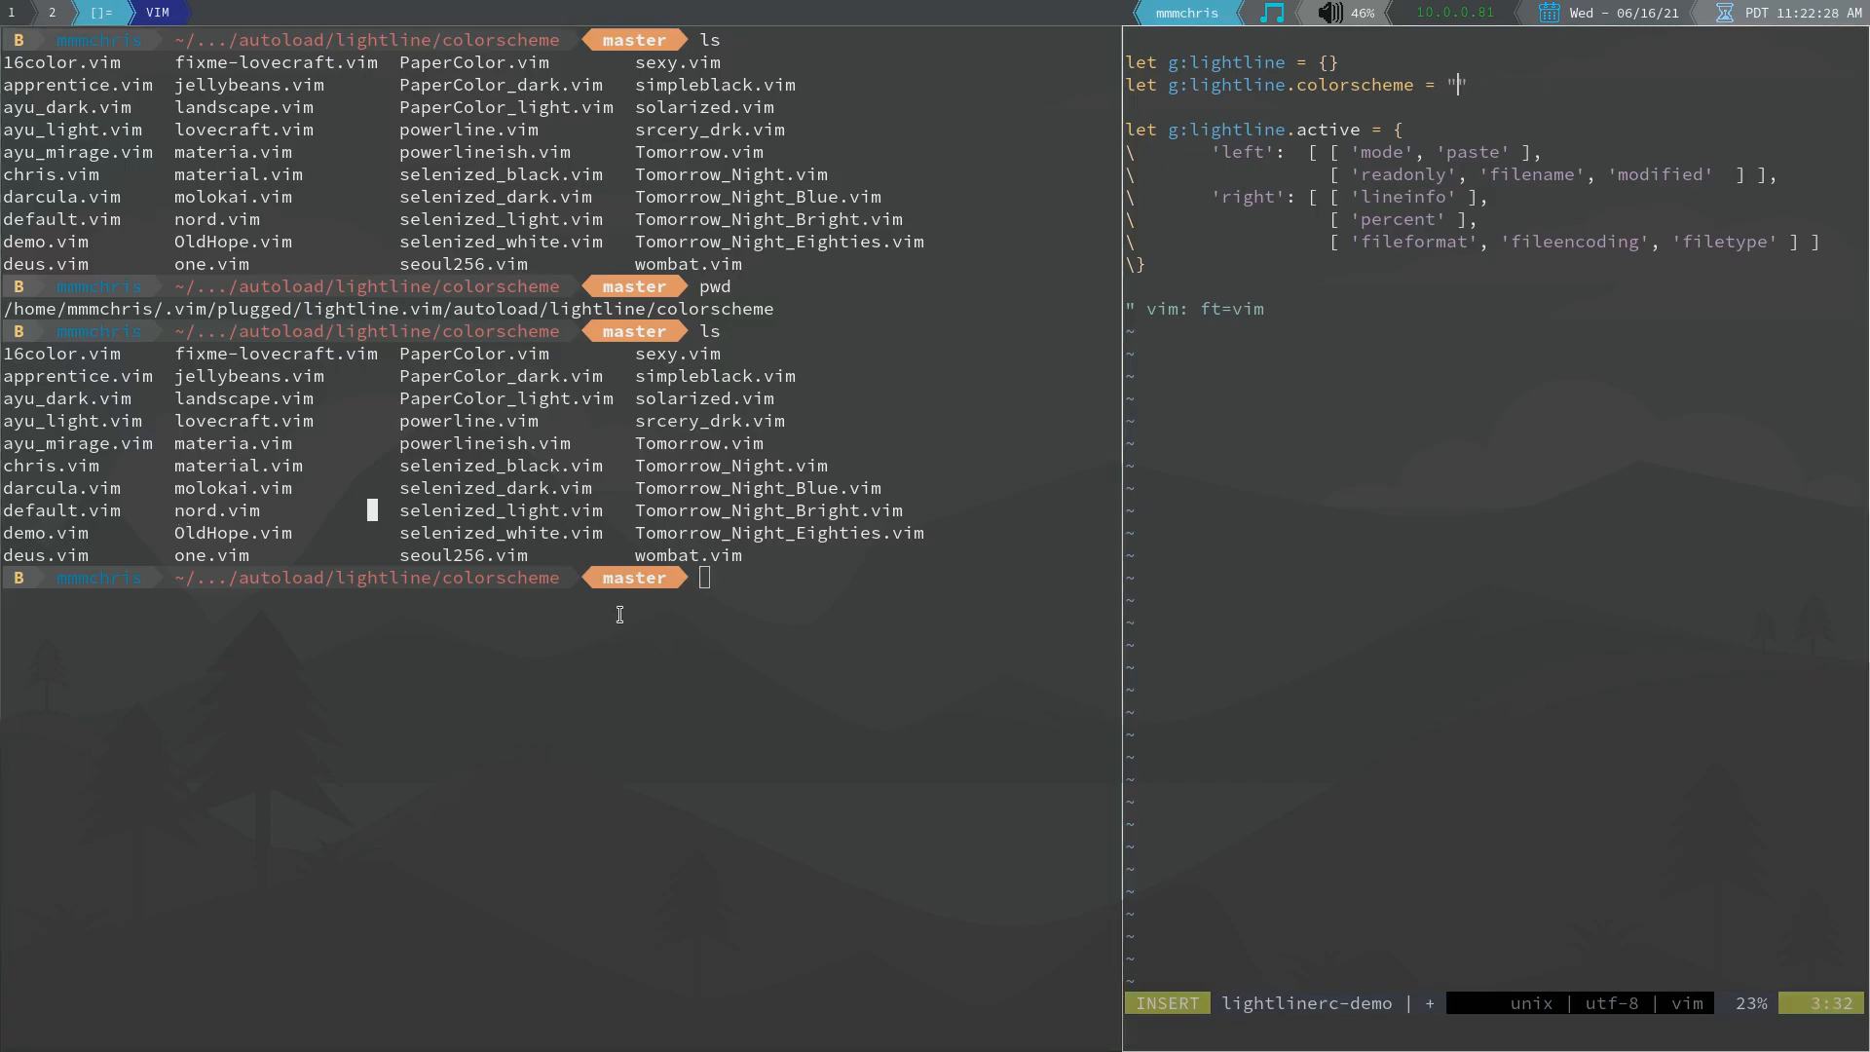
type("wombat\"")
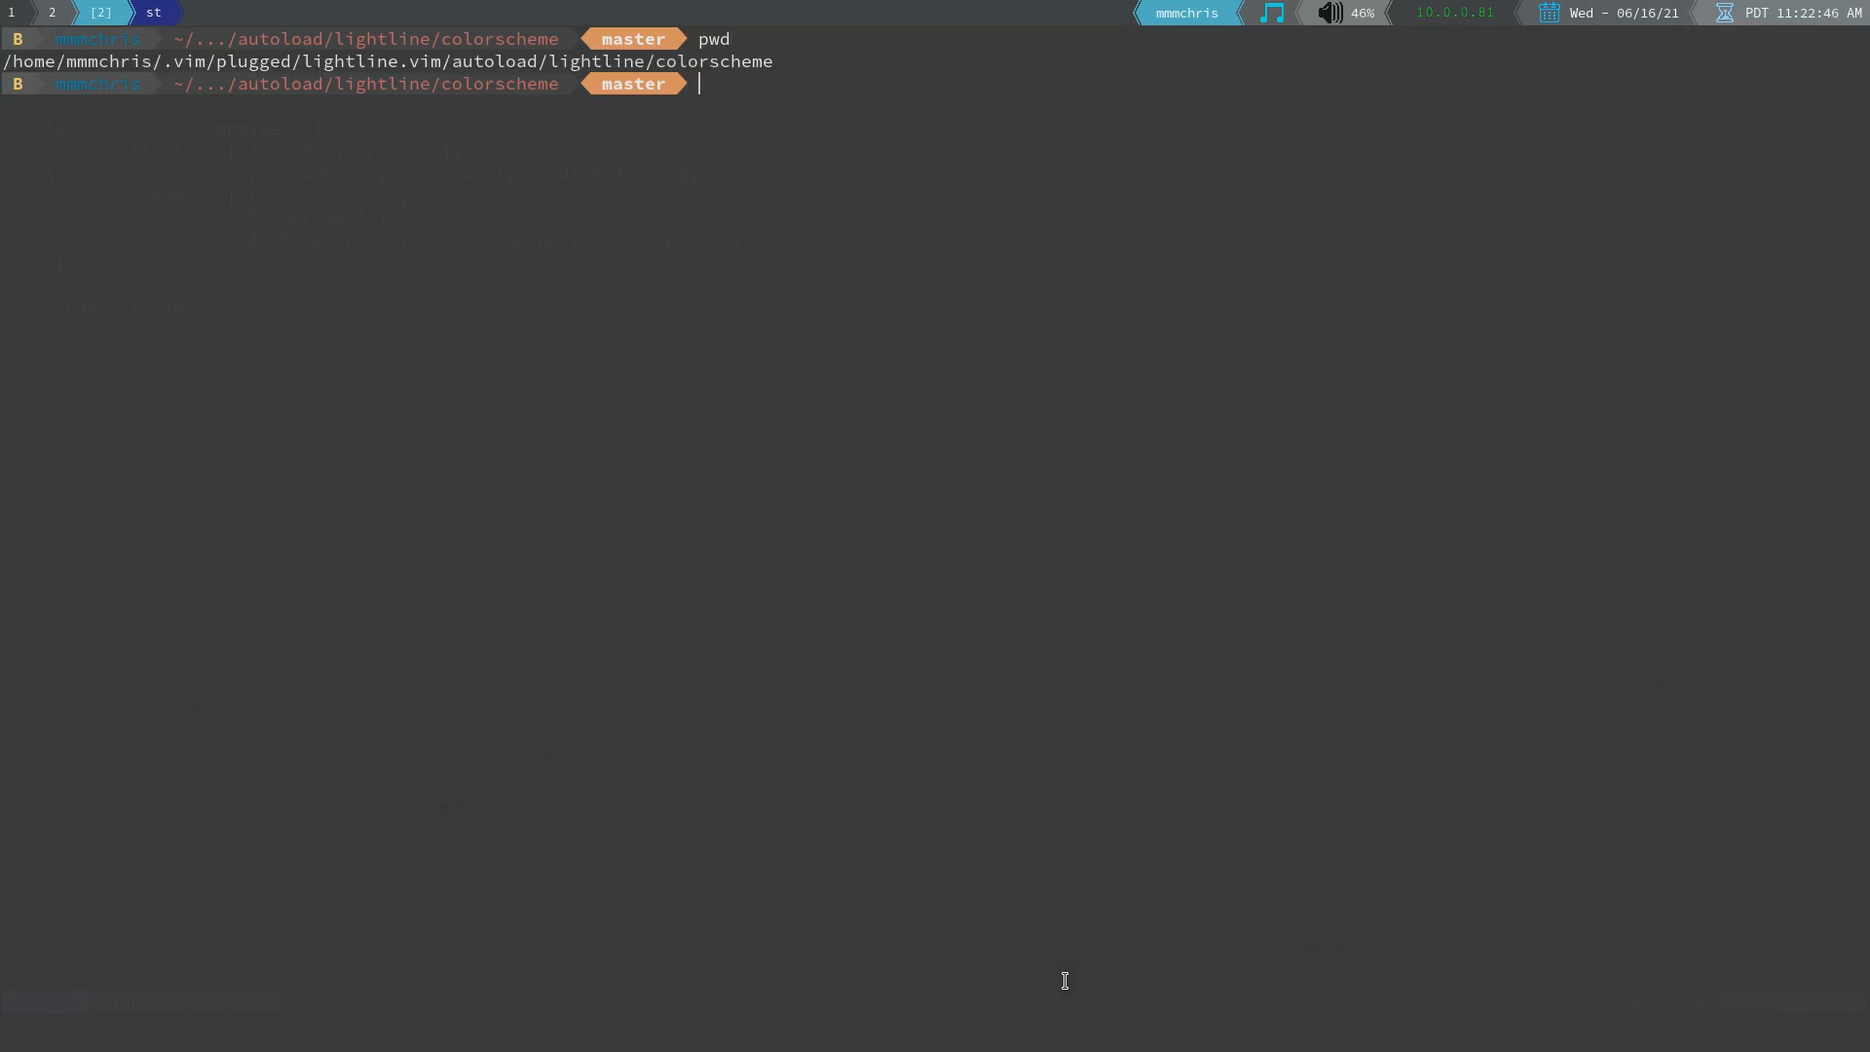
Open demo.vim from the colorscheme directory and reach the s:p.normal.left line
type("vim demo.vim")
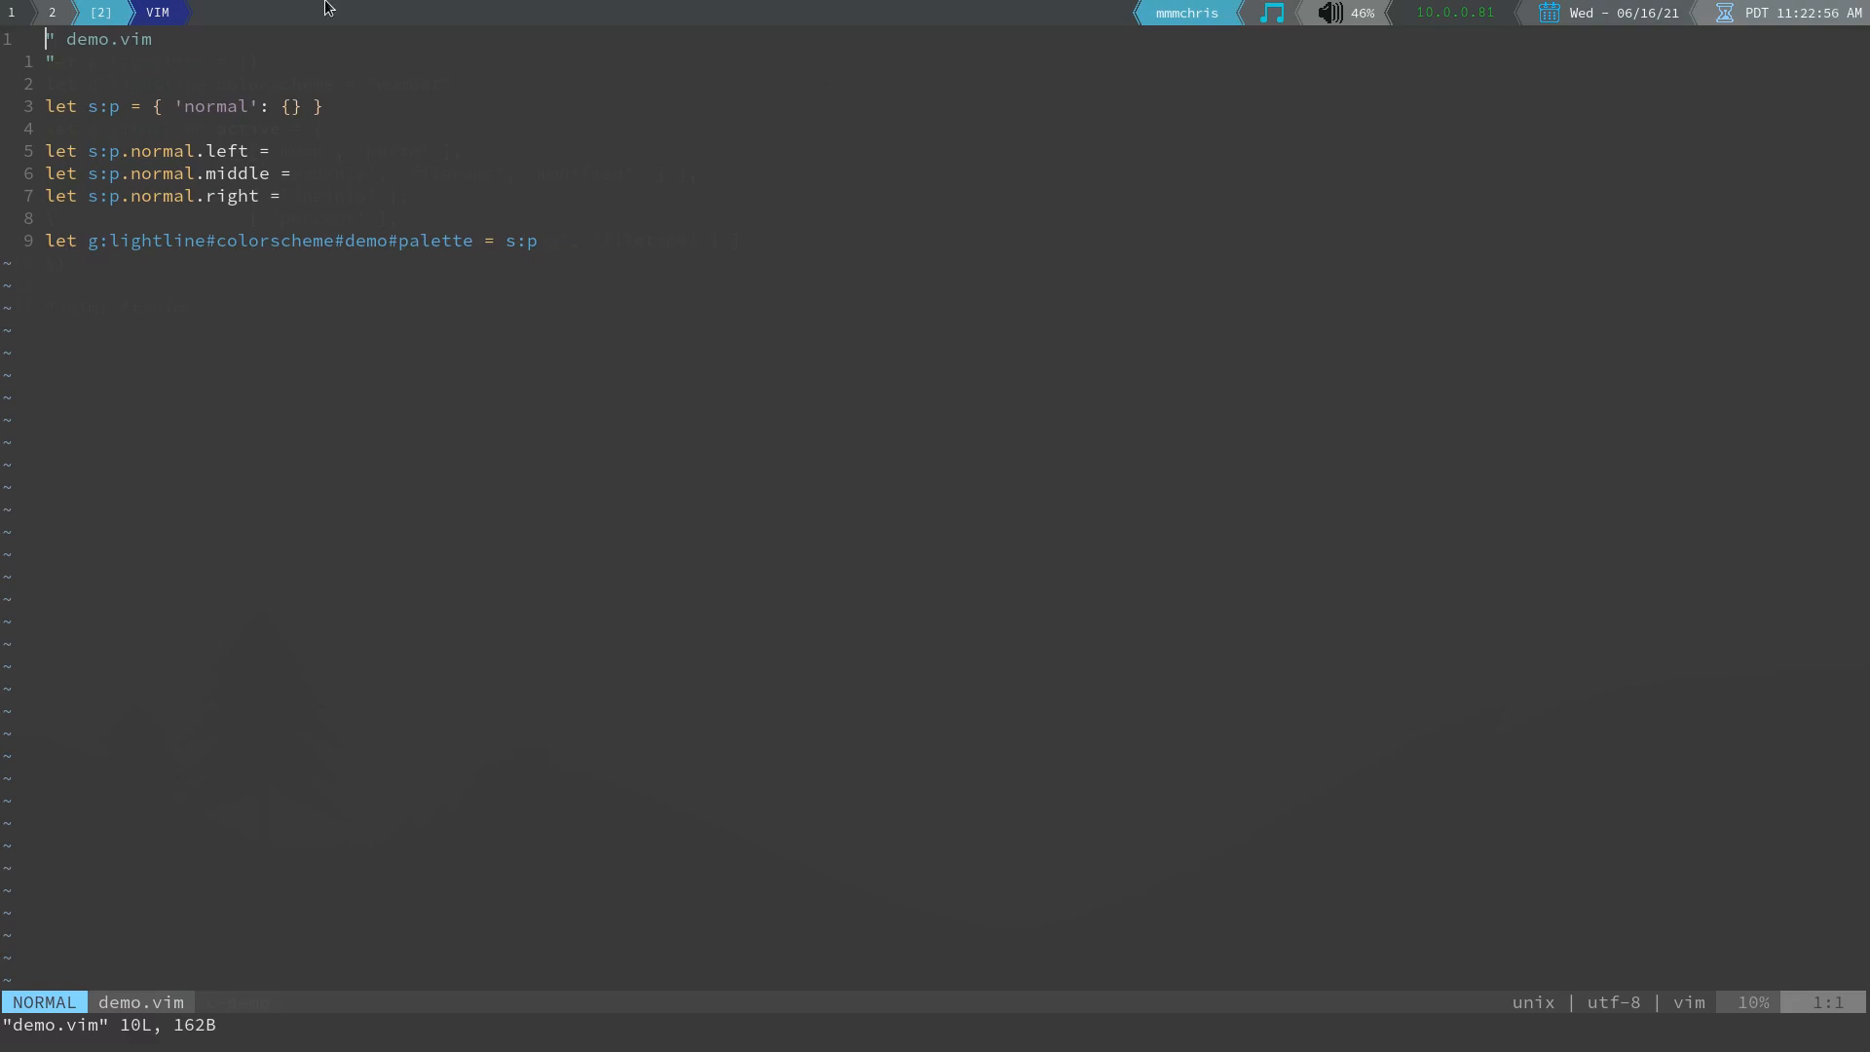
mouse_move(655, 246)
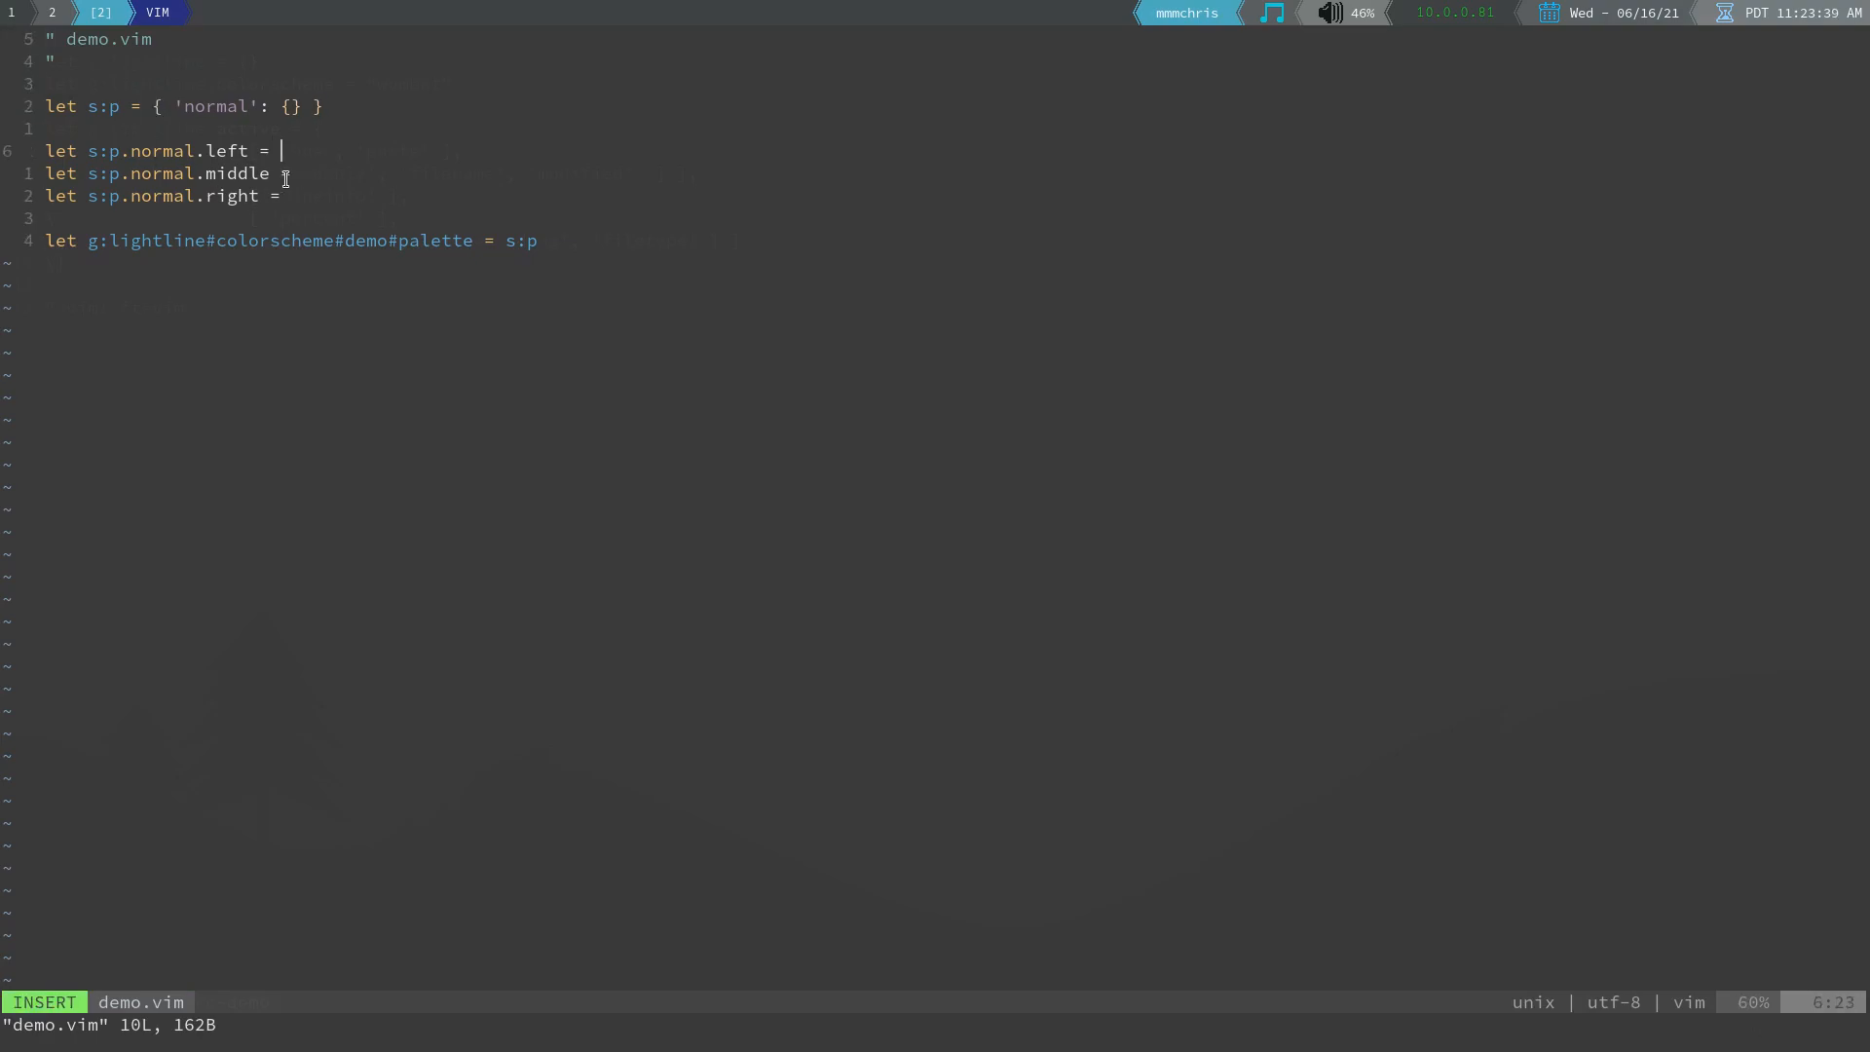
Set s:p.normal.left to [ [ '#000000', '#000000' ] ], fixing brackets and enabling colour highlighting
type("[]")
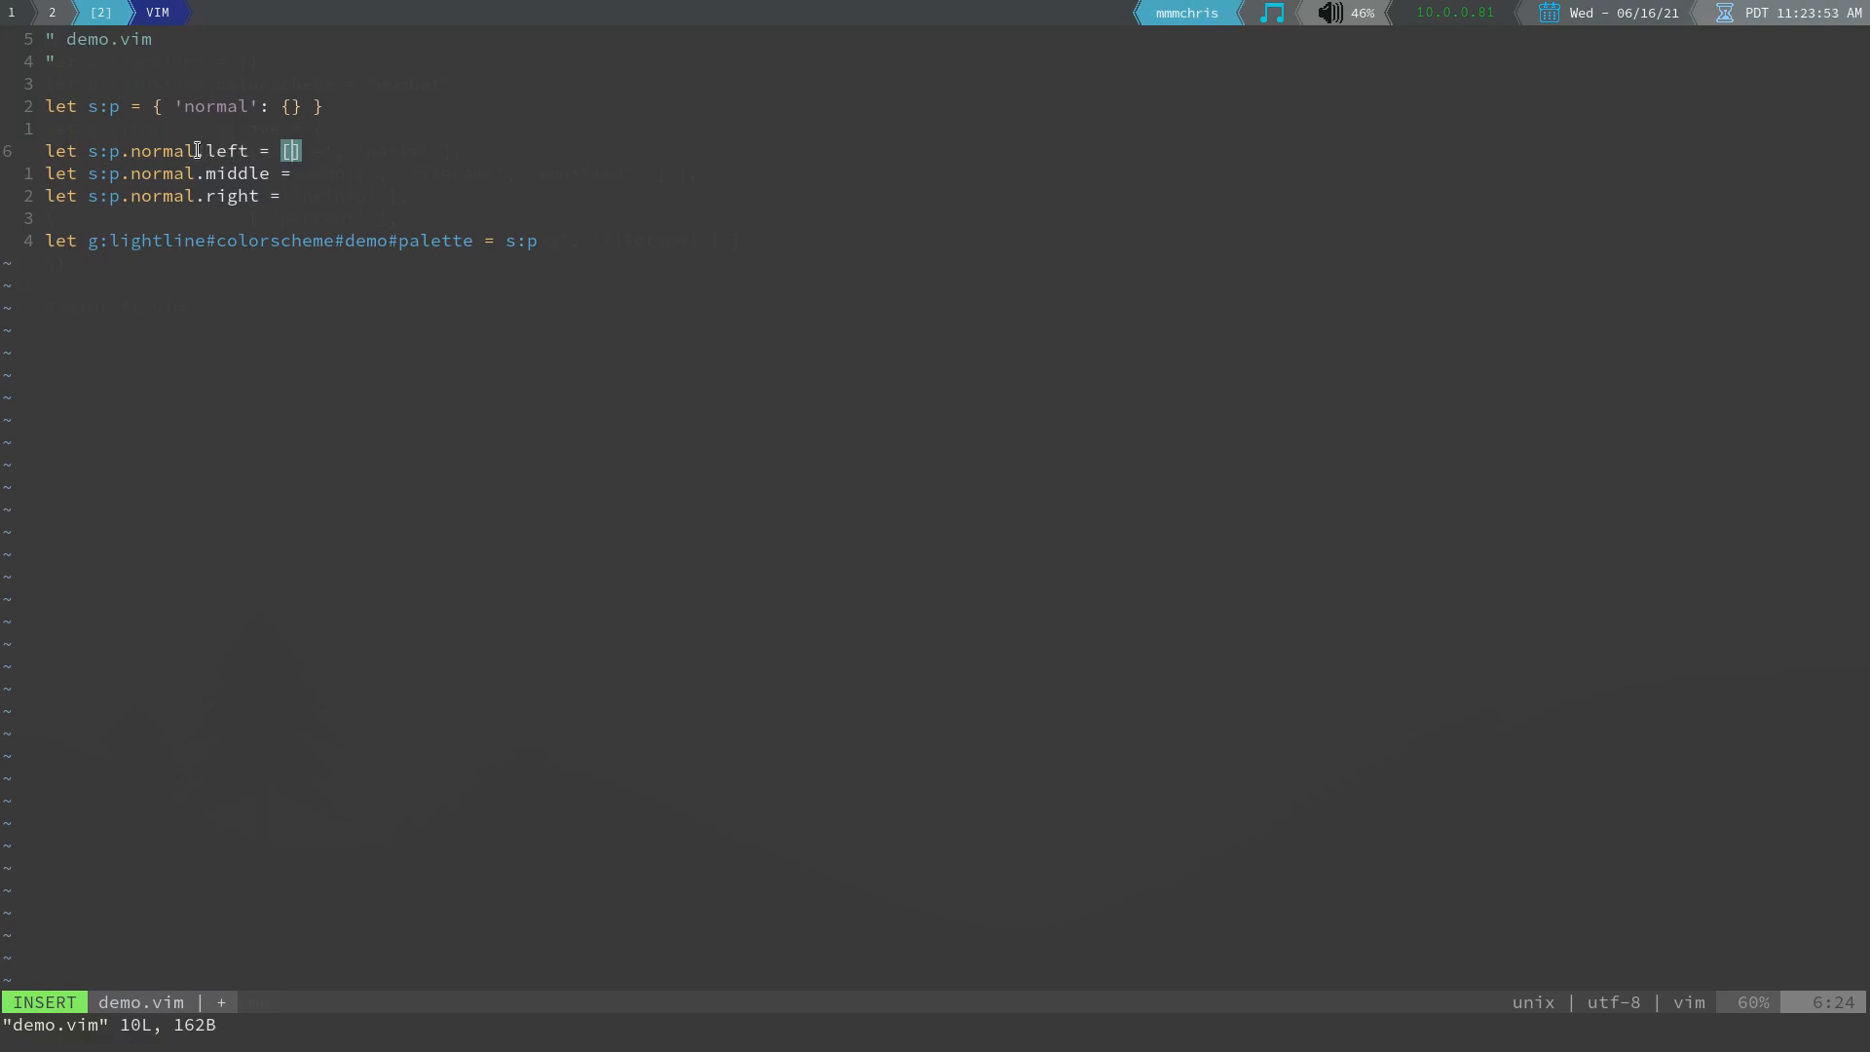
double_click(221, 150)
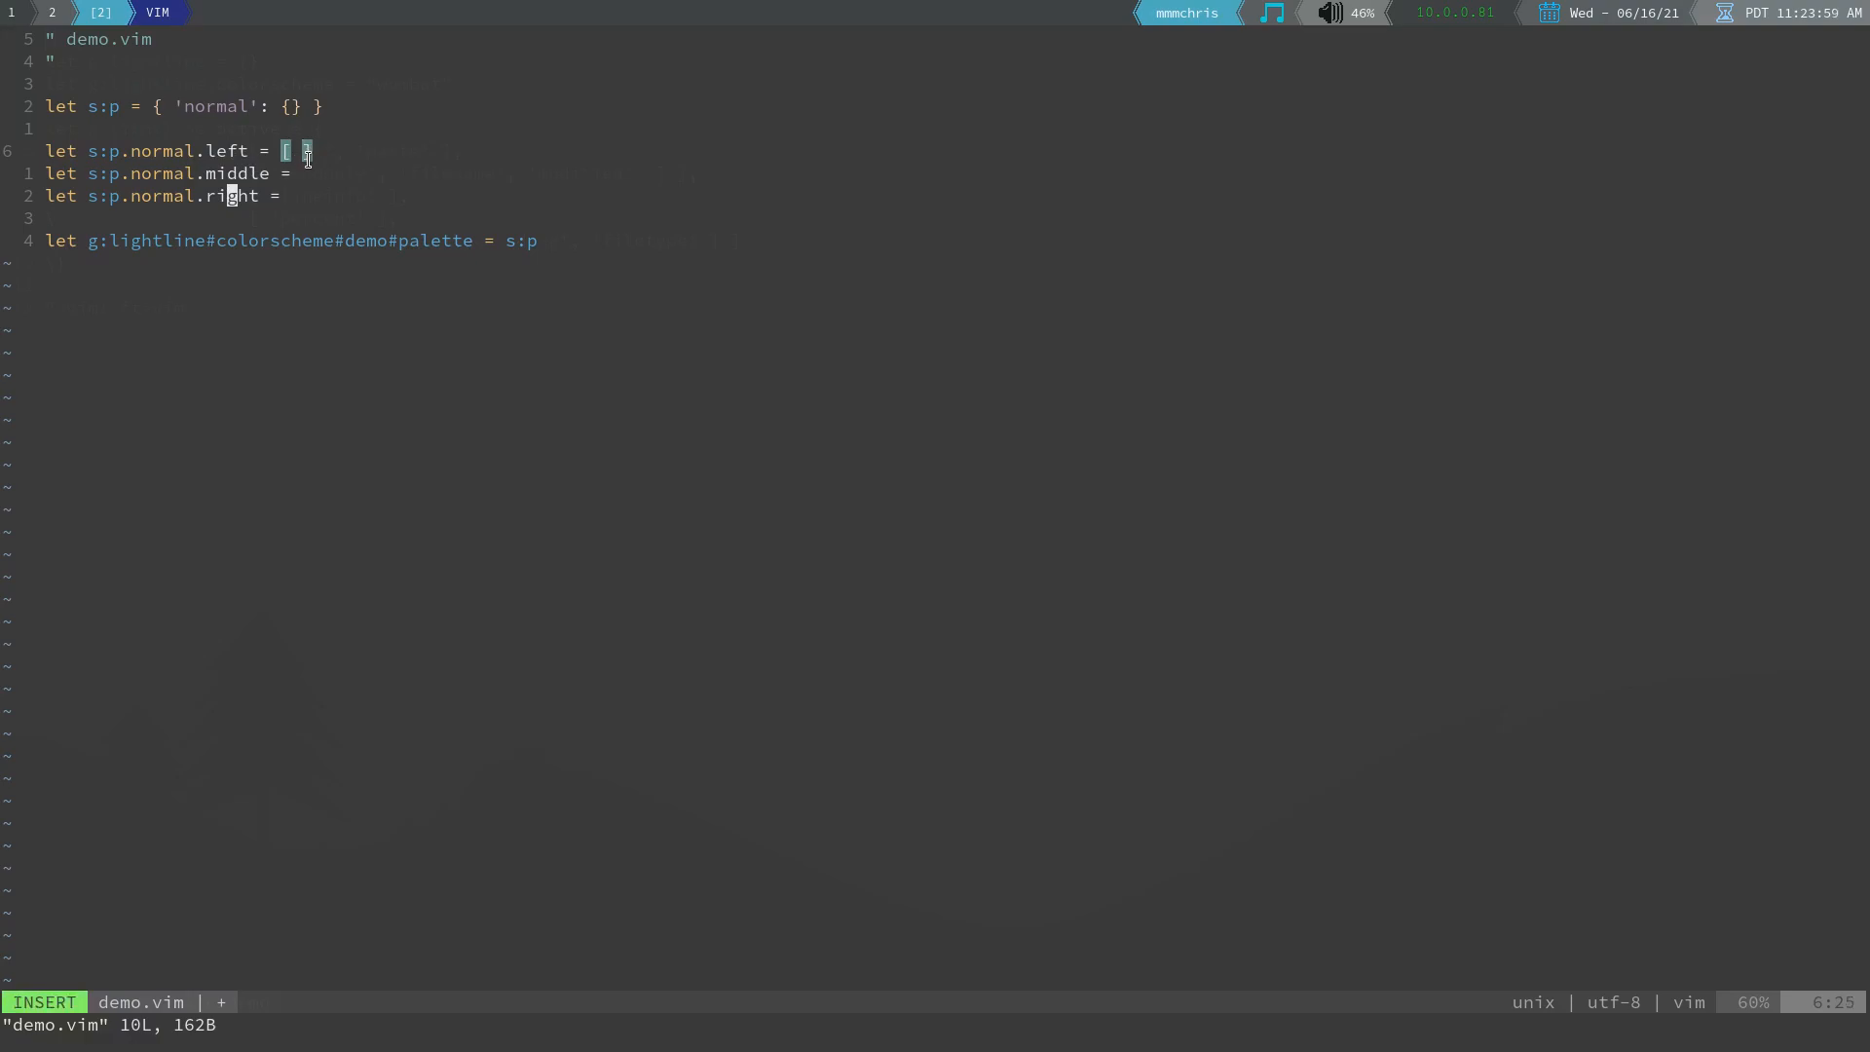
key("Escape")
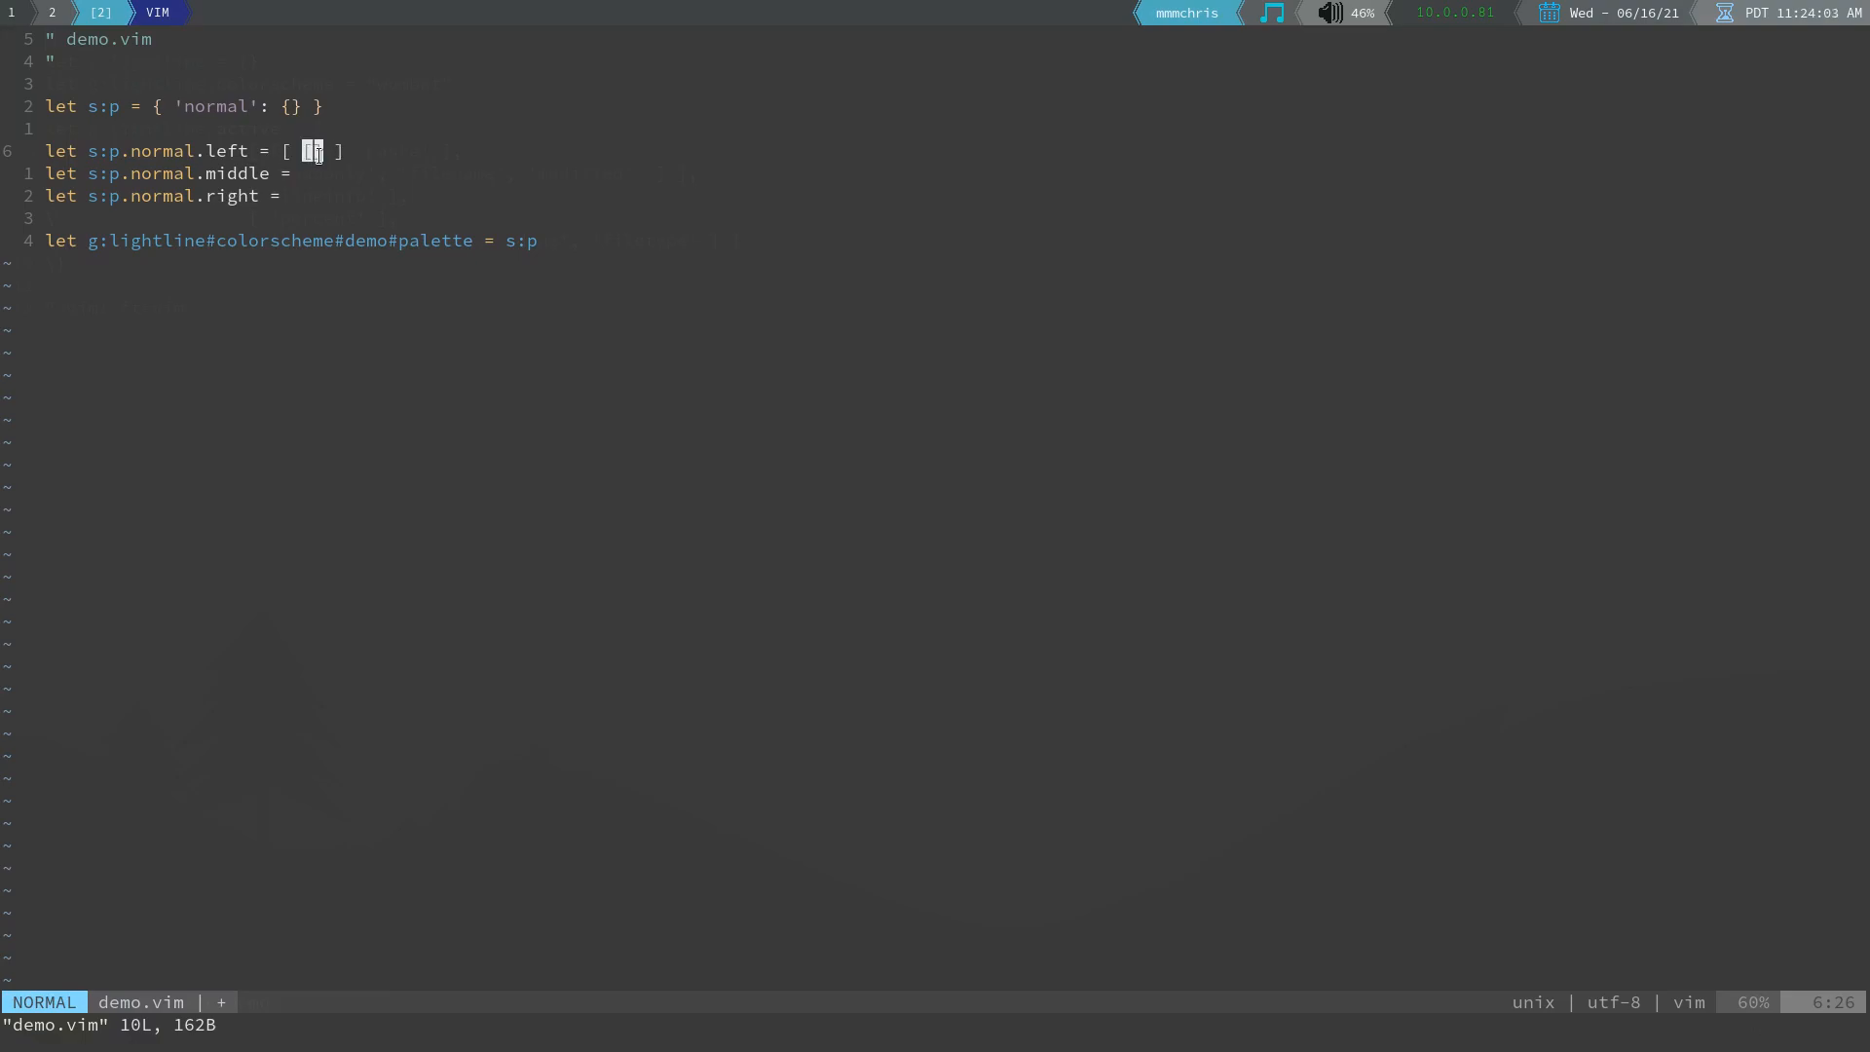
type("[], [],")
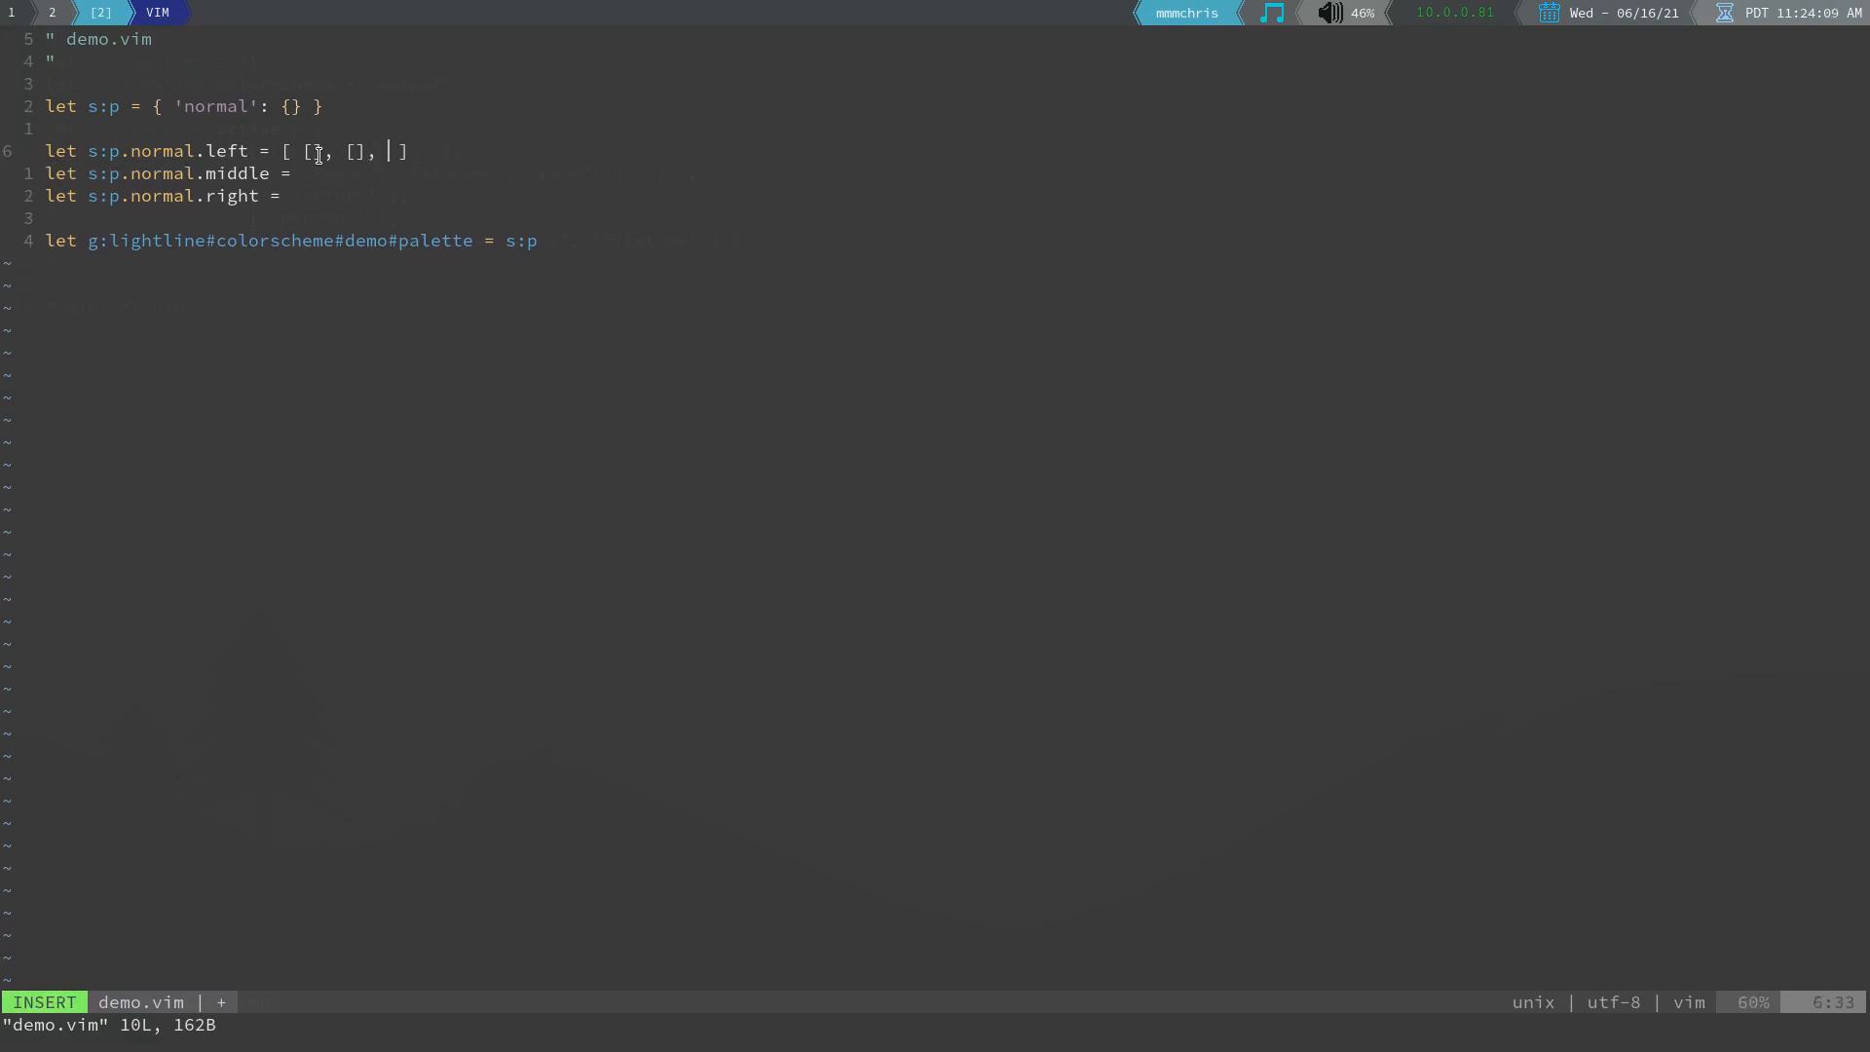
key("Escape")
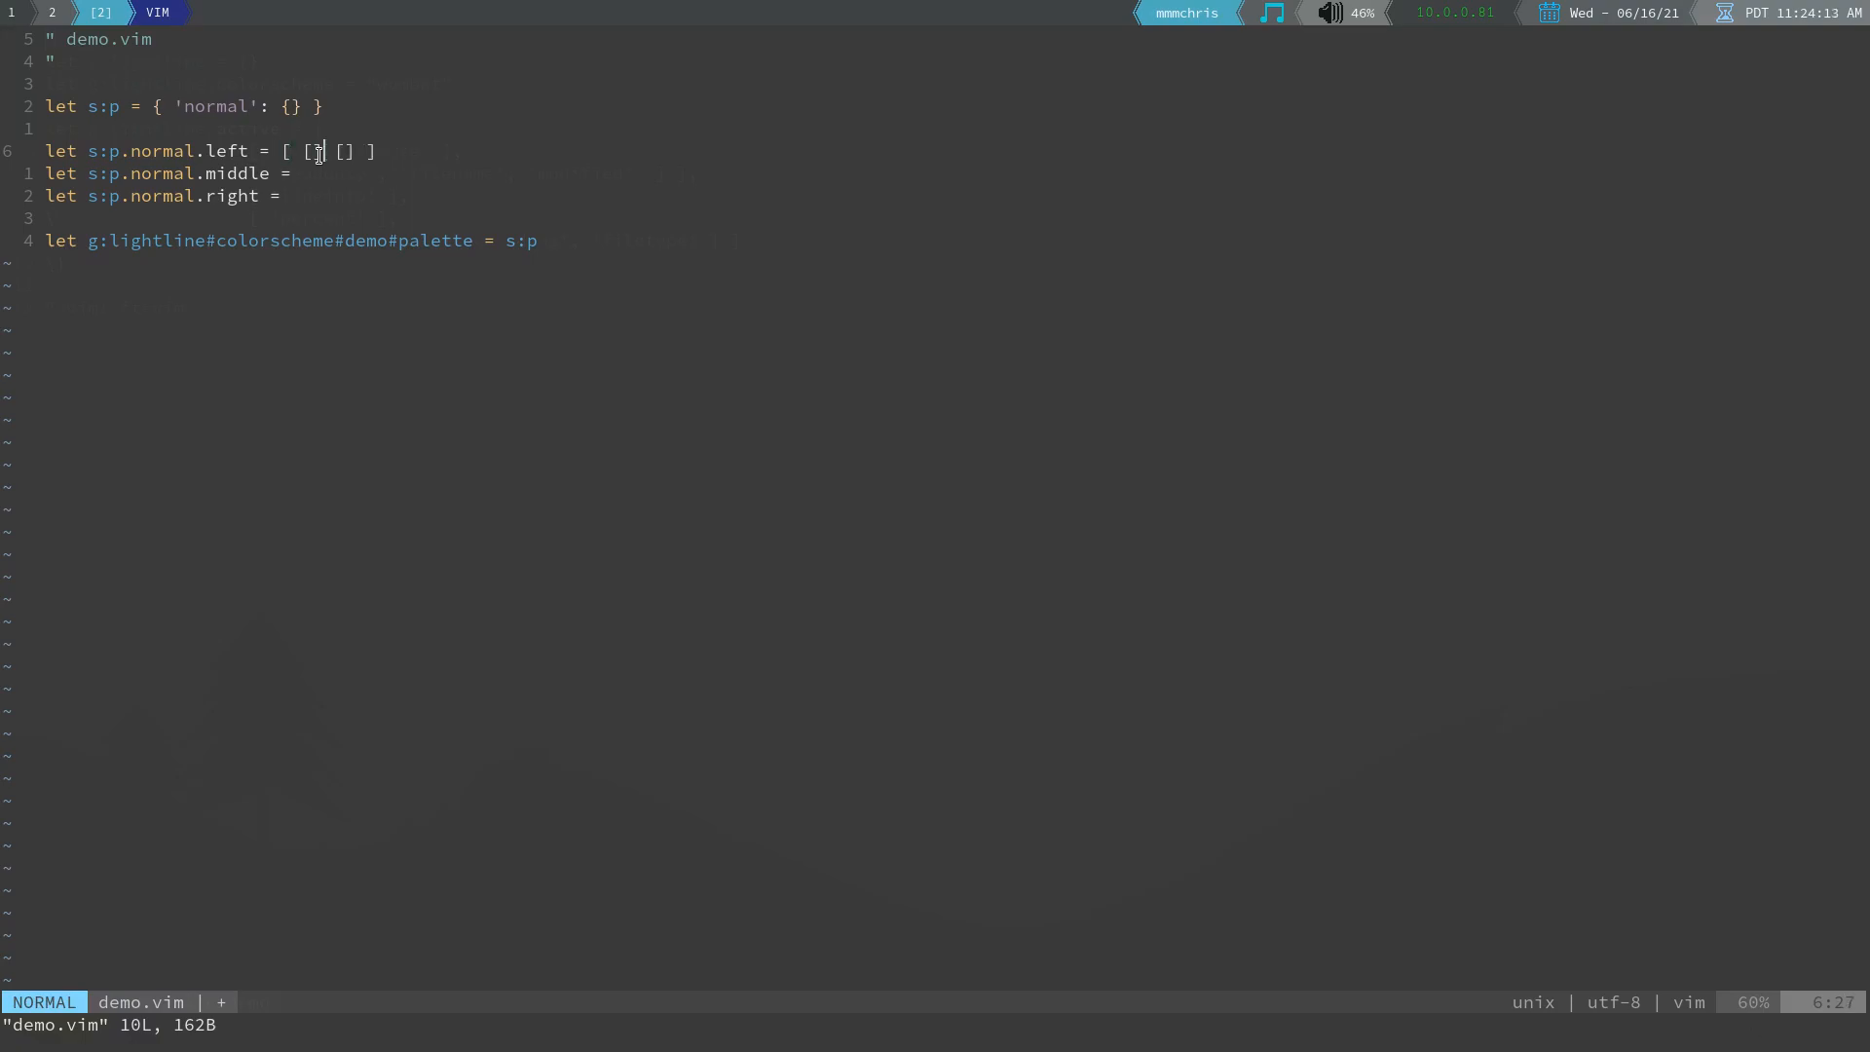
key("i")
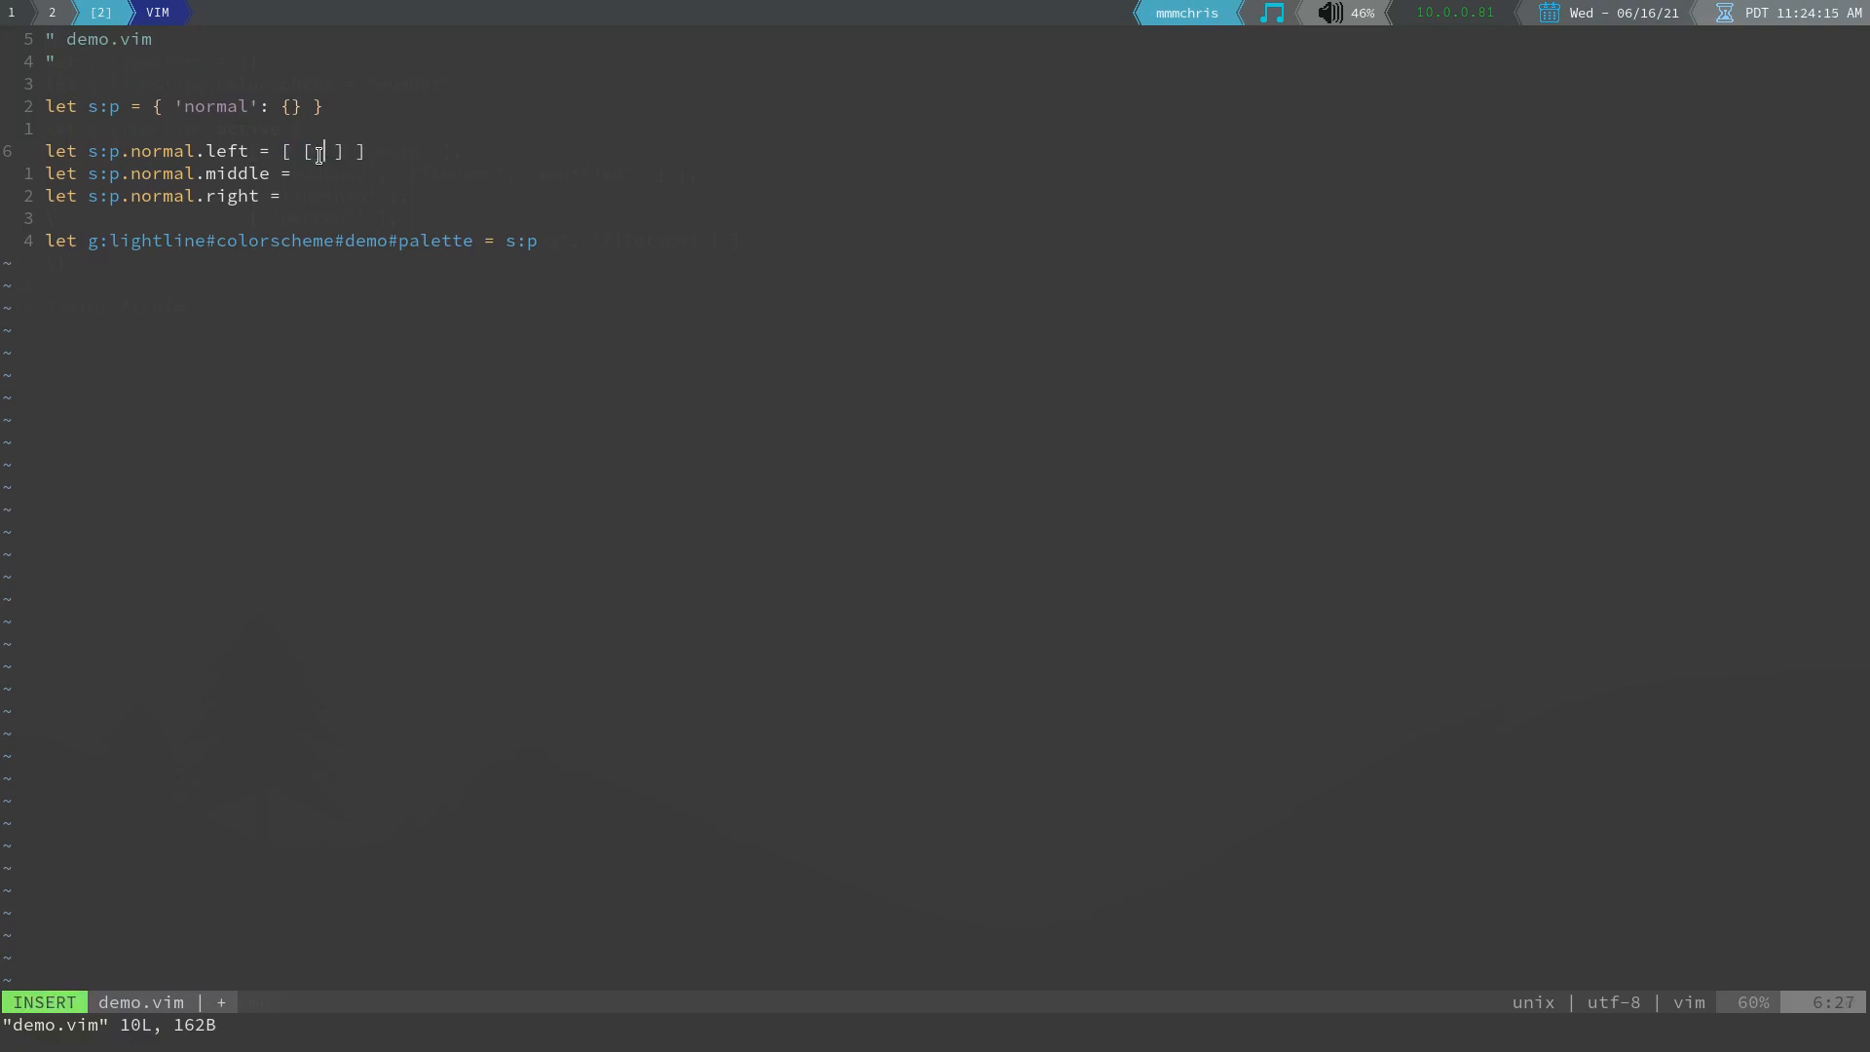
key("Escape")
type("'")
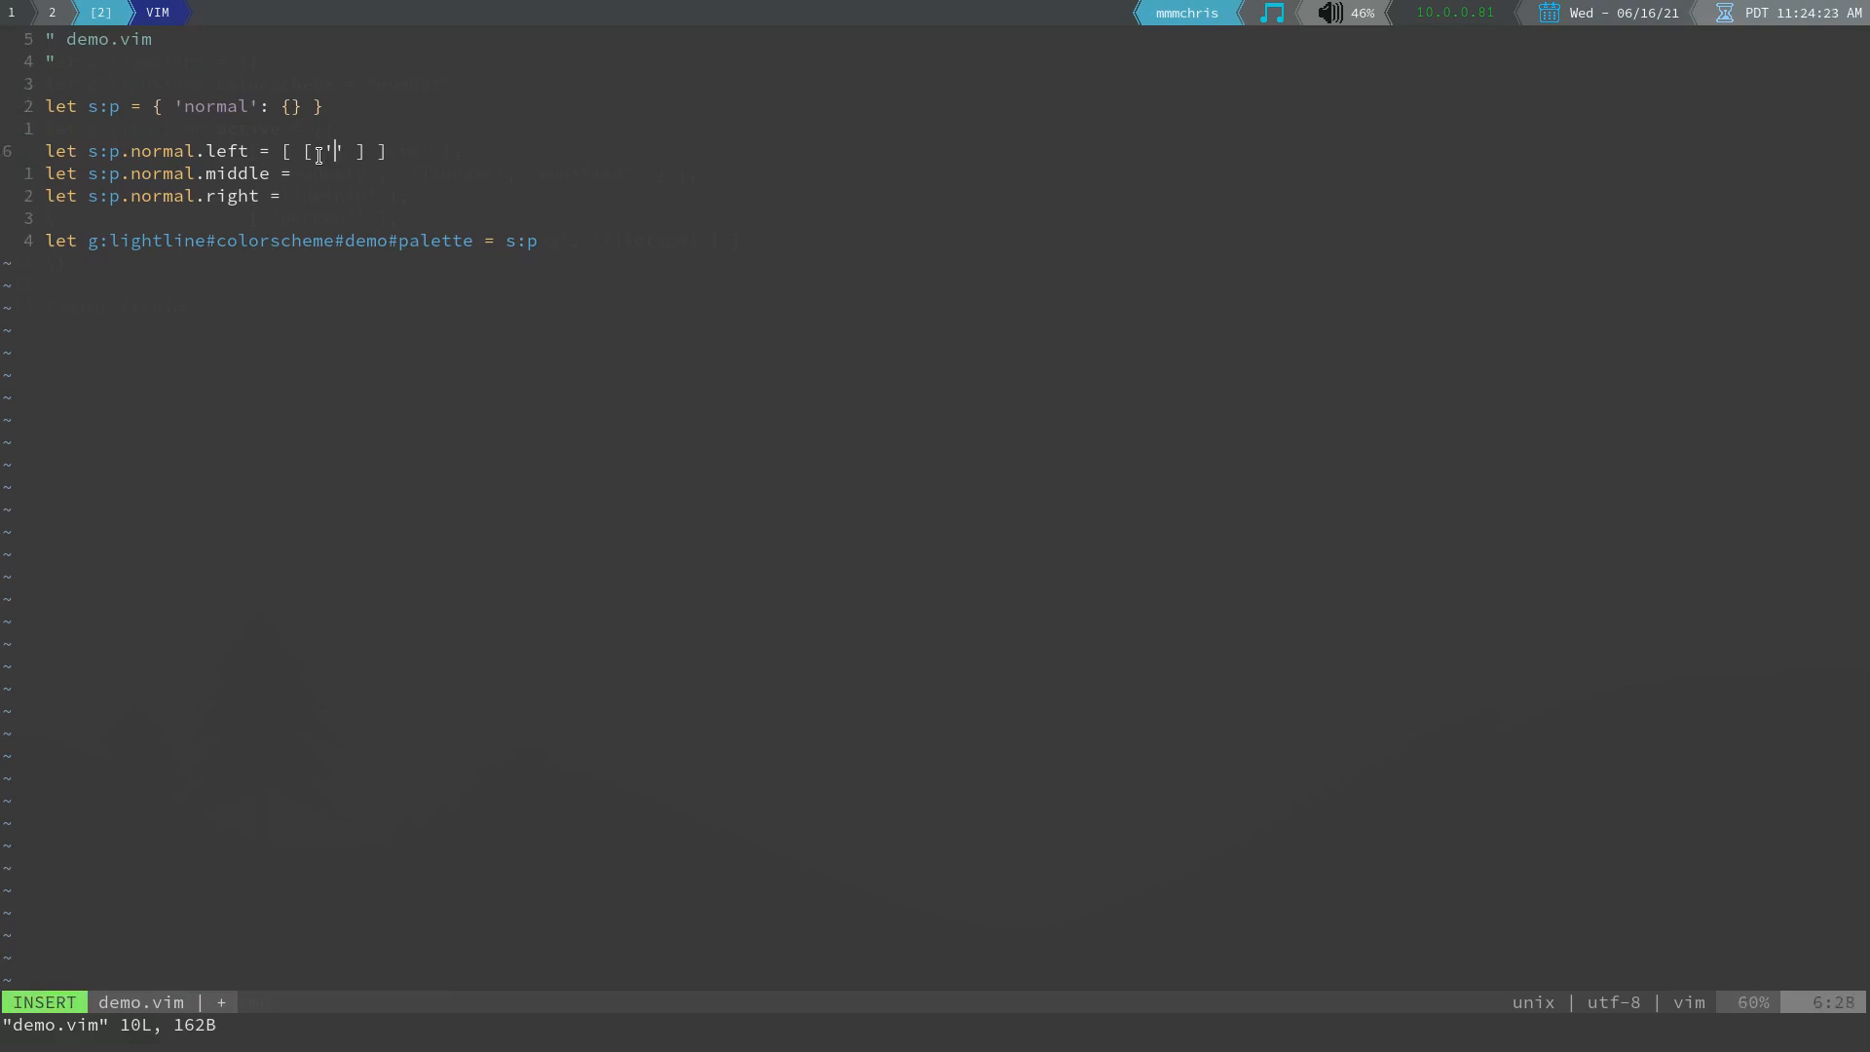
type("00000")
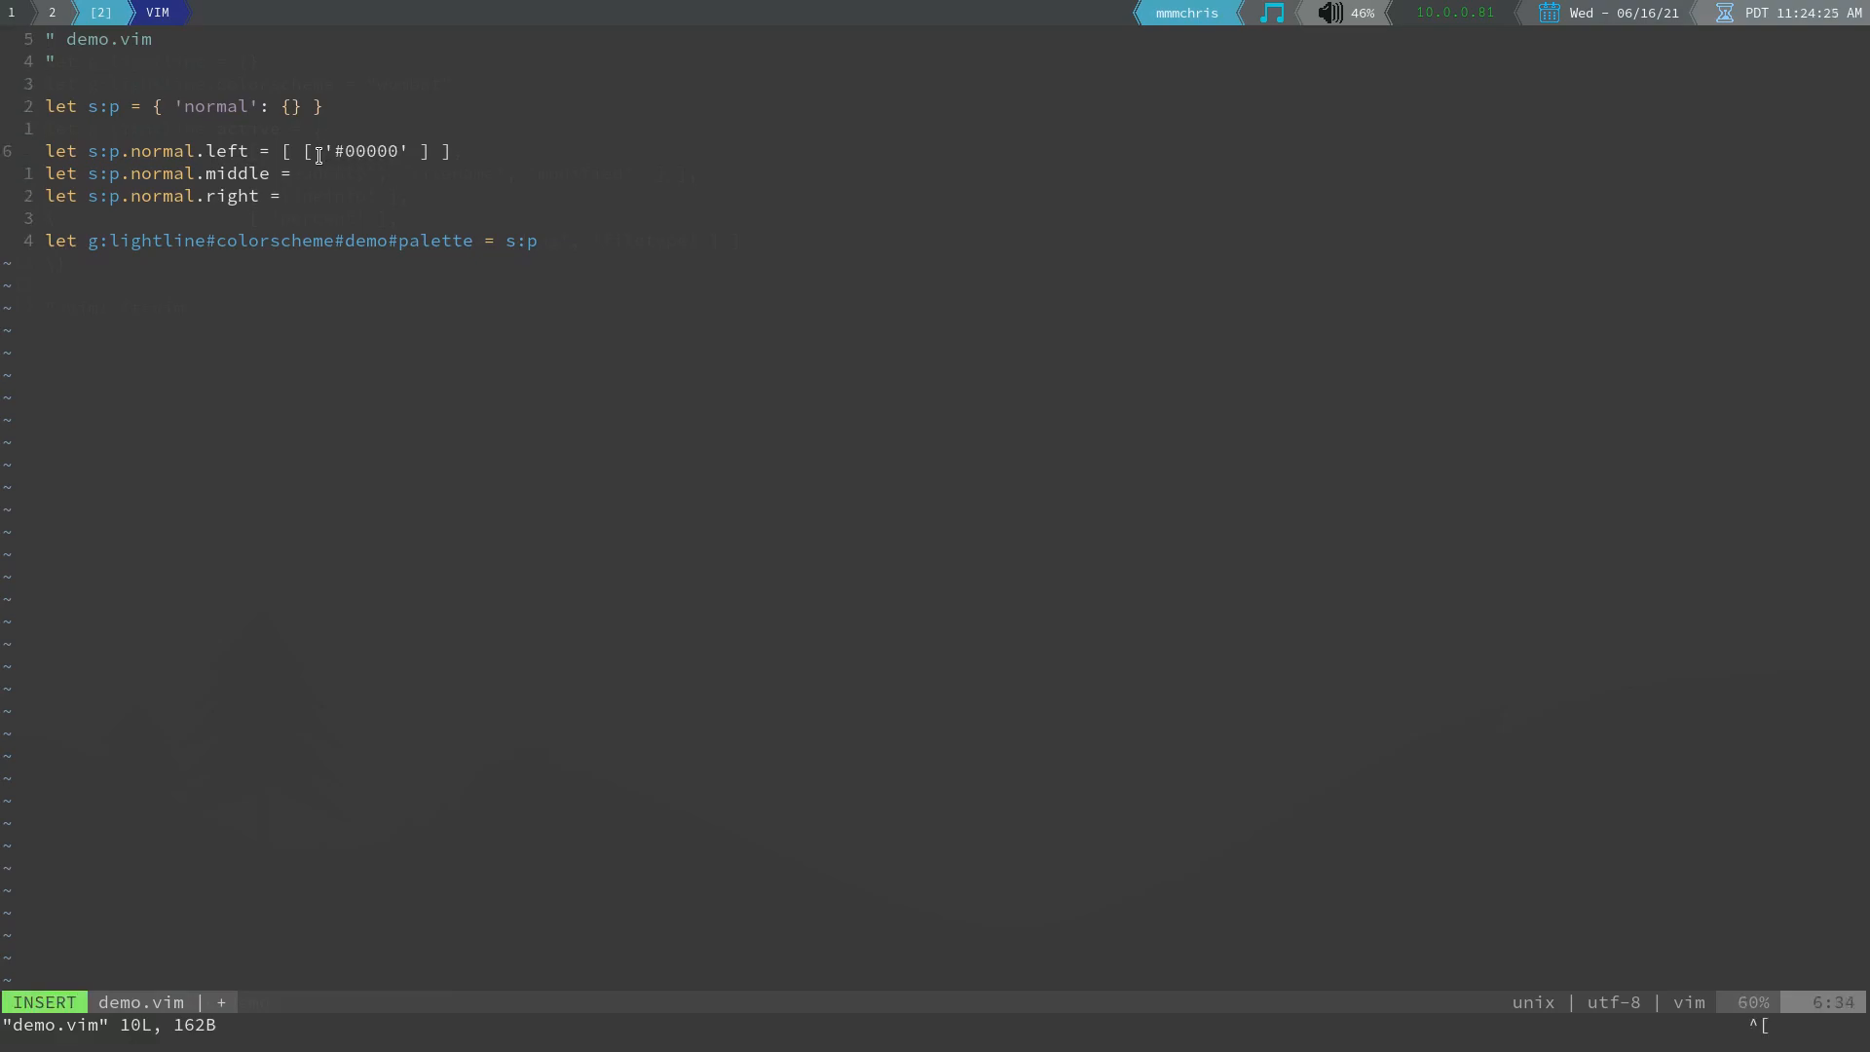
key("Escape")
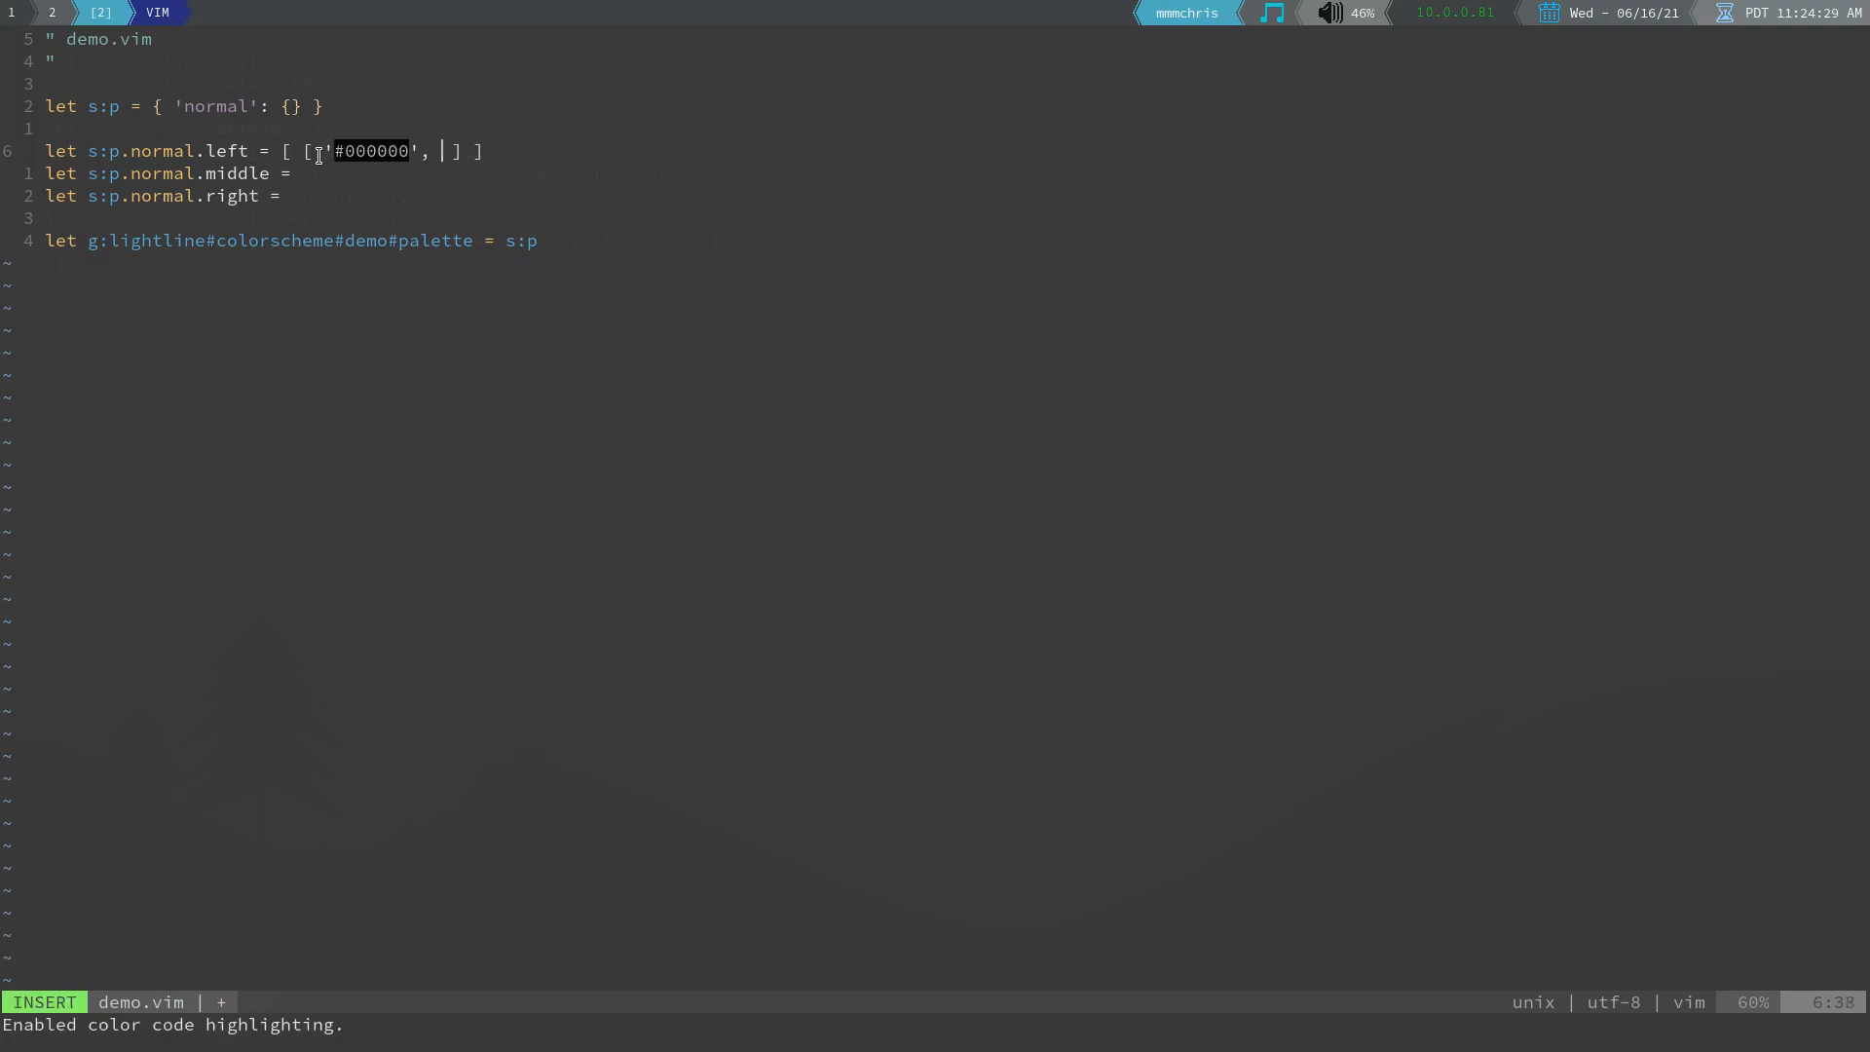
type("''")
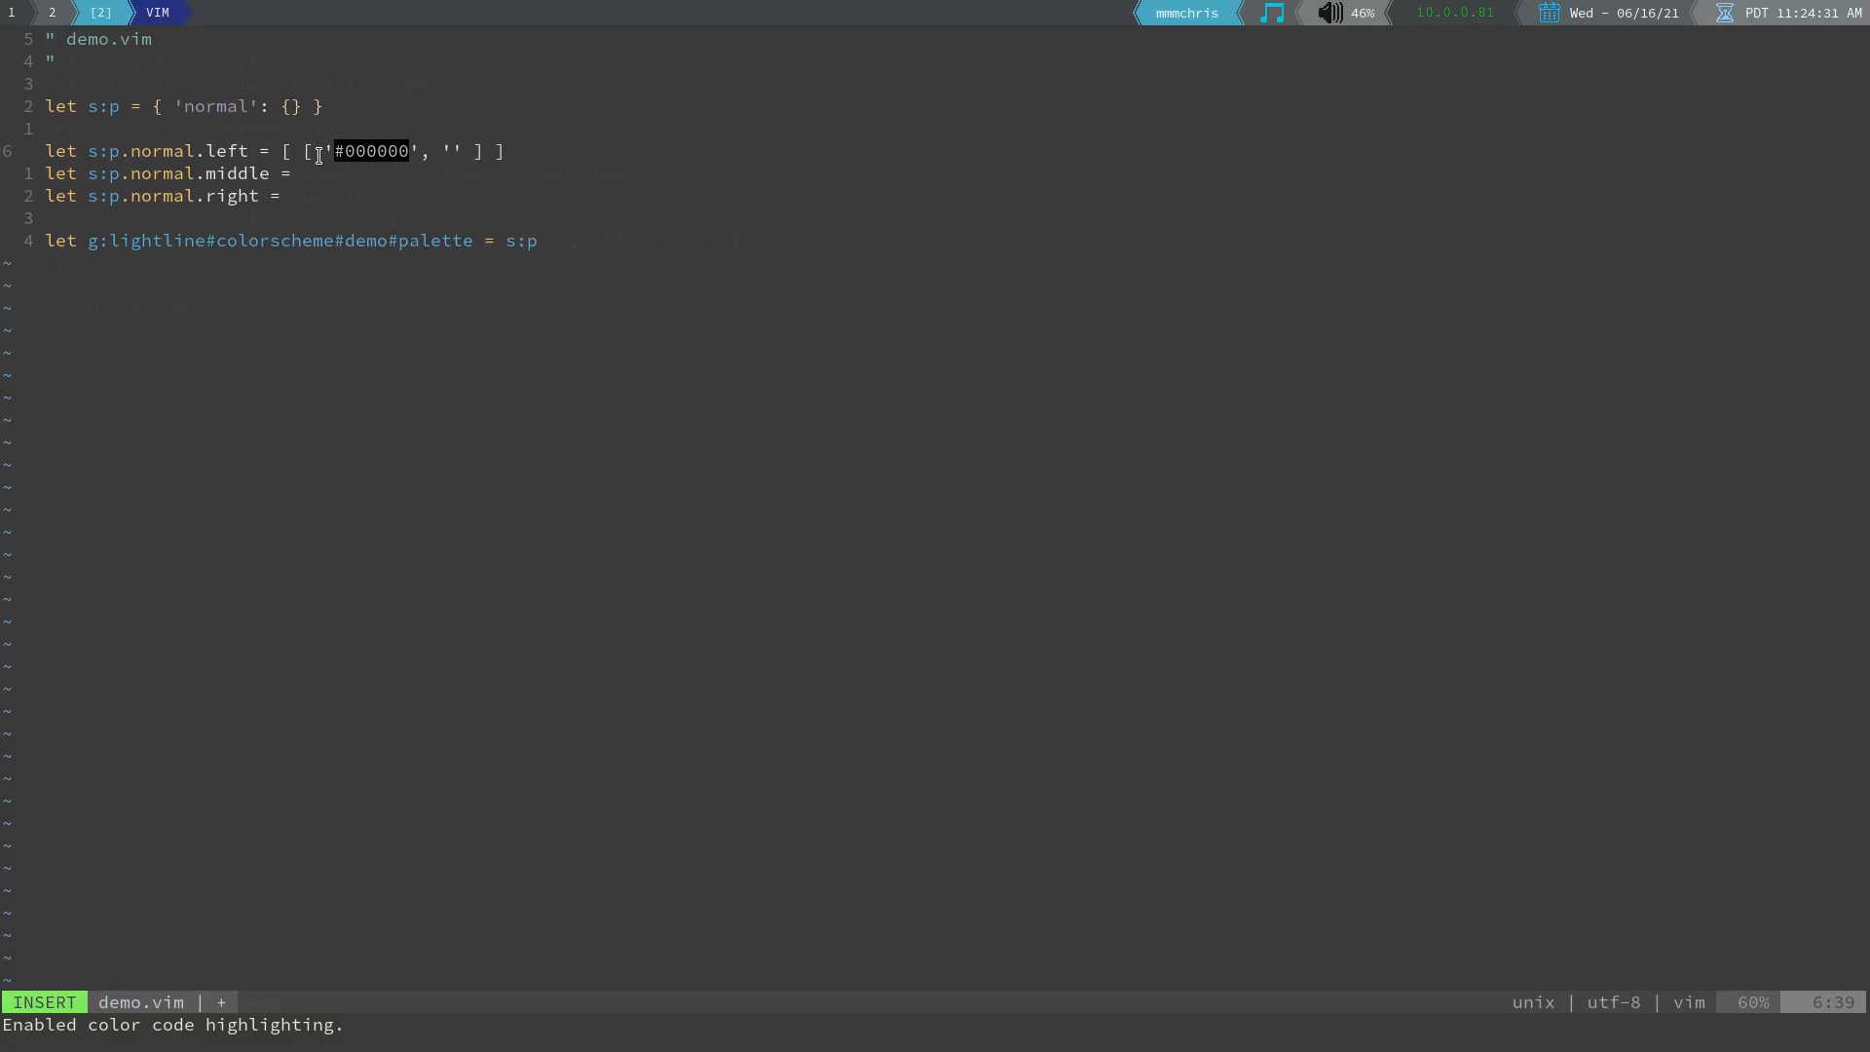
type("#000000")
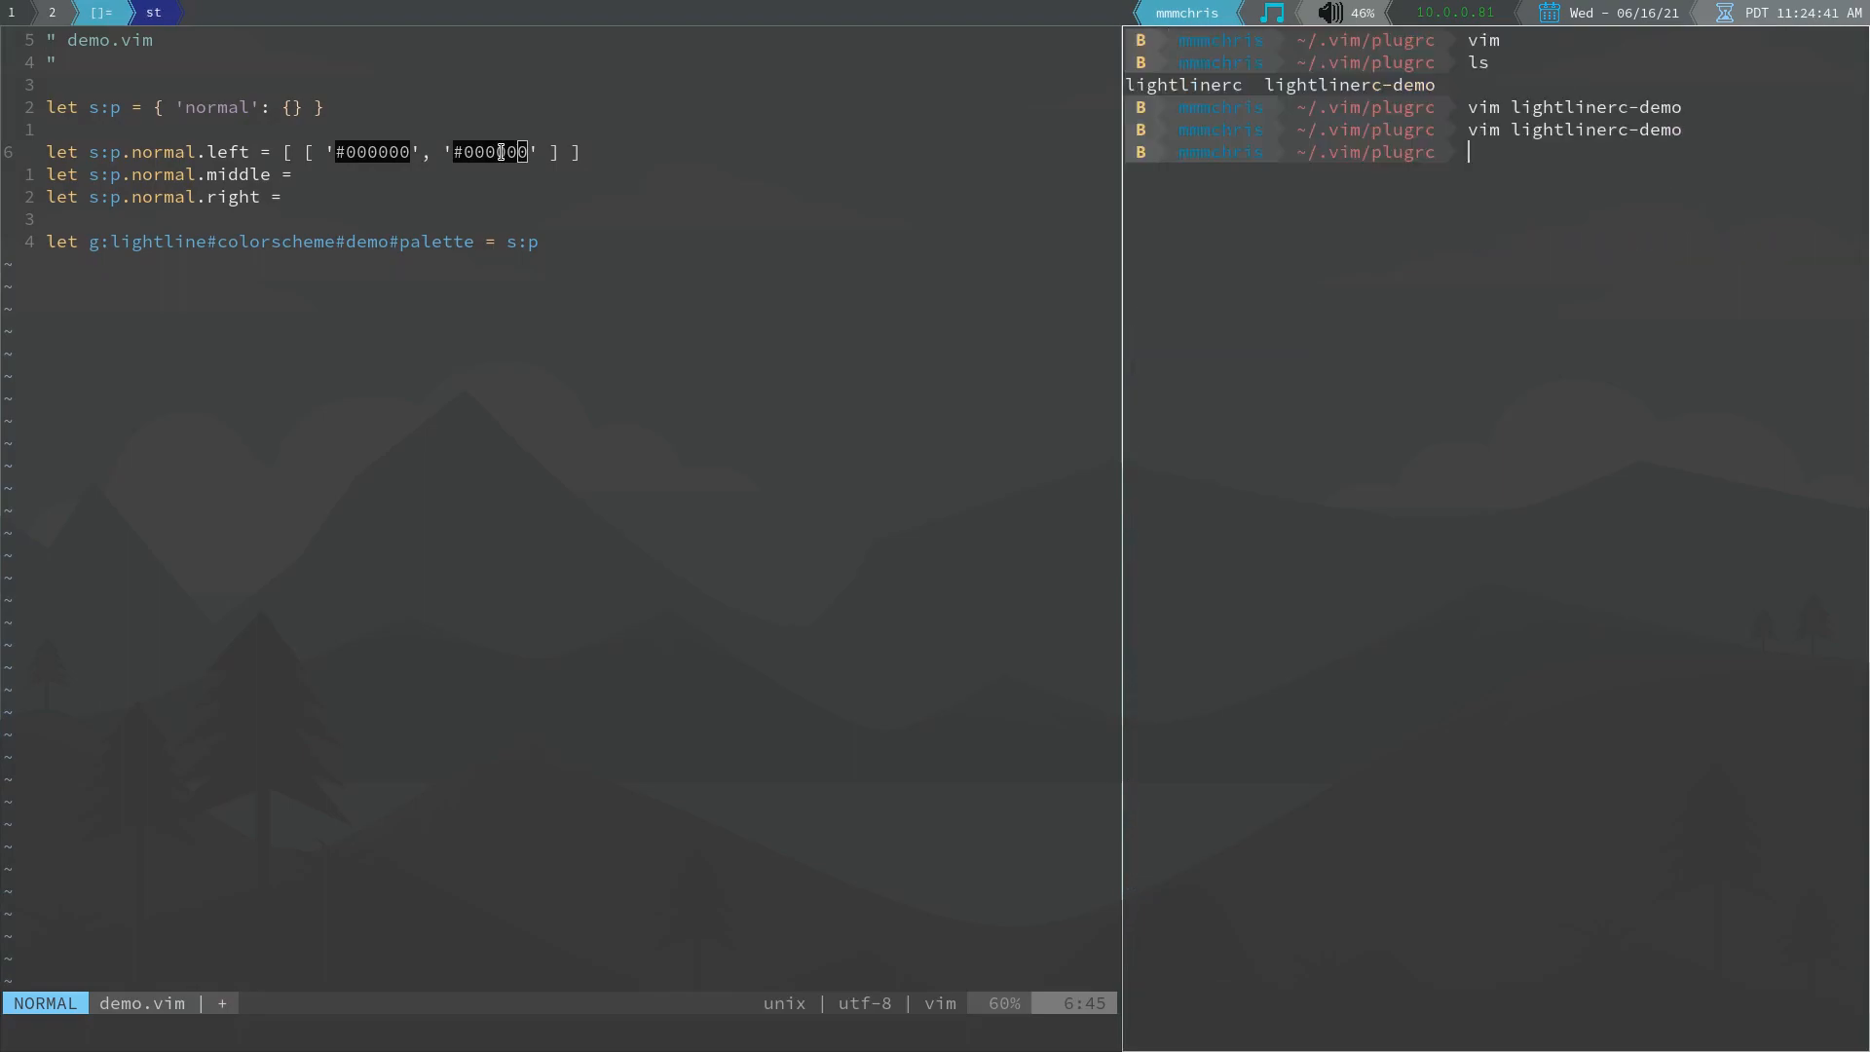
Show a 256-colour chart in a terminal split and append cterm numbers after the hex codes
type("gv")
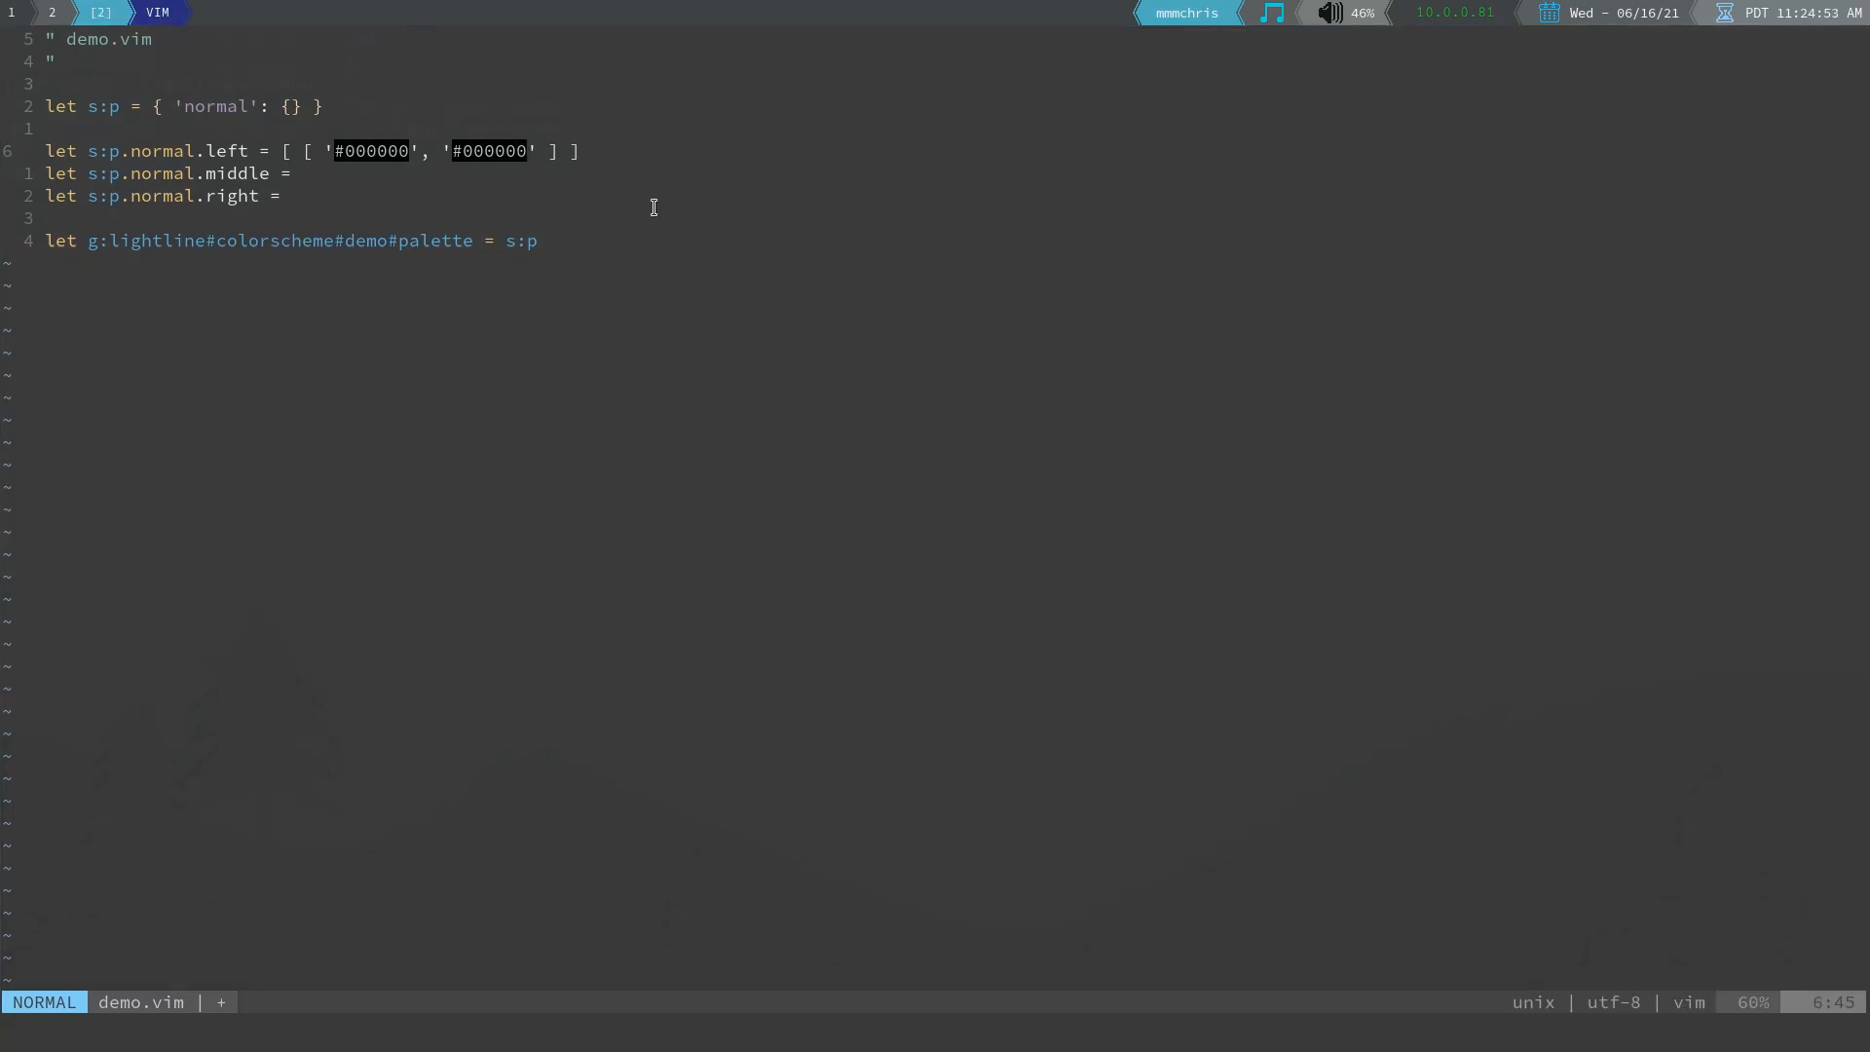
type(", 0, 1")
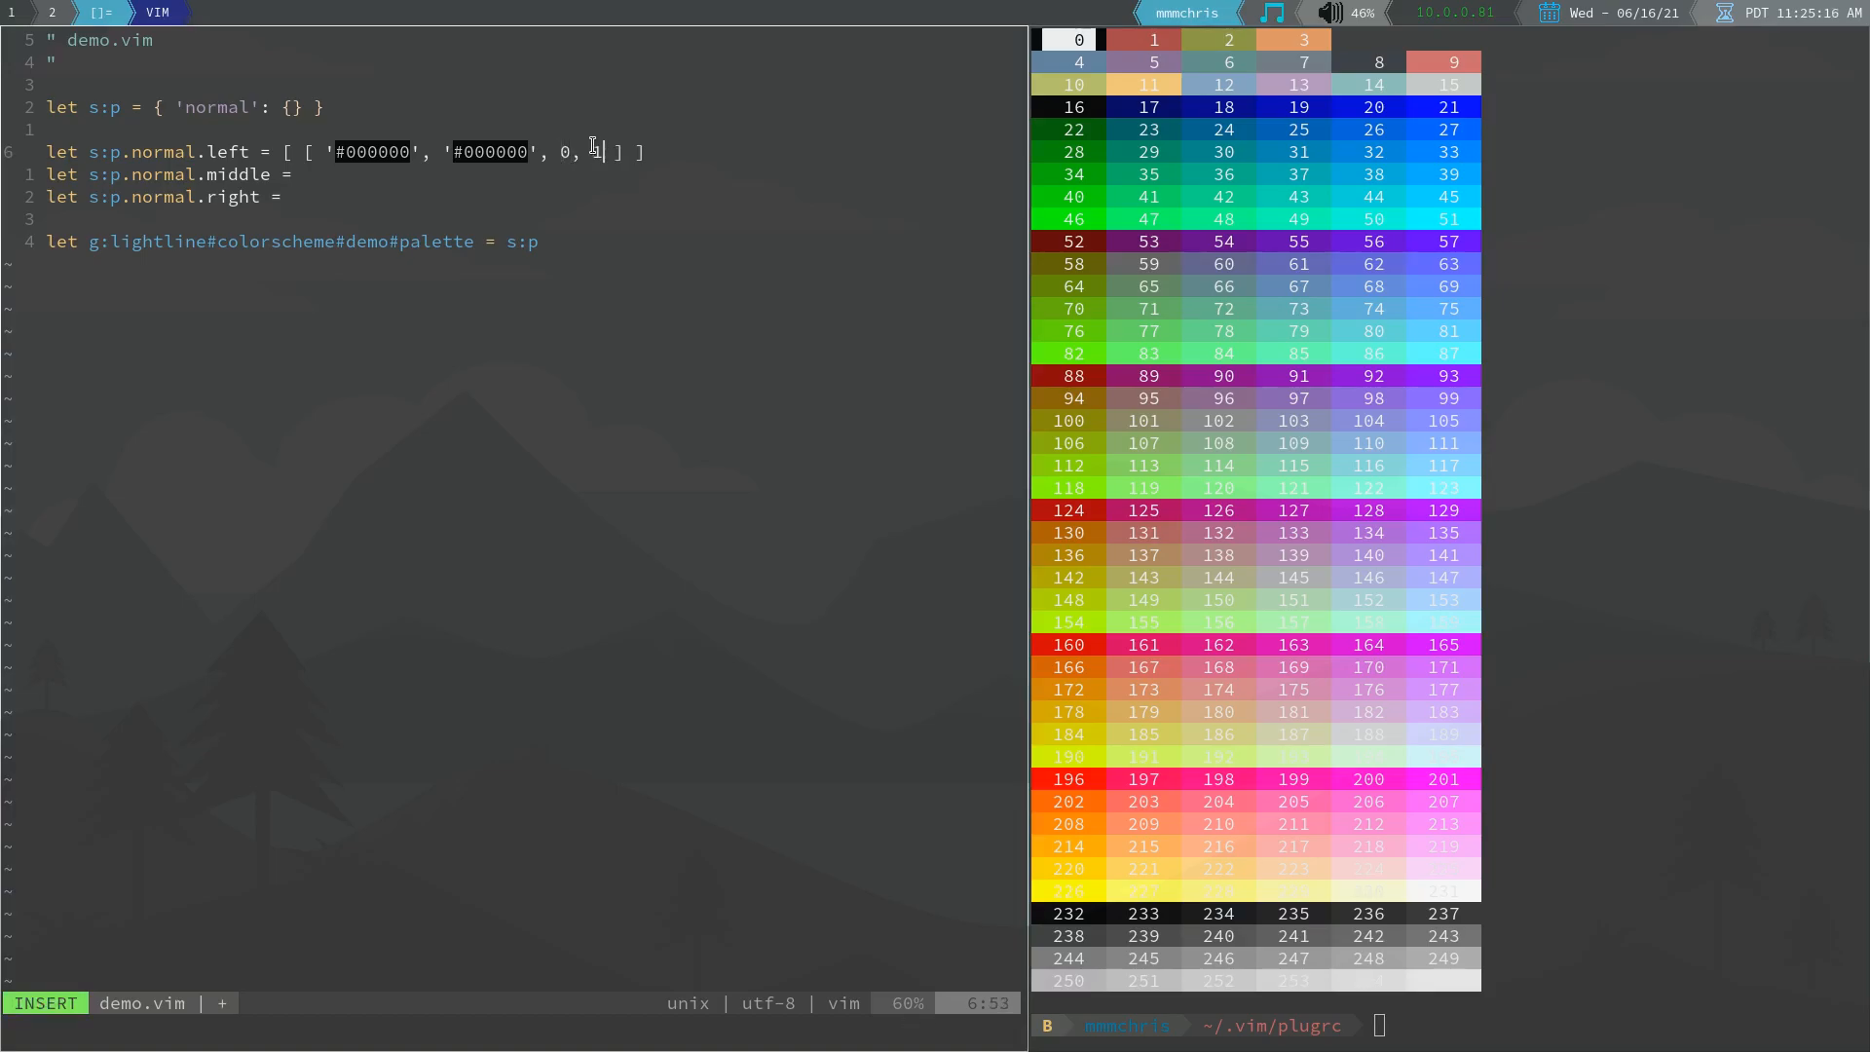
Fill the middle and right entries with '#000000' and cterm 0 with 1/2/3, then save
key("Escape")
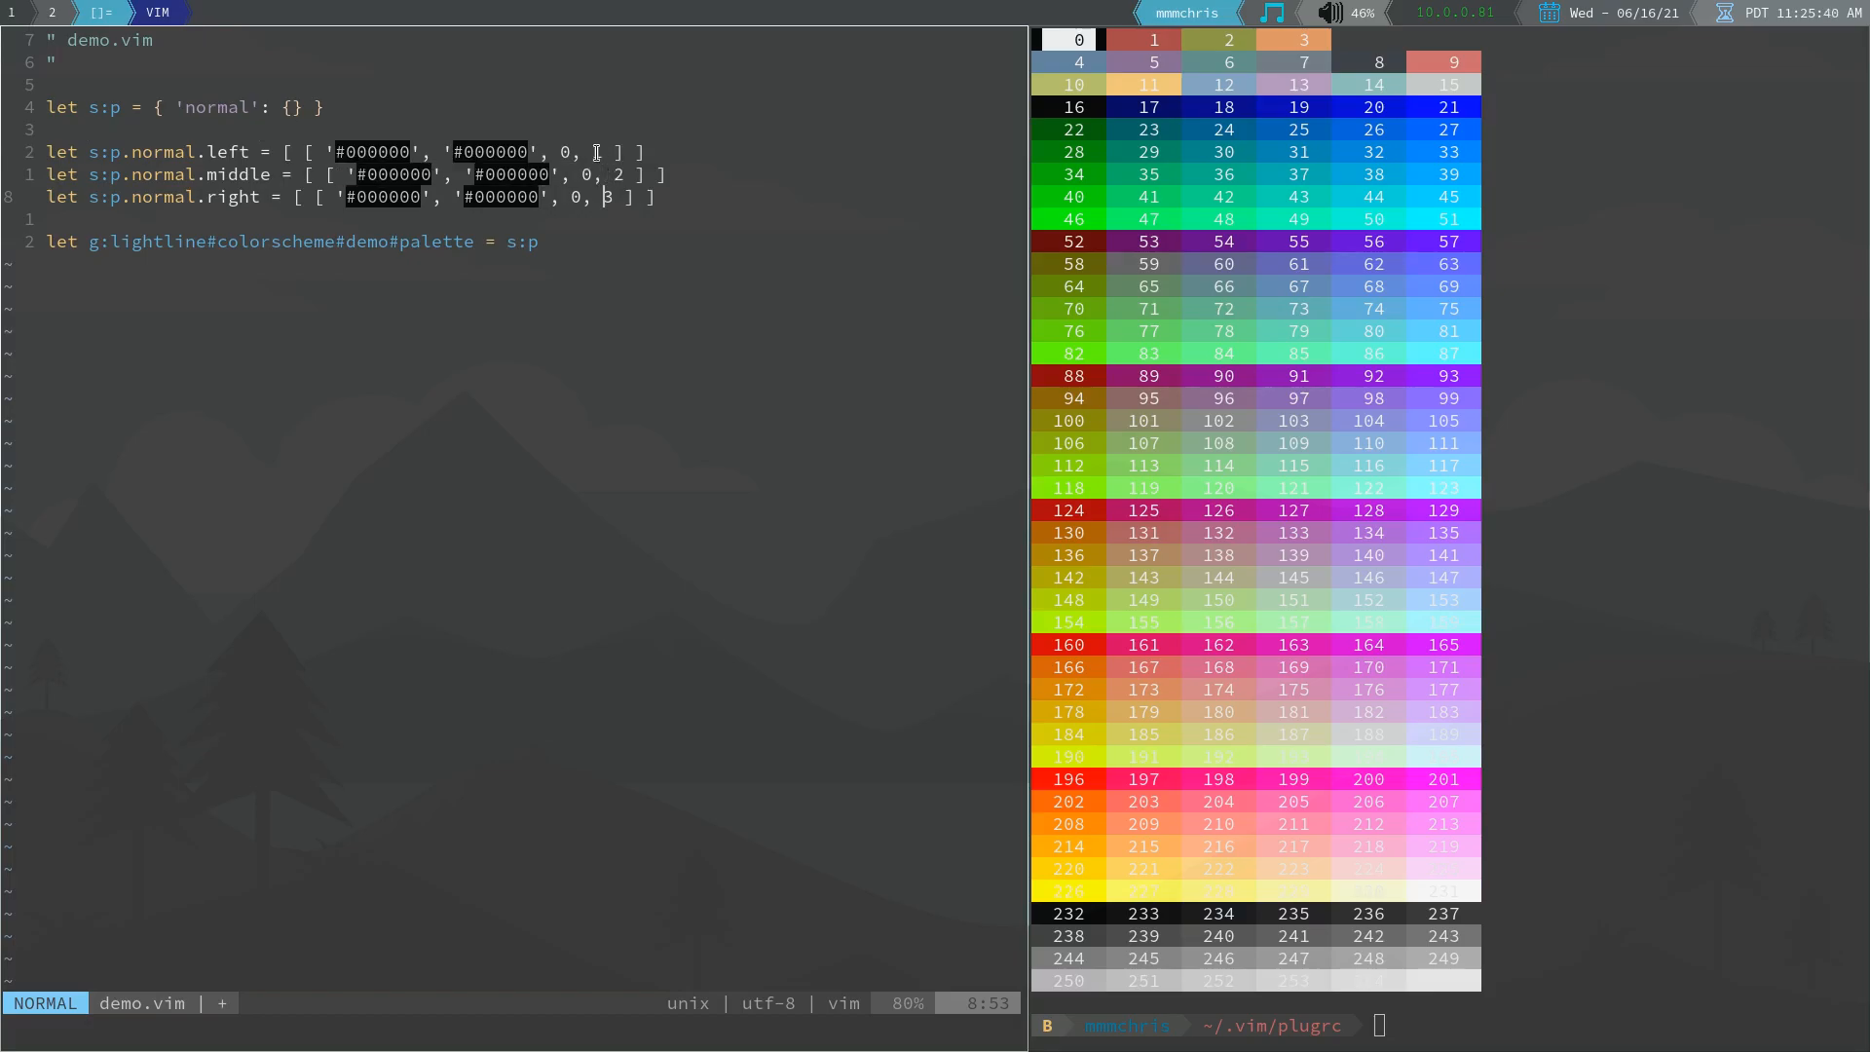
type("1")
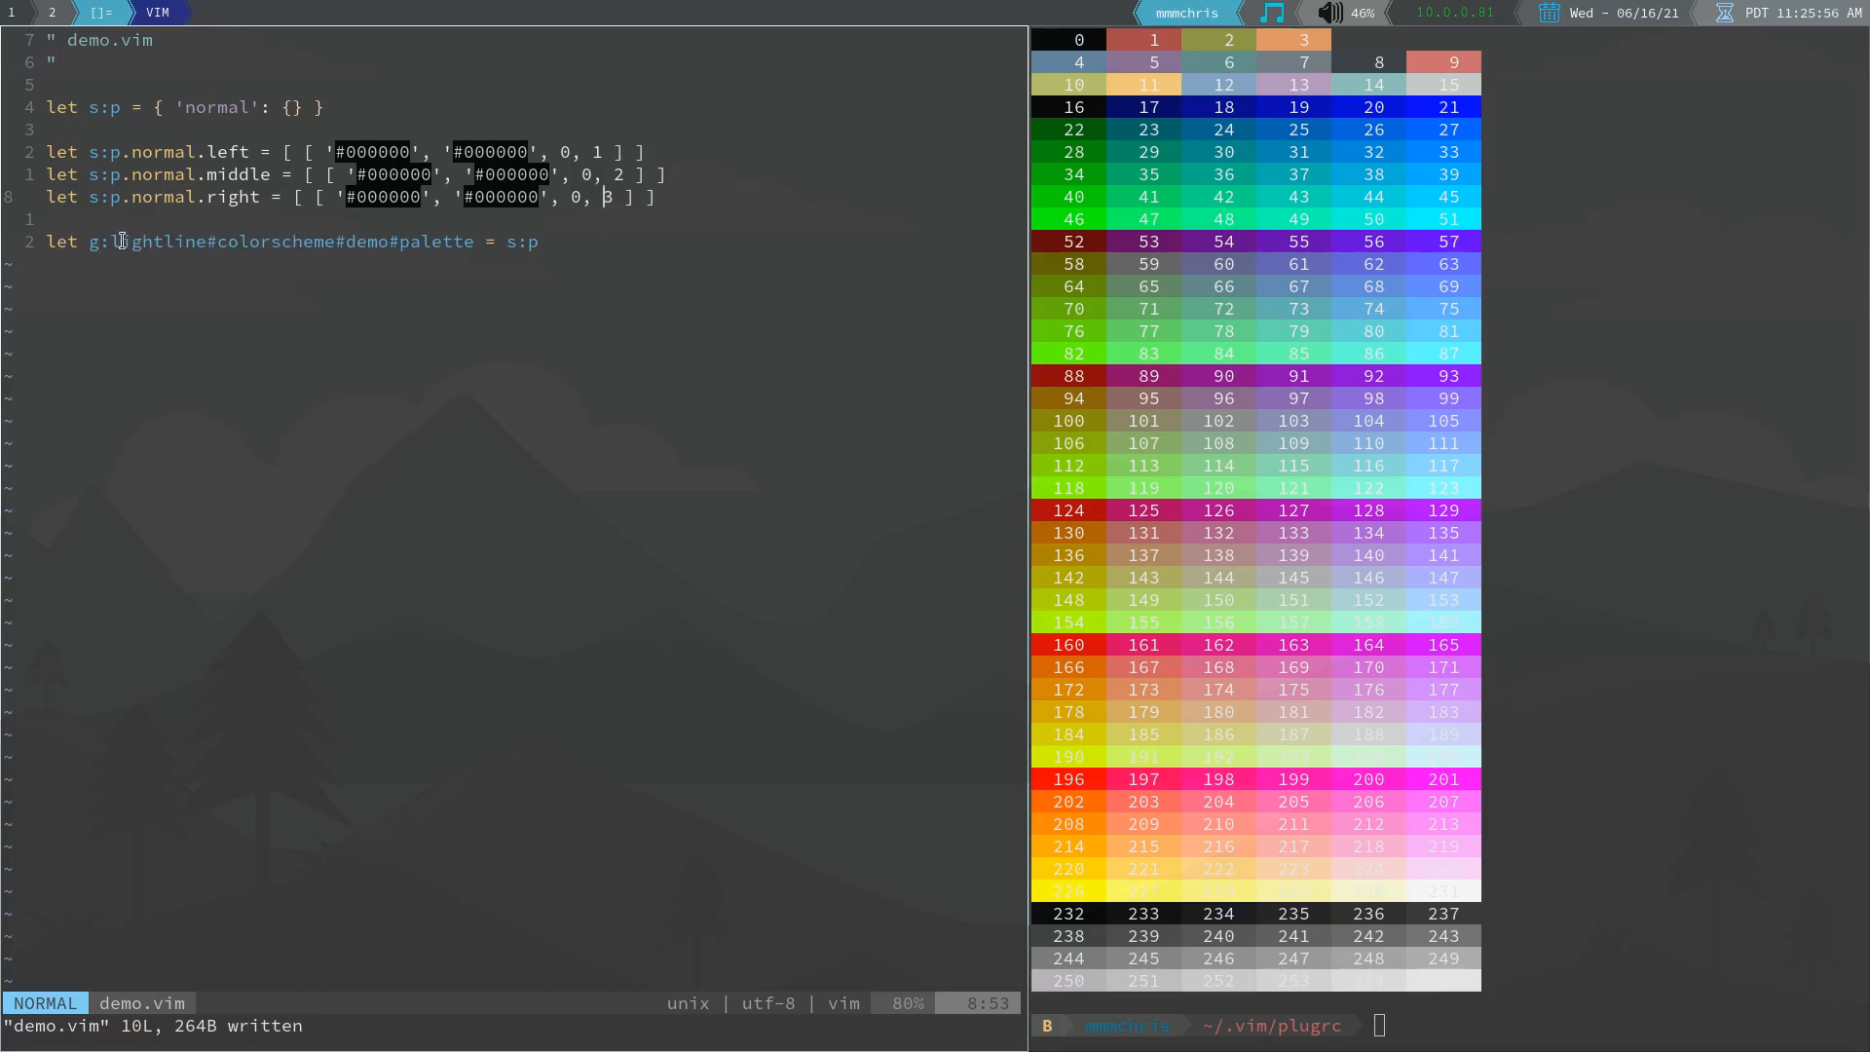
Quit the colour-chart script and open lightlinerc-demo in Vim in the right pane
double_click(221, 241)
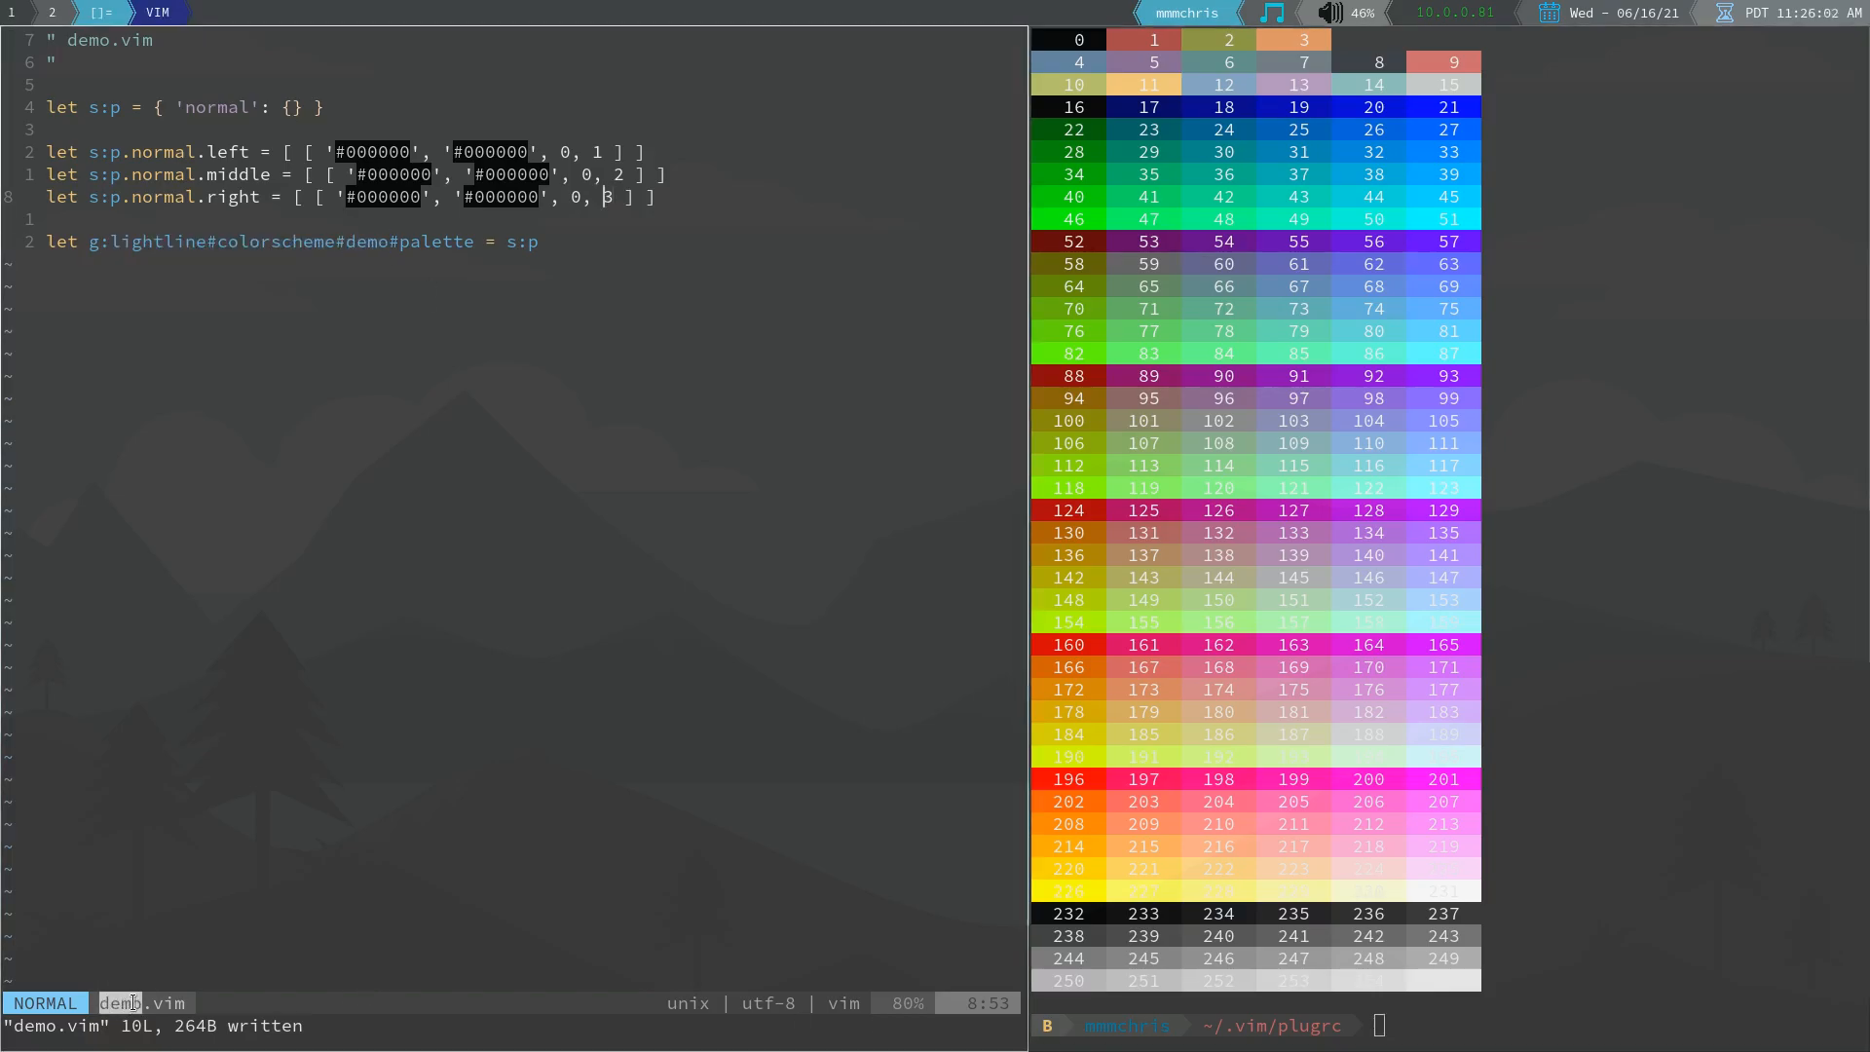
double_click(432, 241)
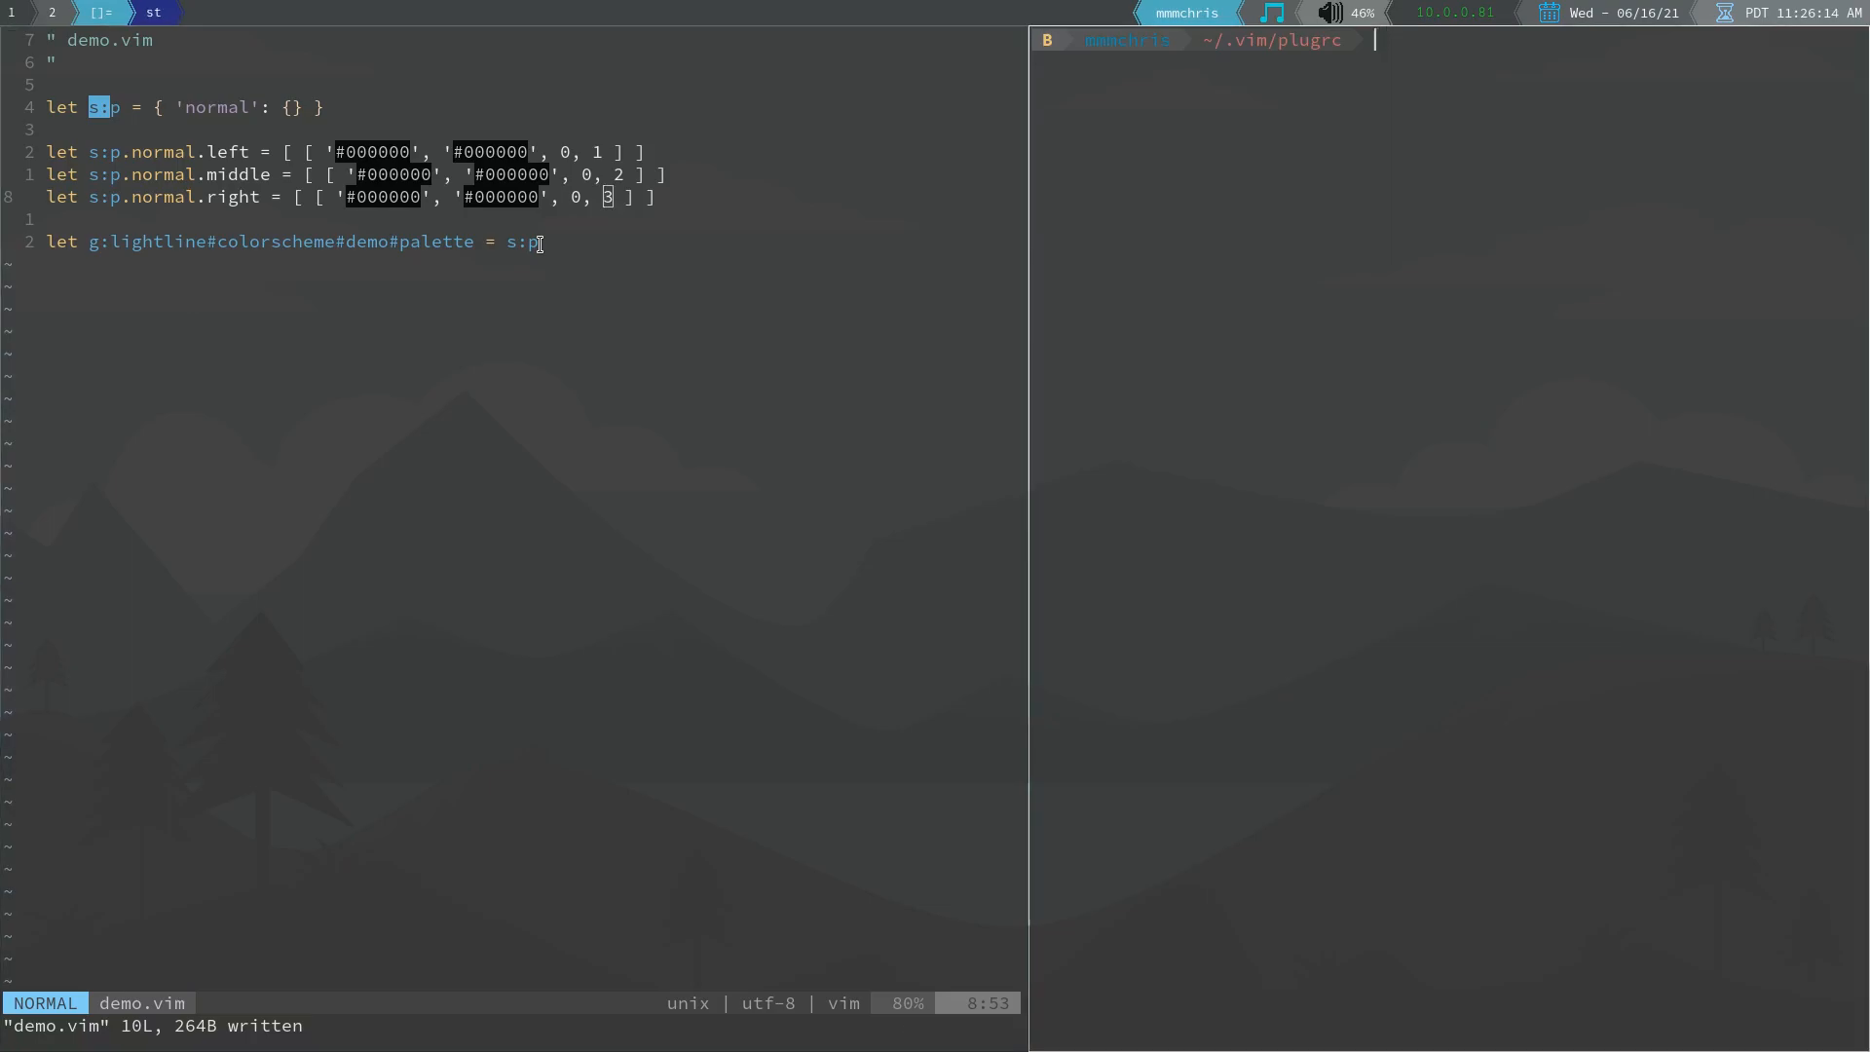
type("vim lightlinerc")
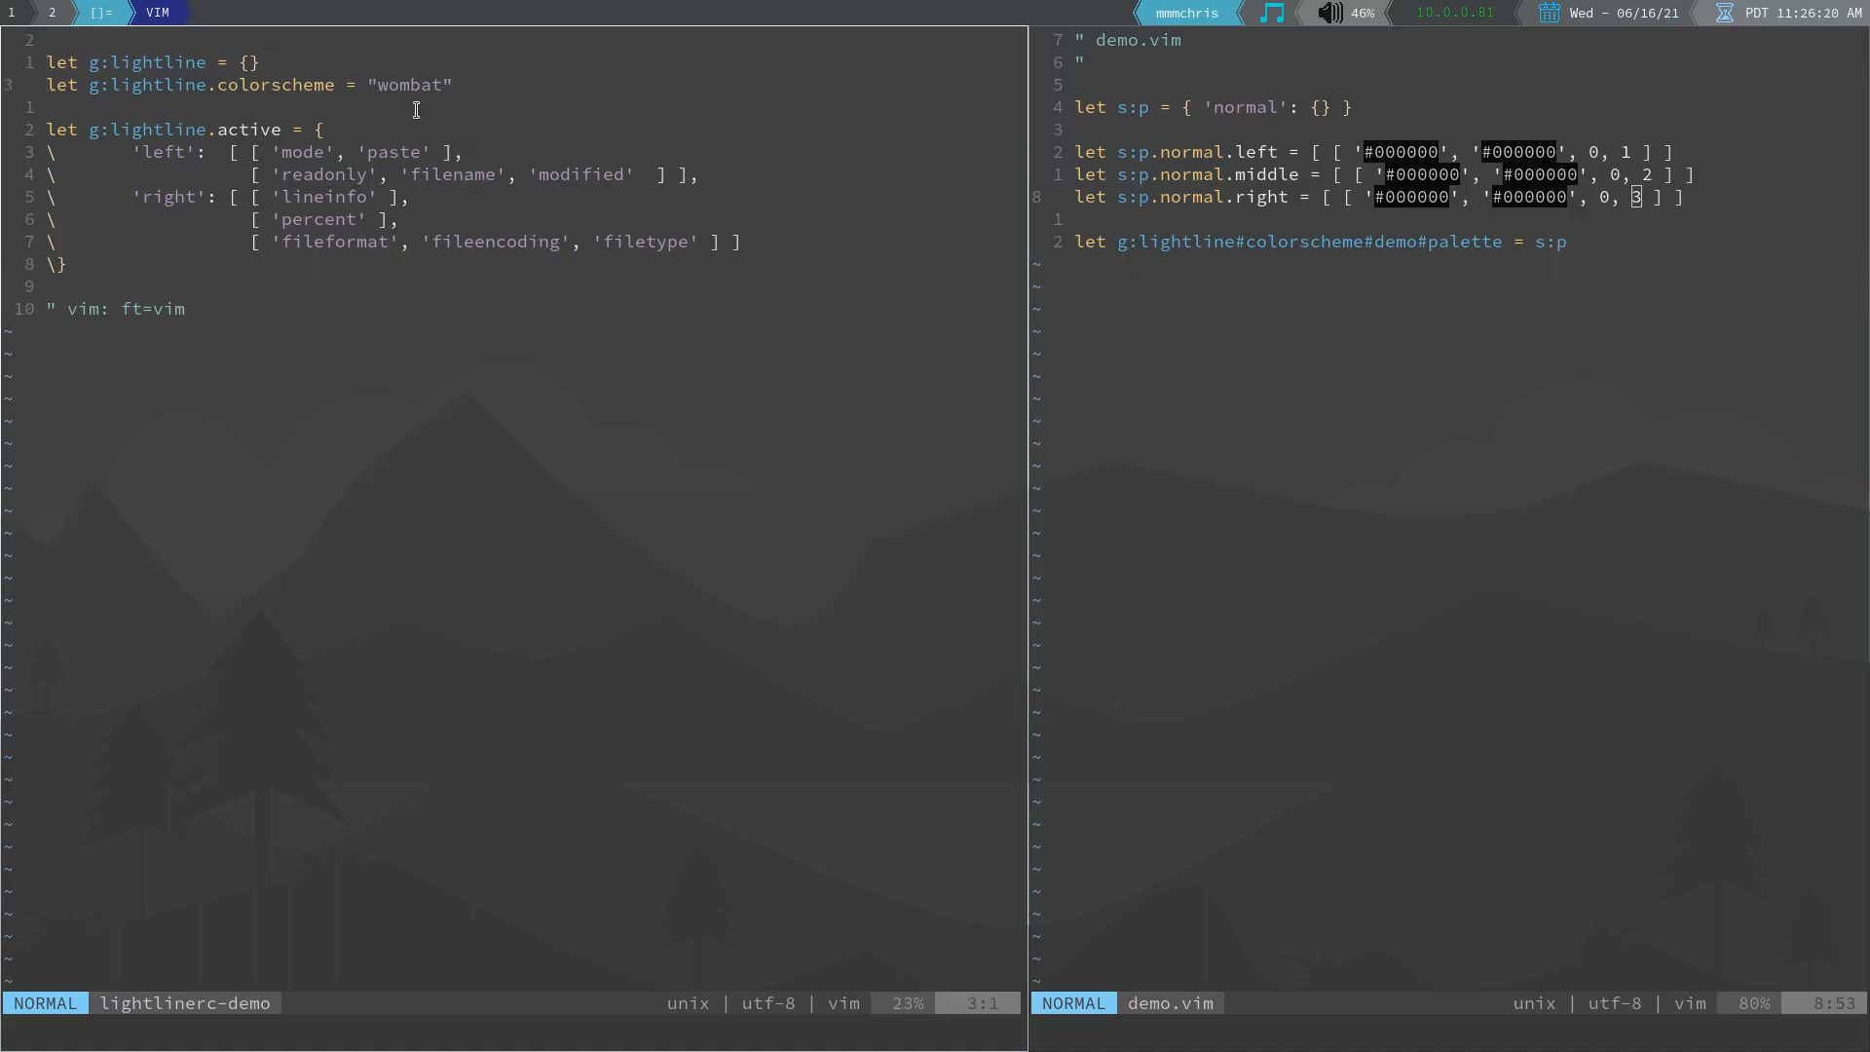
Change the colorscheme from "wombat" to "demo", save, and launch a new Vim beside it
double_click(411, 85)
type("dem")
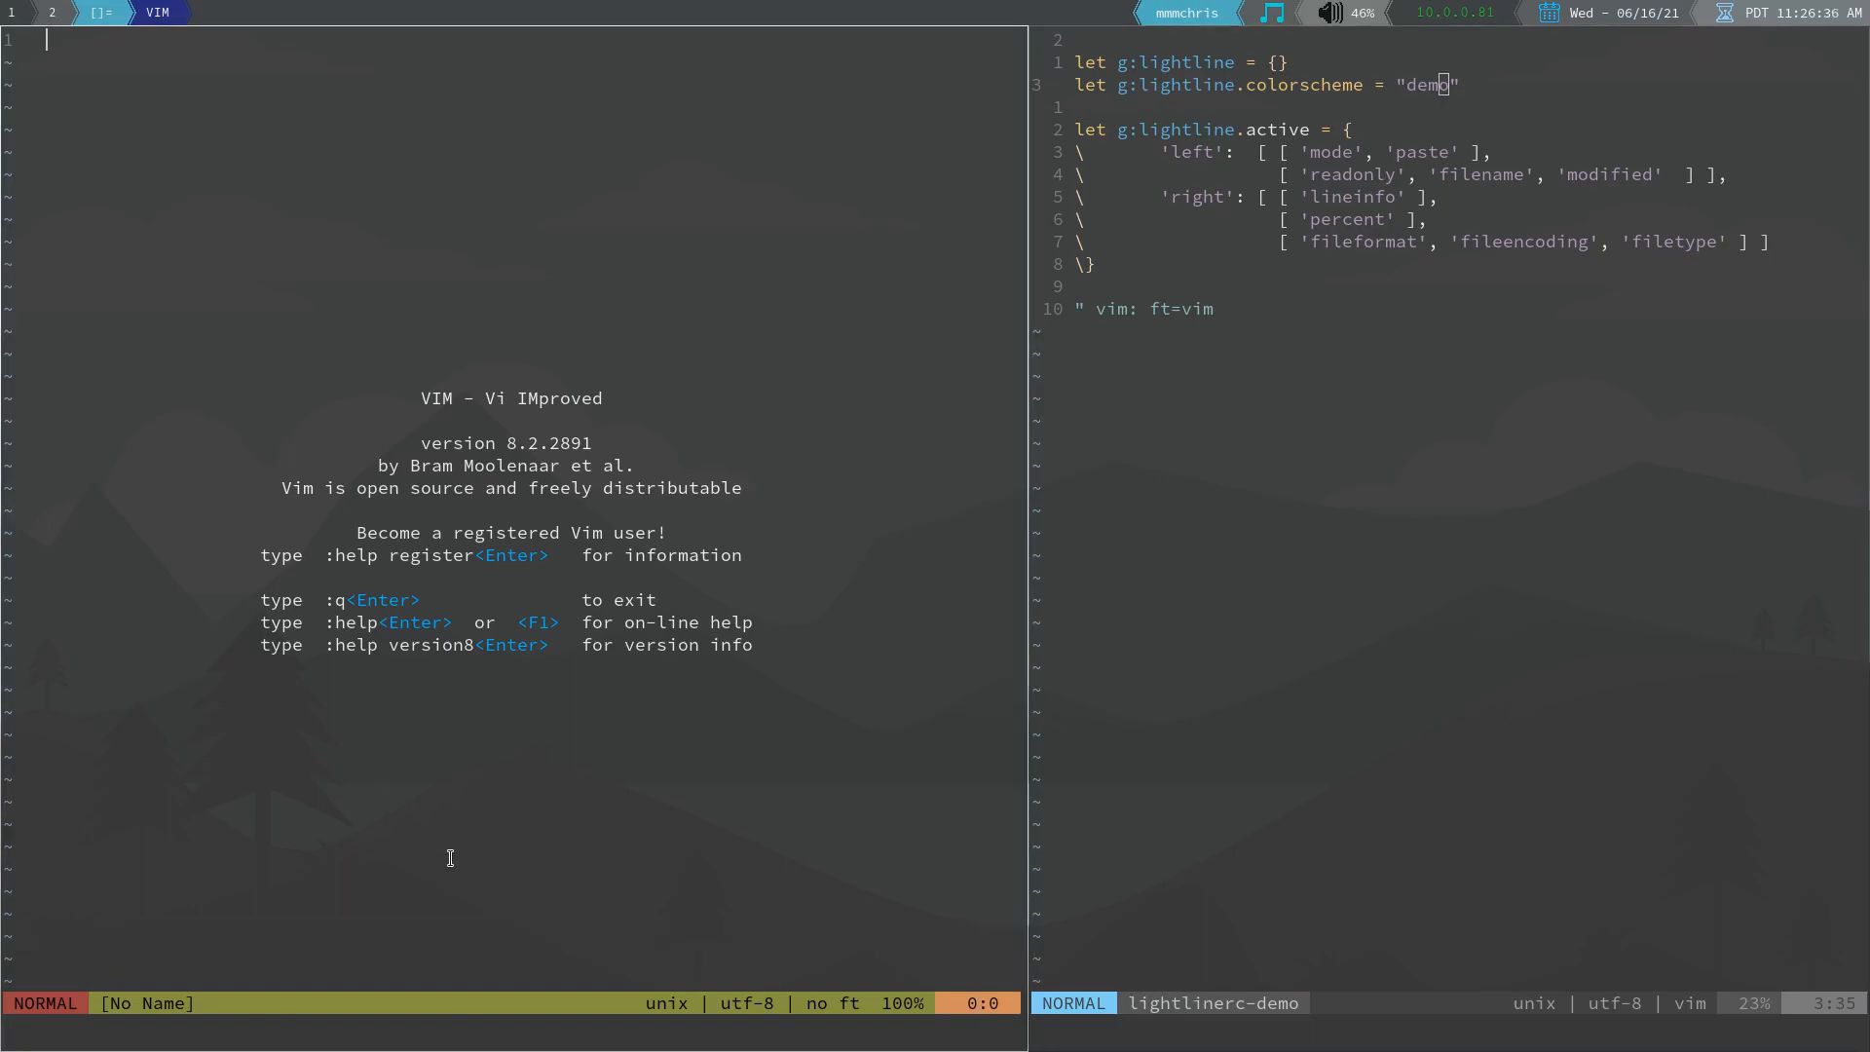
Preview the demo statusline colours by entering insert mode and returning to normal mode
key("i")
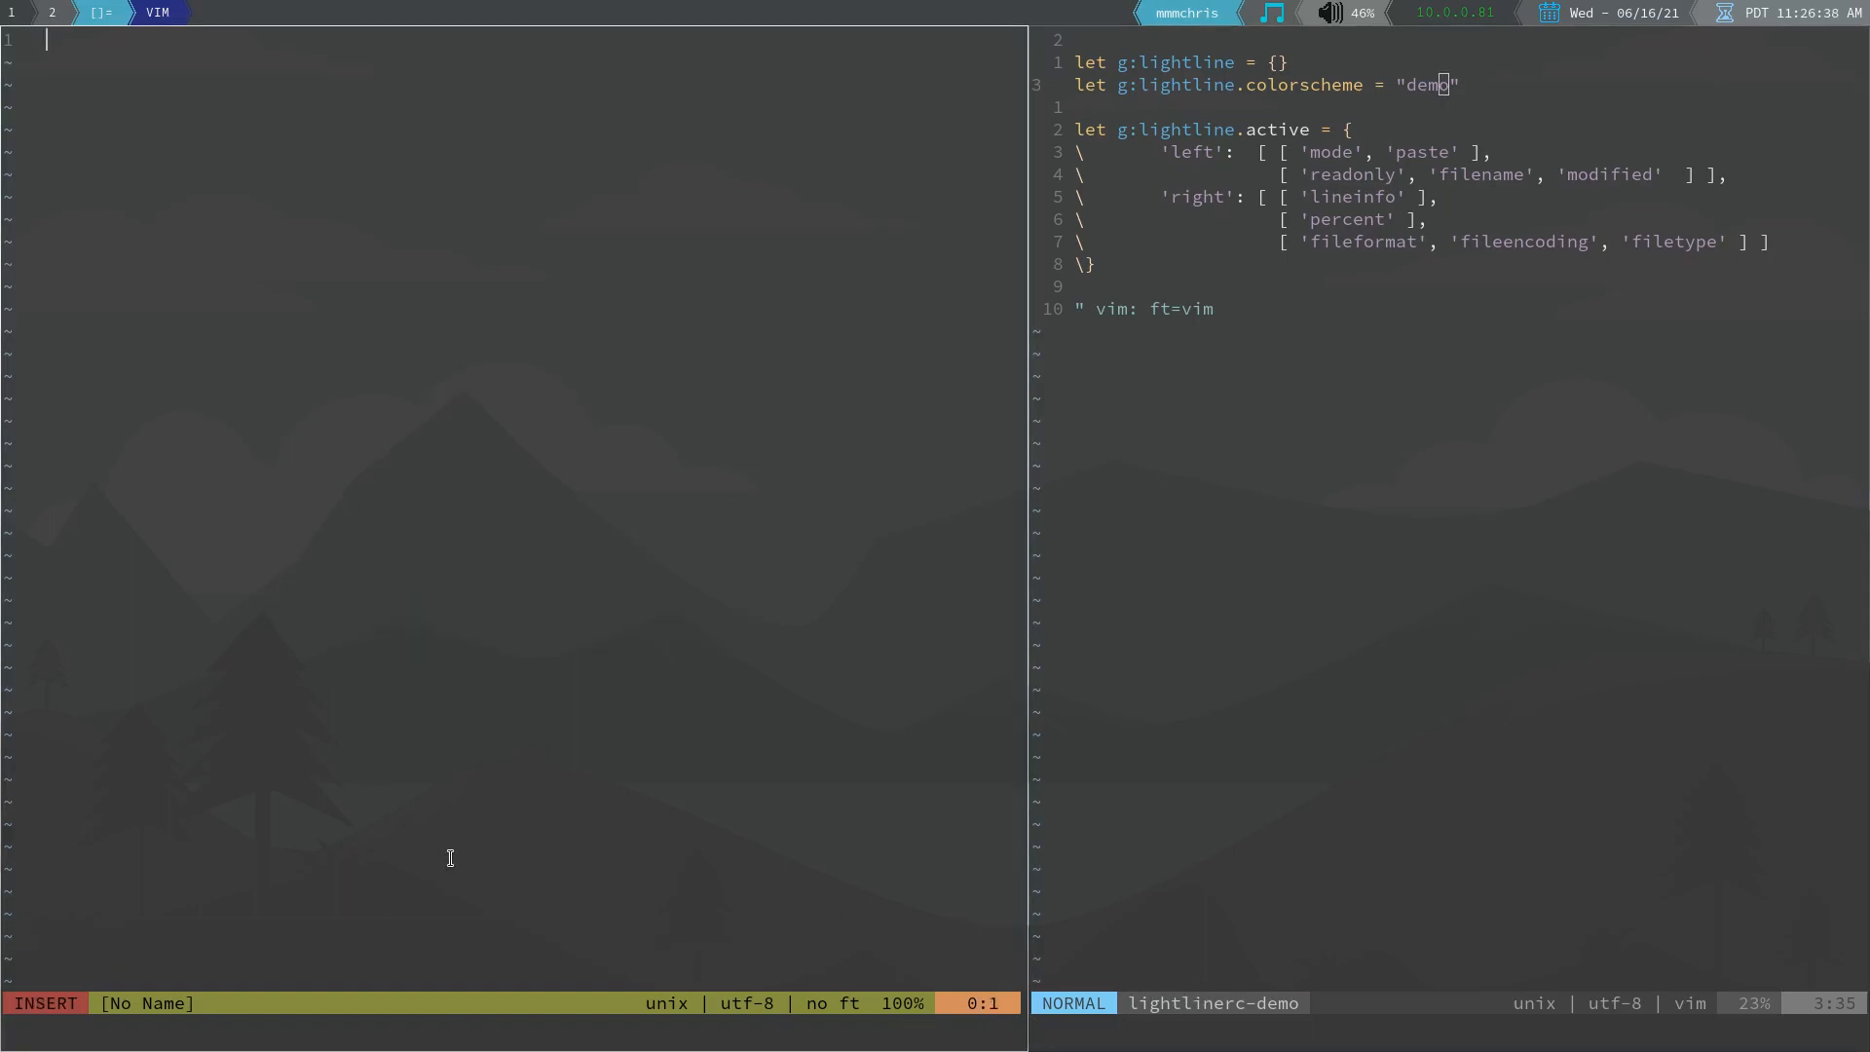
key("Escape")
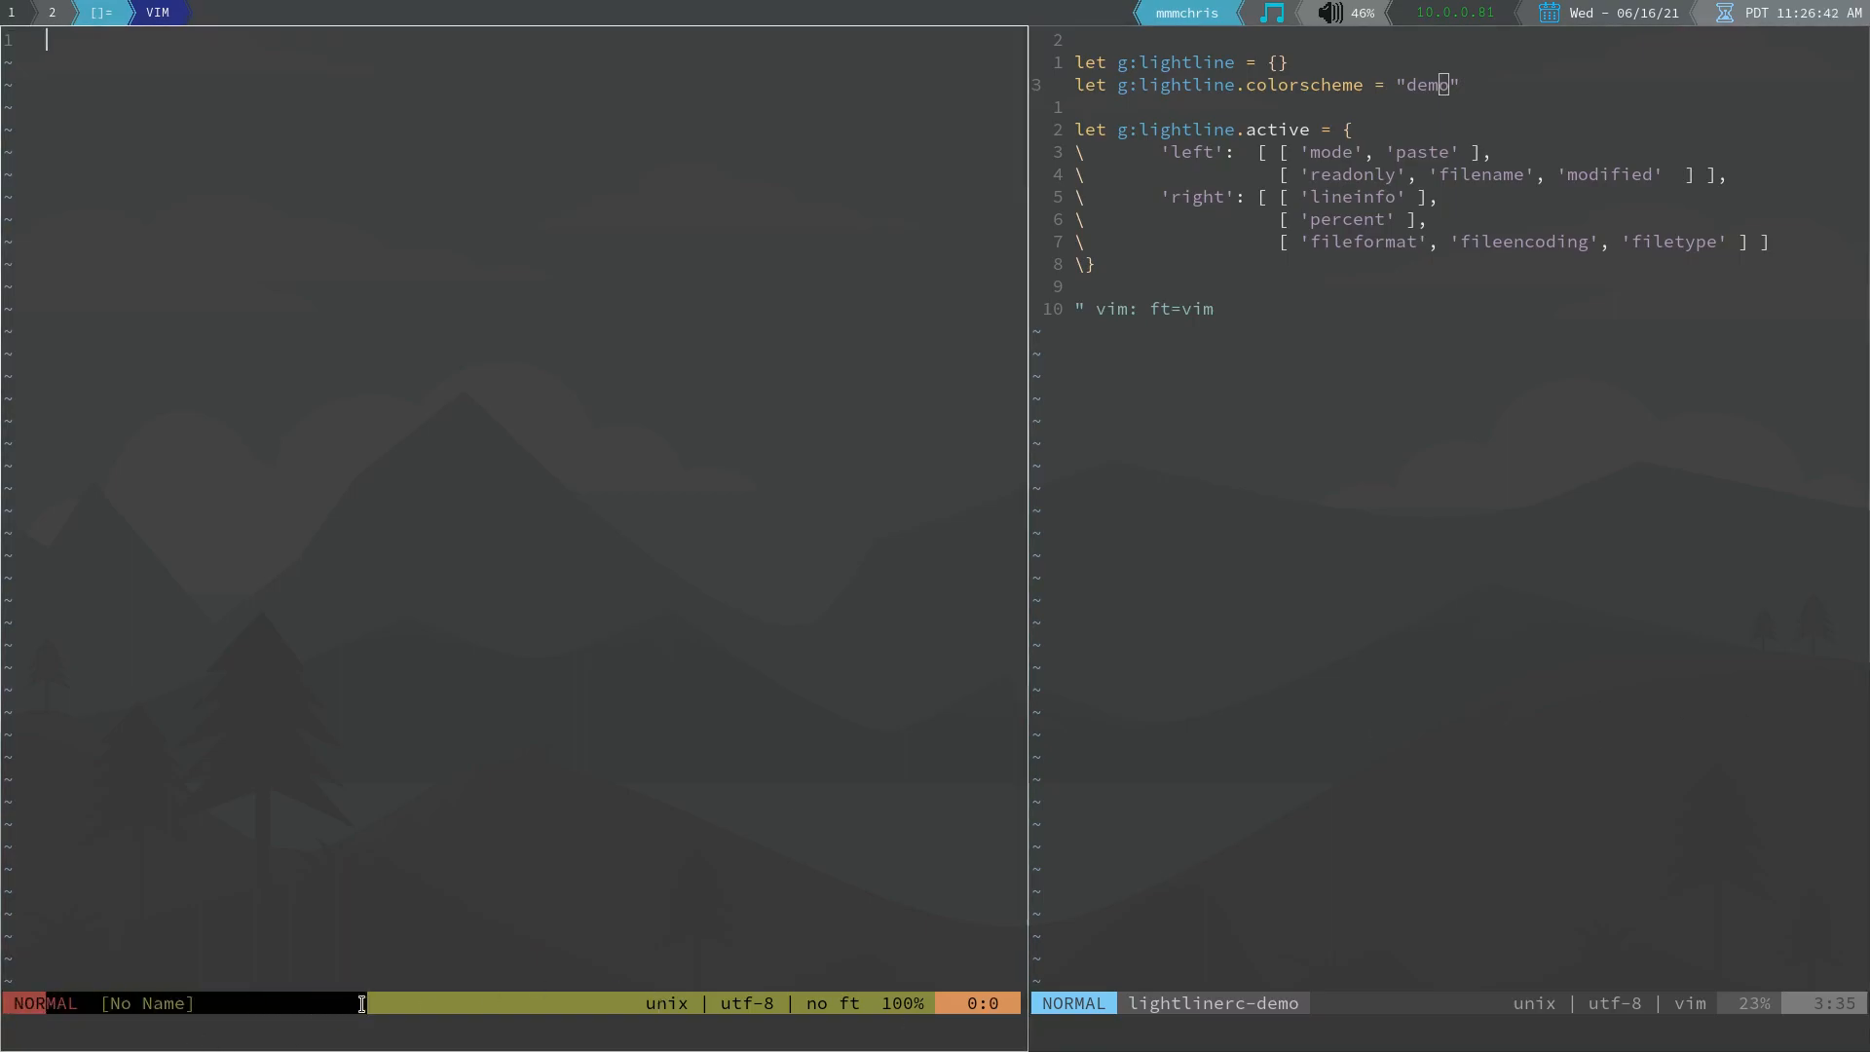
mouse_move(711, 264)
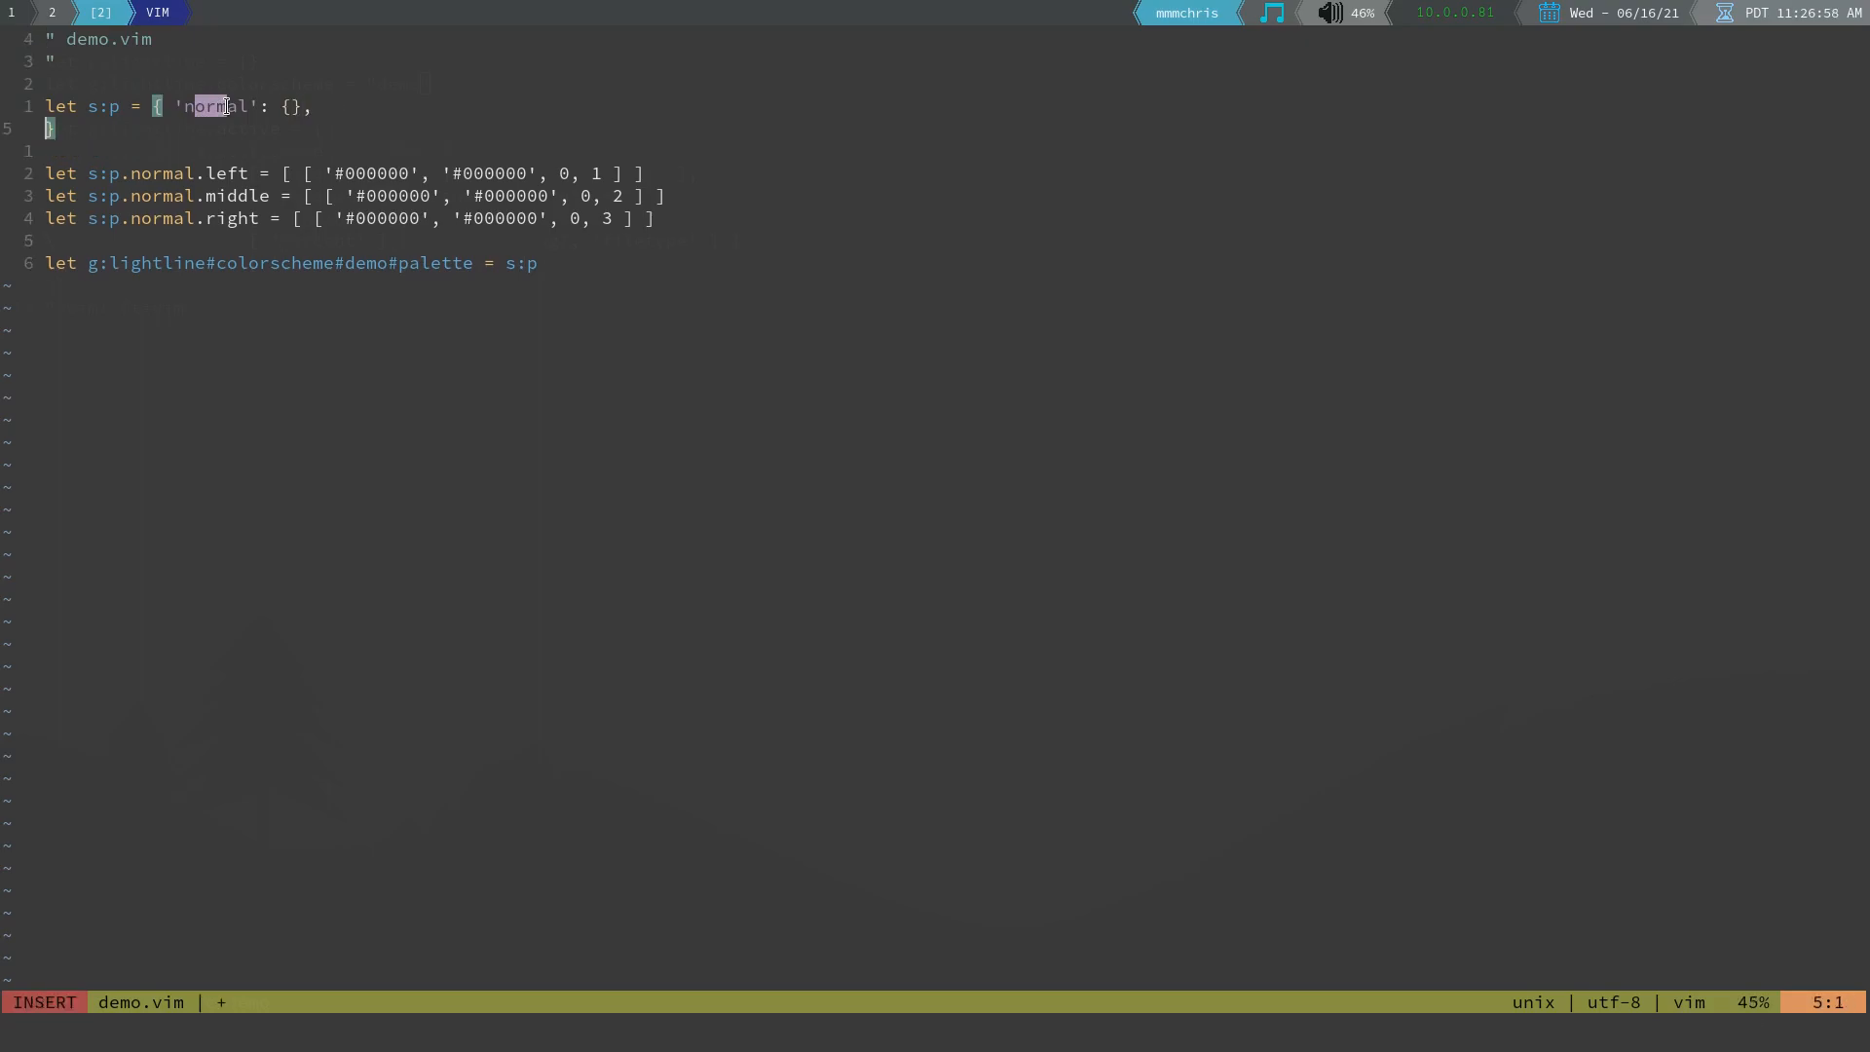
Append , 'insert': {} after 'normal': {} on the s:p palette line
key("Escape")
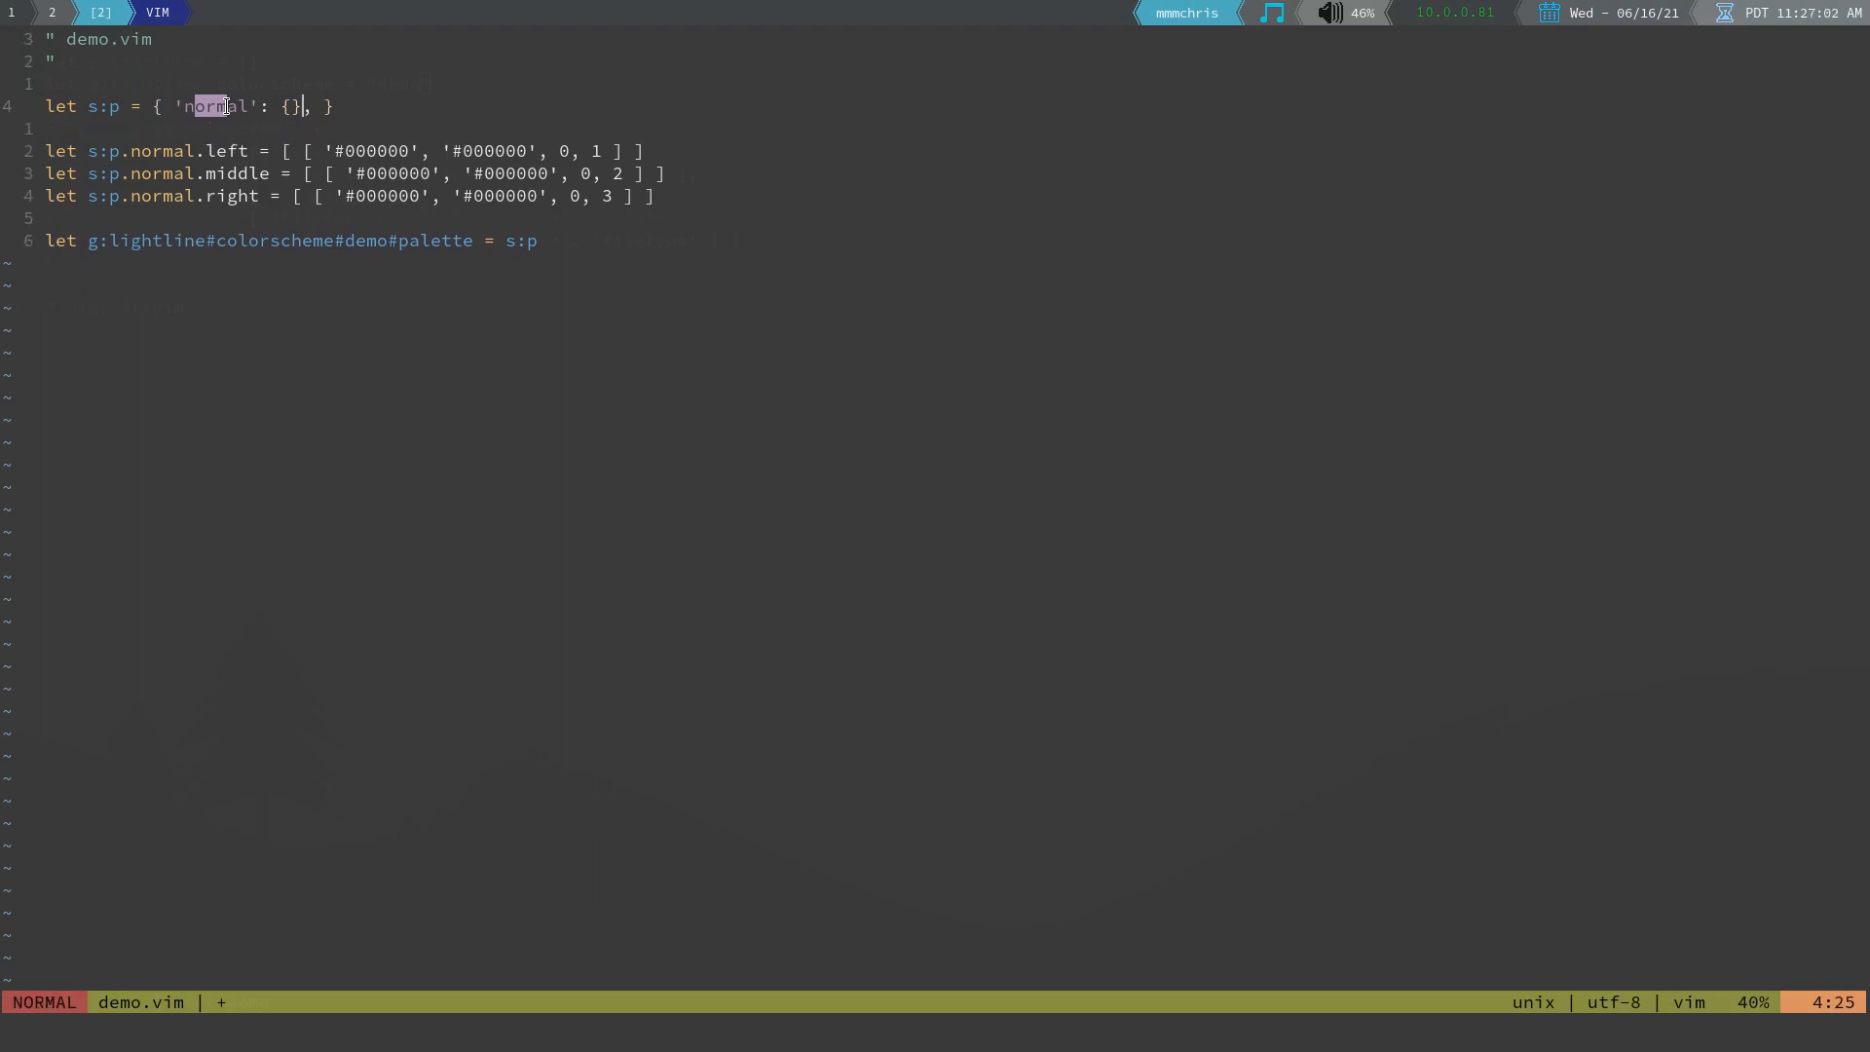
key("i")
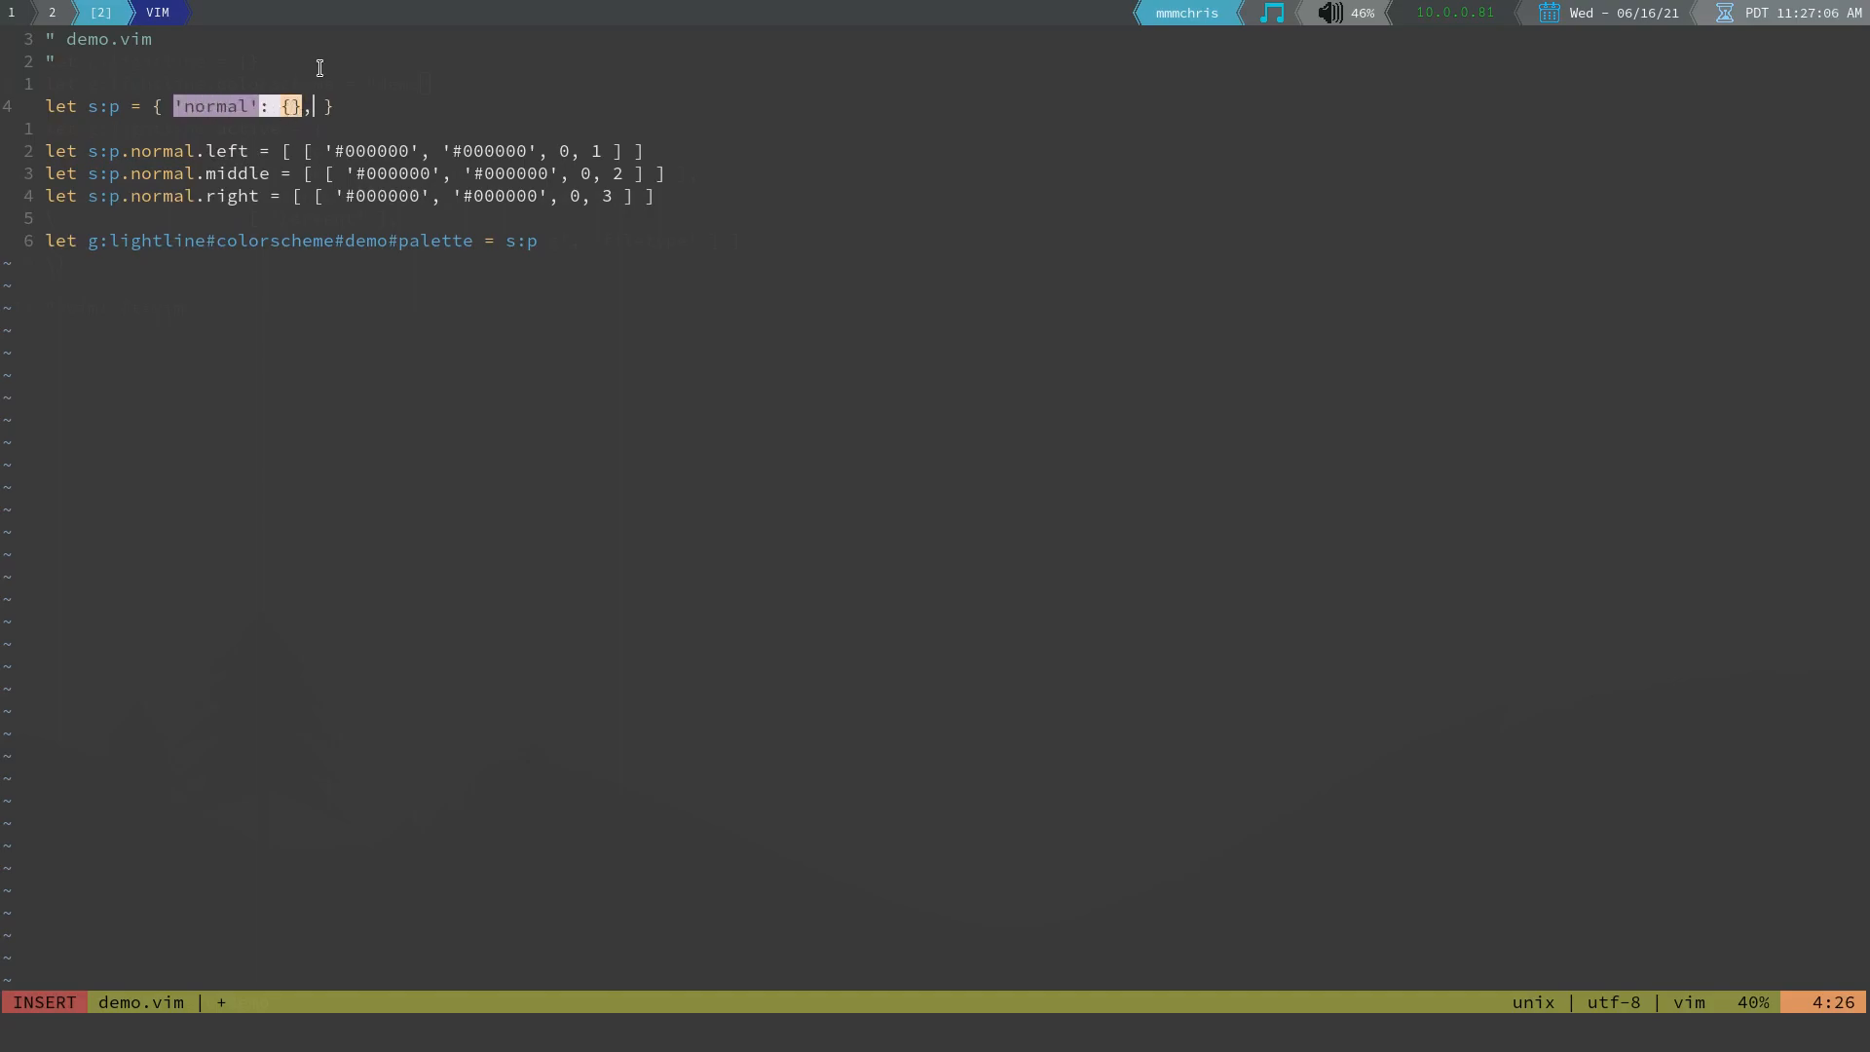
type("''")
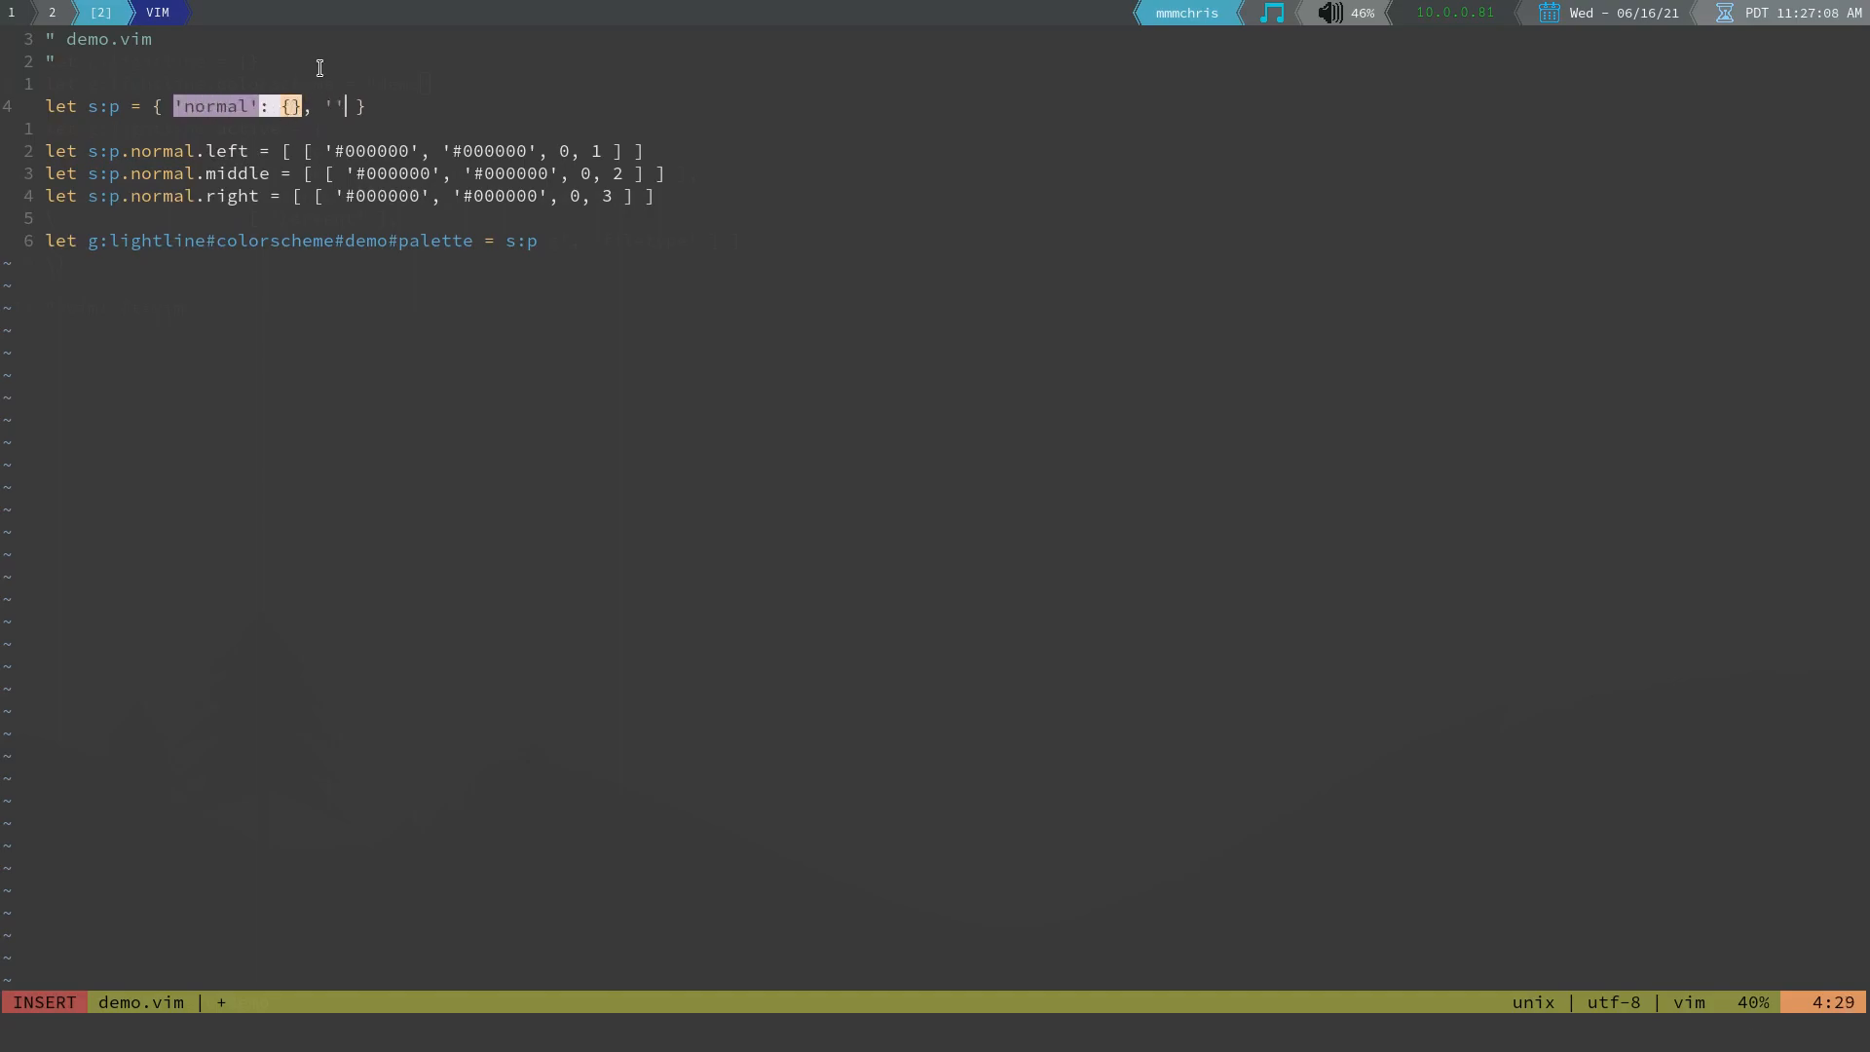
type("insert")
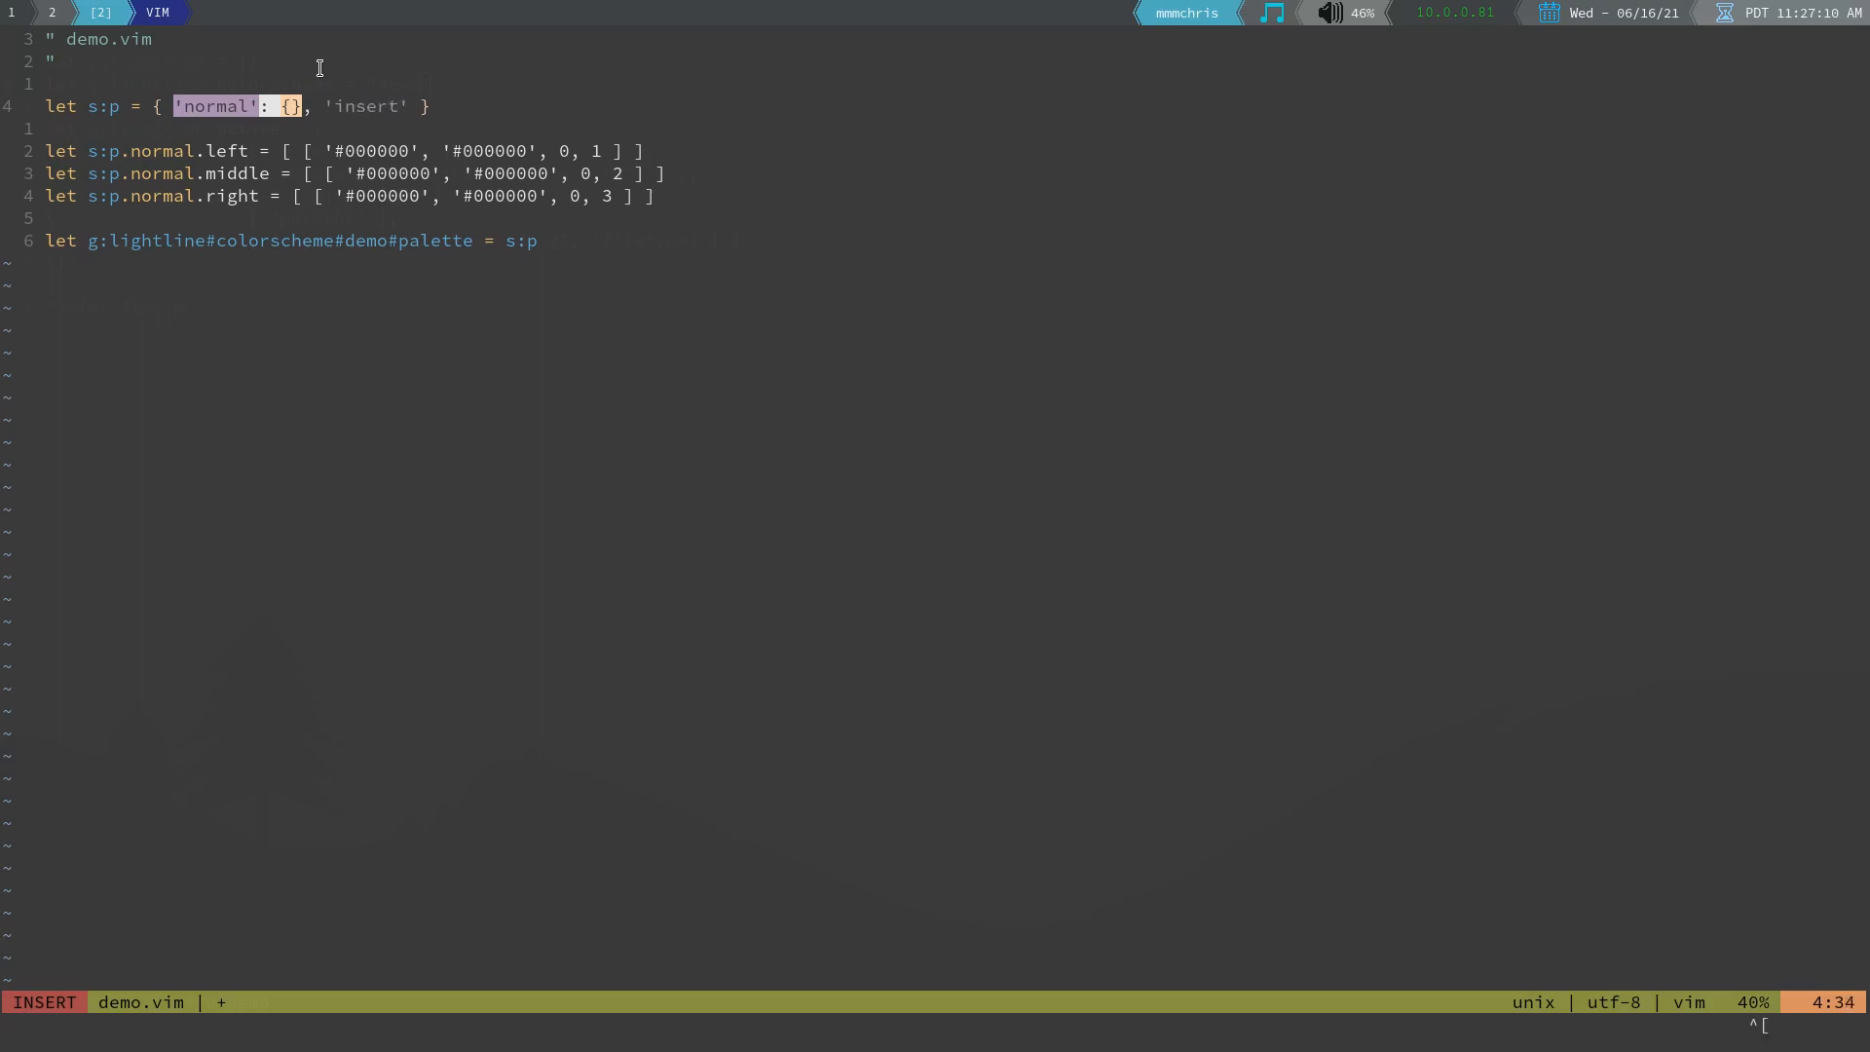
type(":")
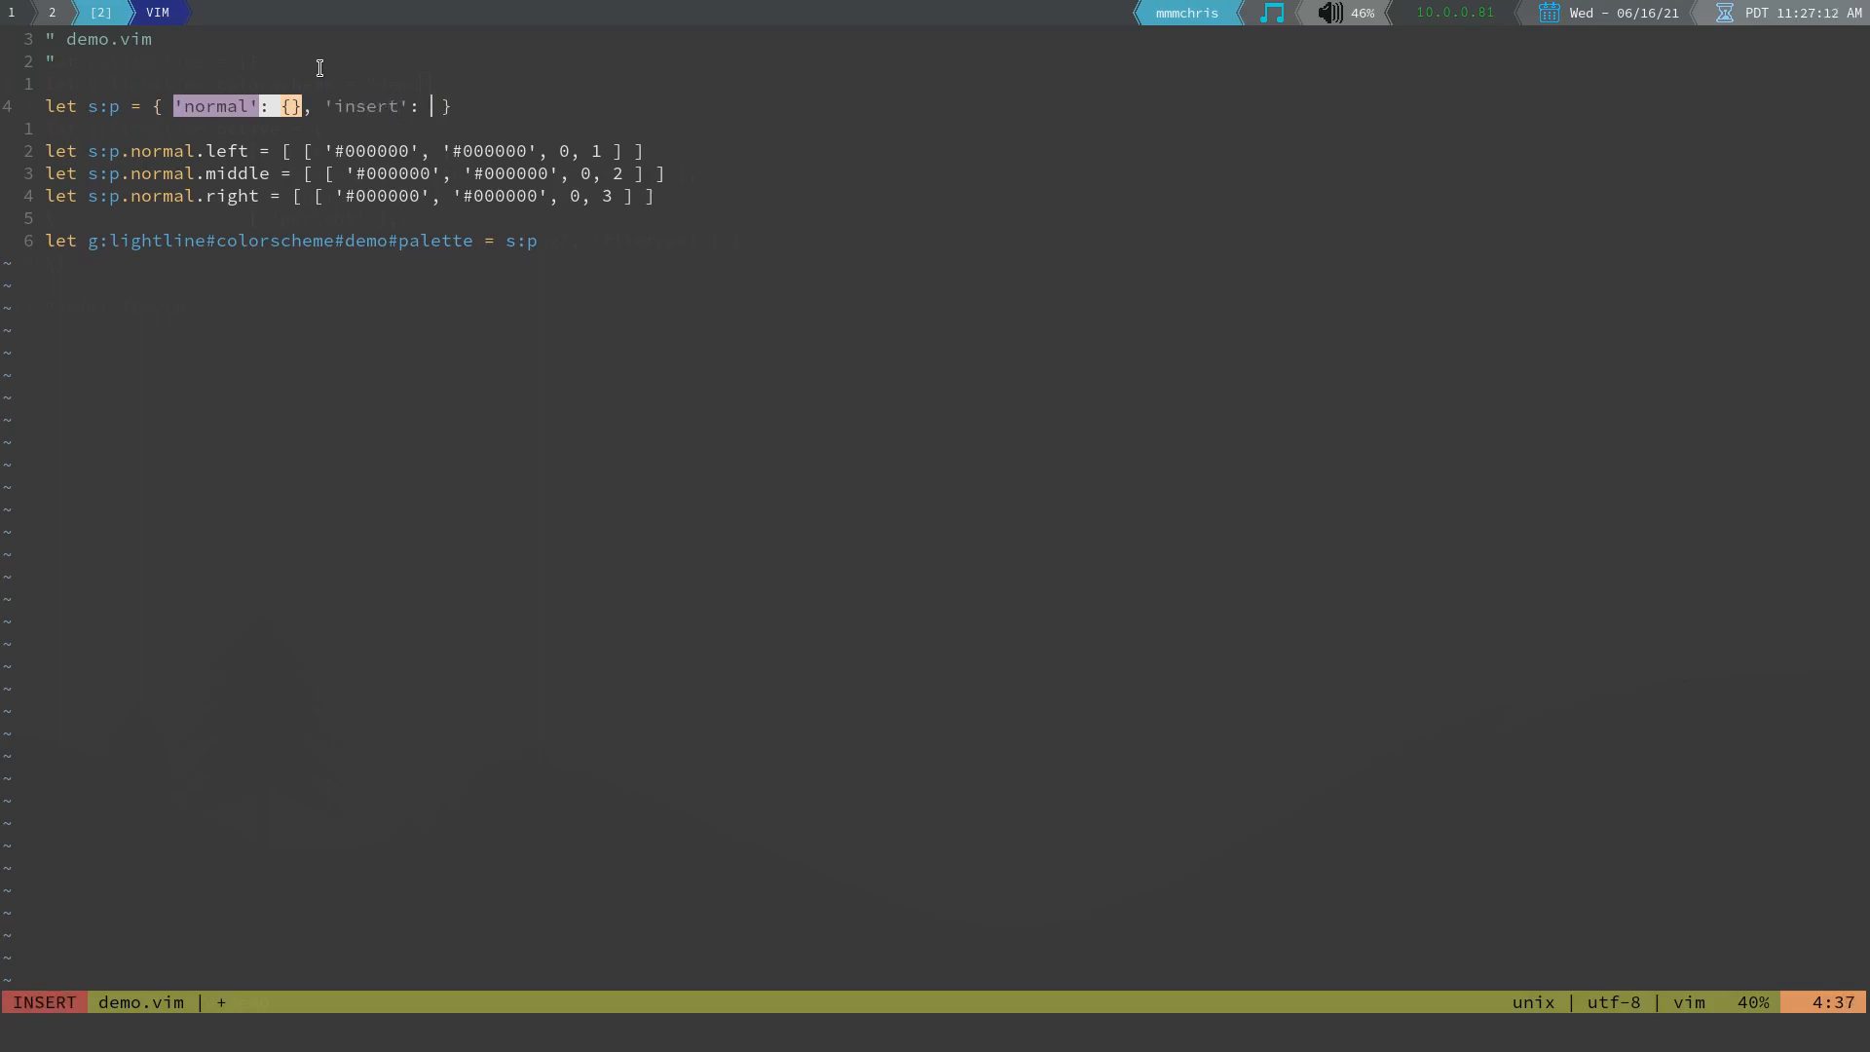
type("{")
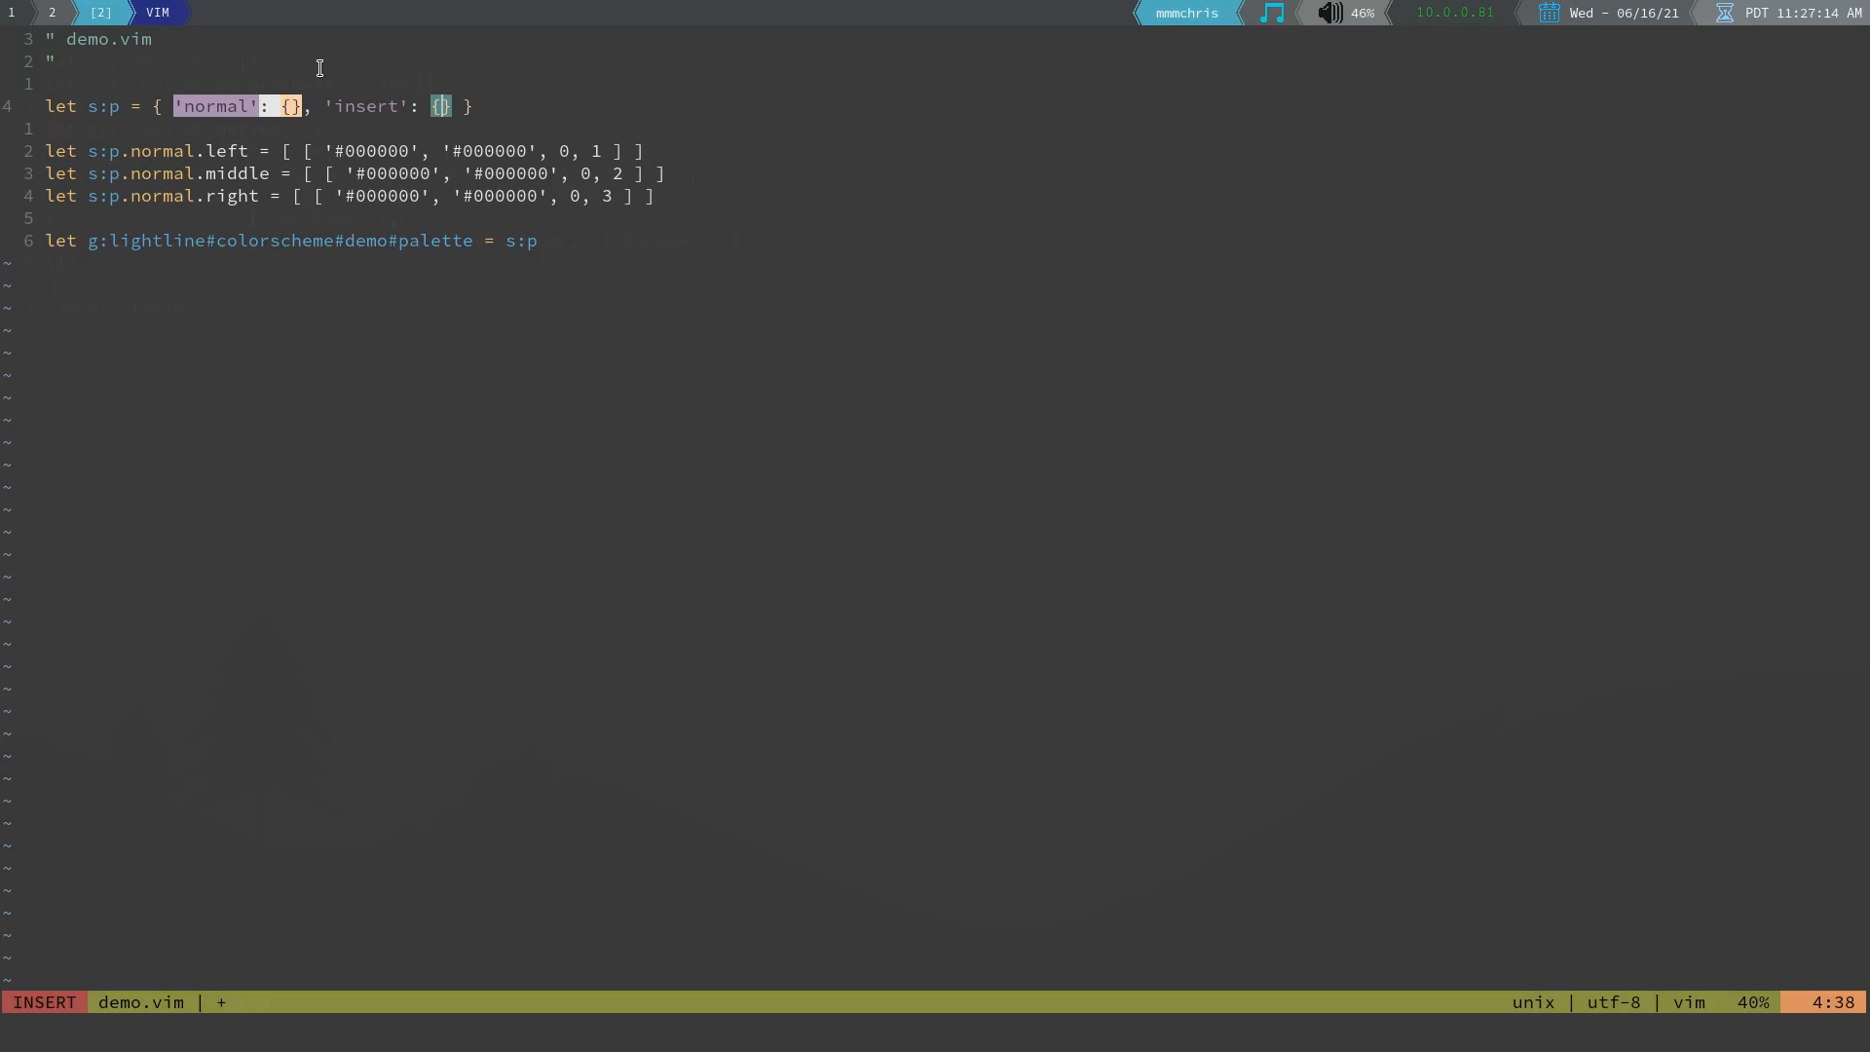
key("Escape")
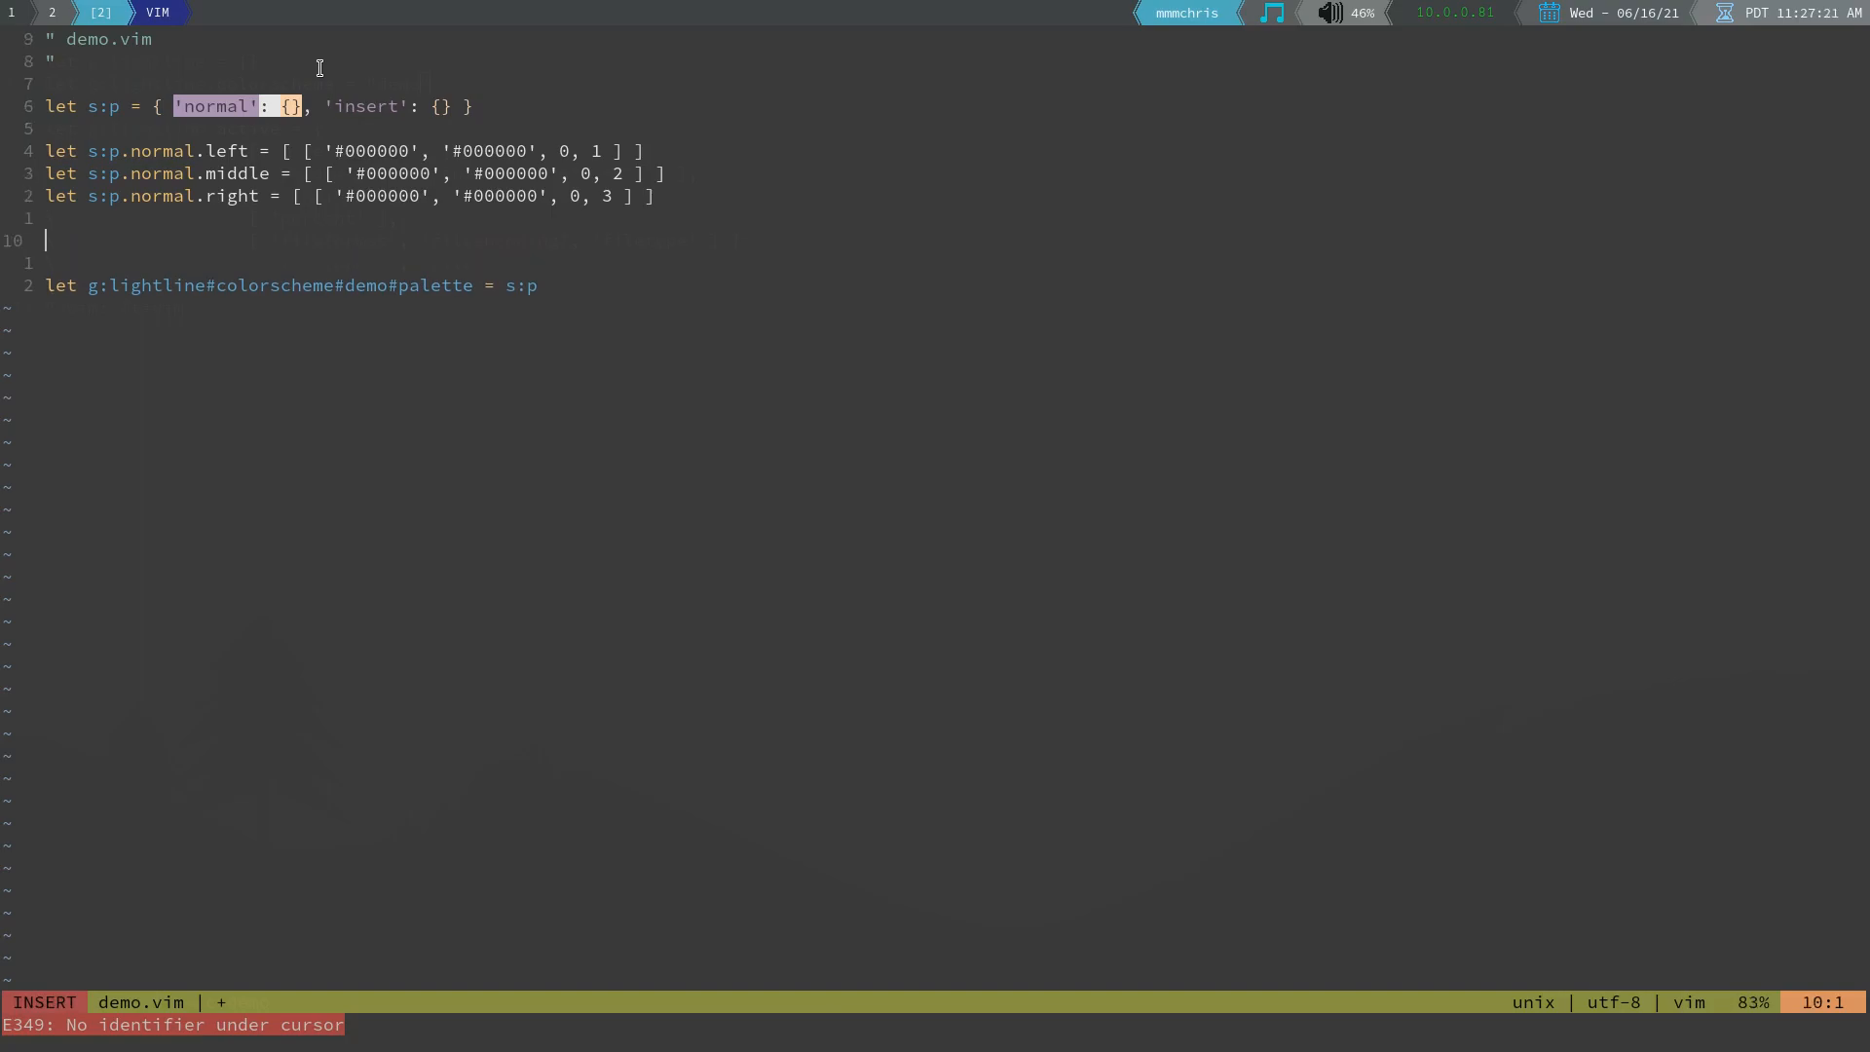
key("Escape")
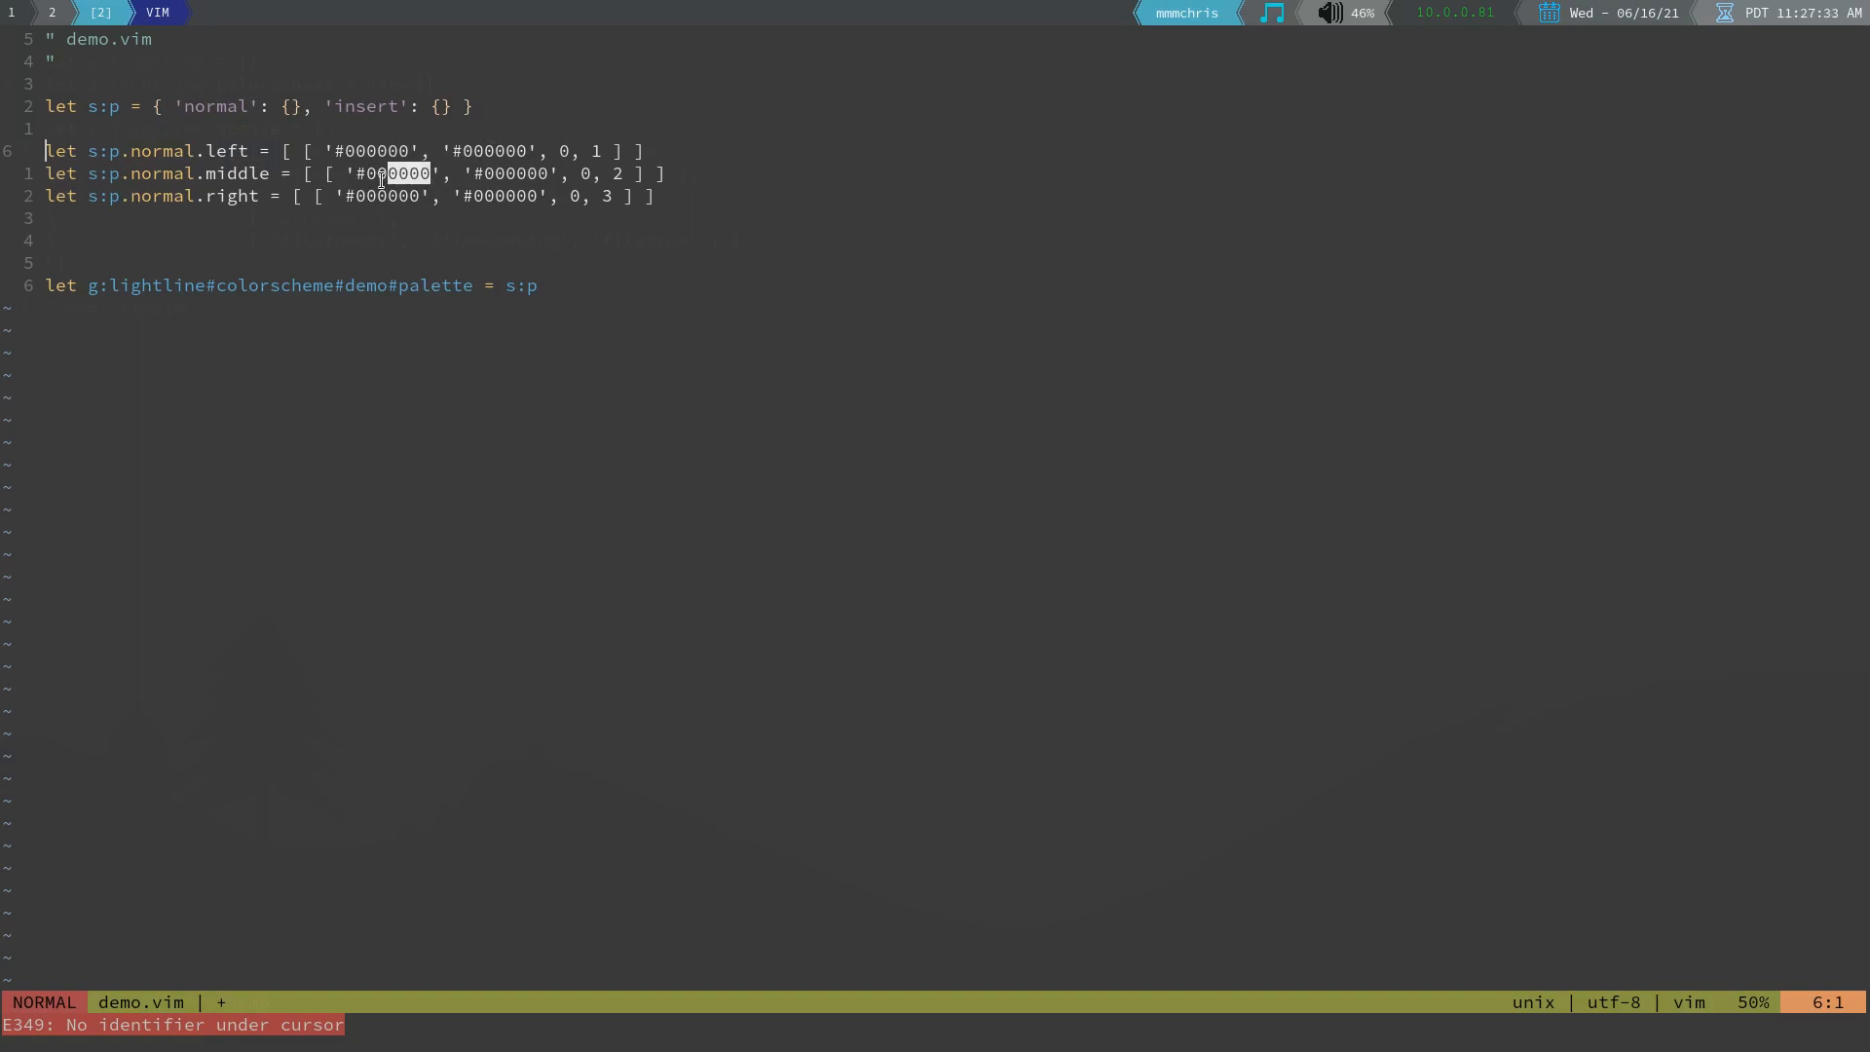
key("O")
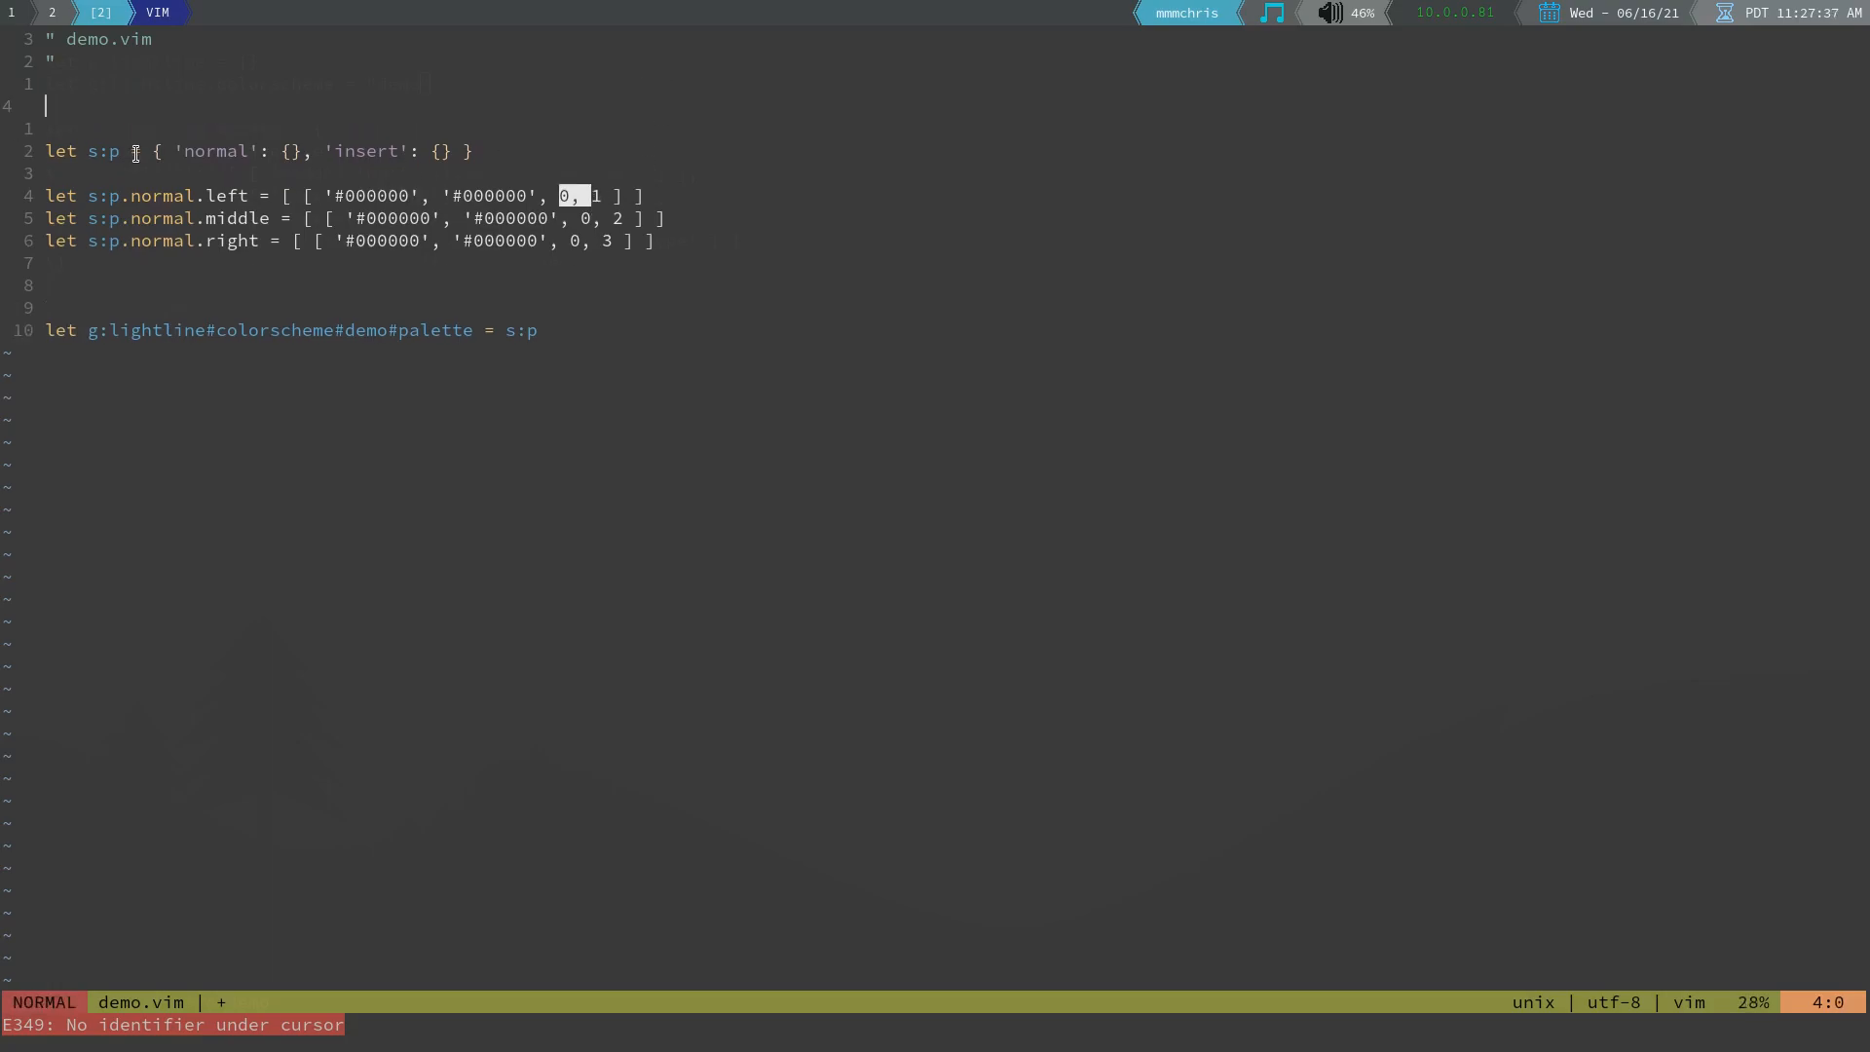
Type the line let s:gui = "#000000" above the let s:p dictionary
type("let")
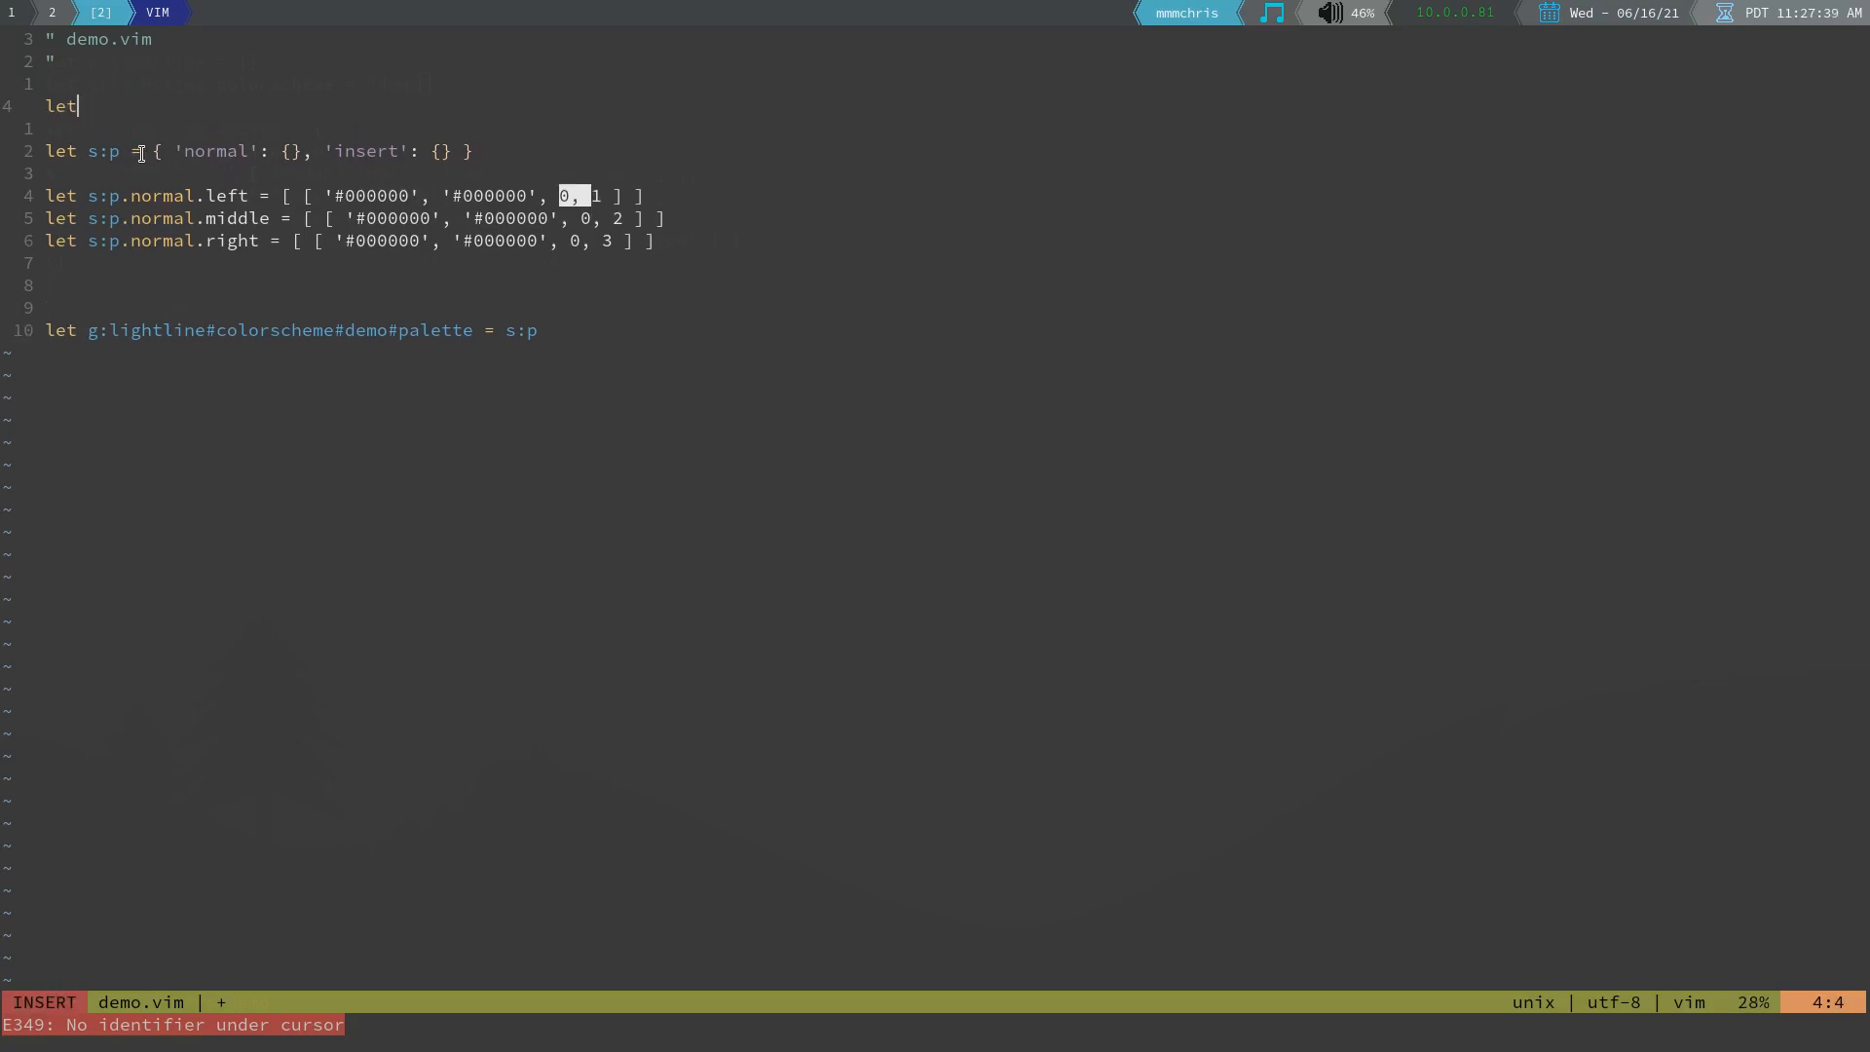
type("\" \"")
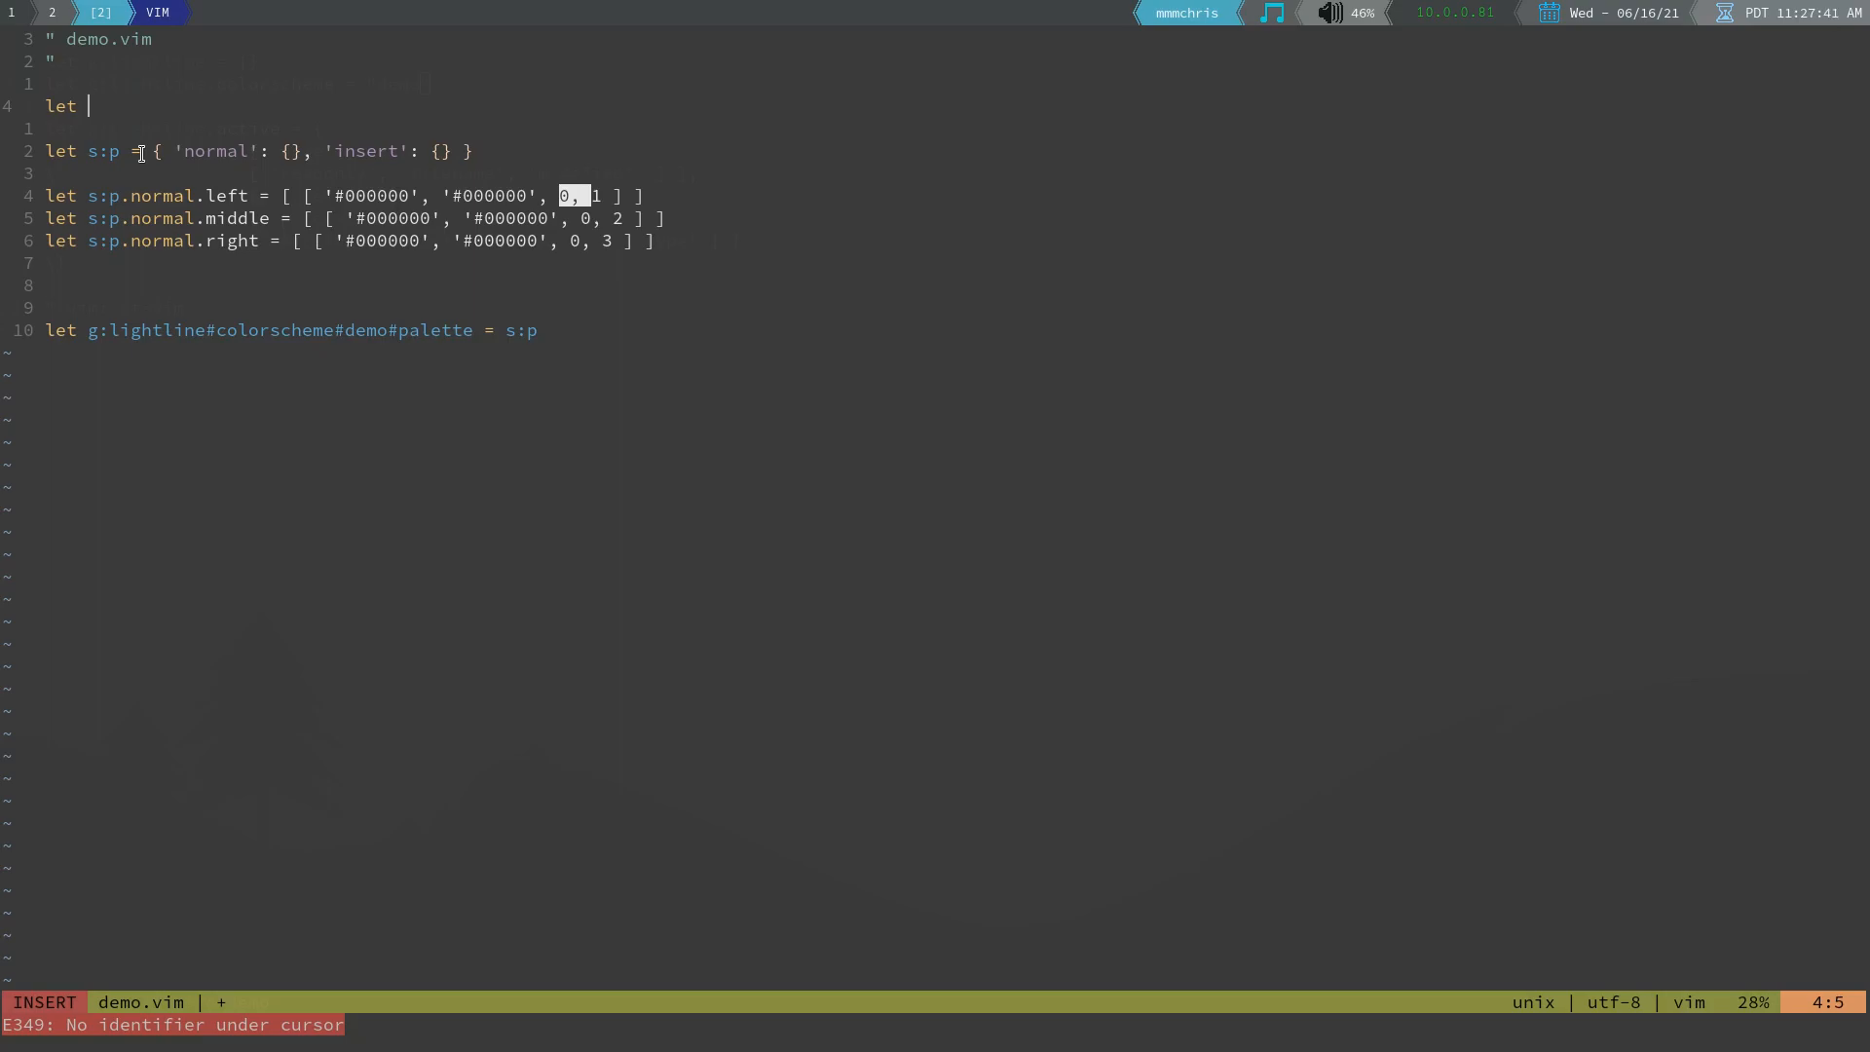
type("s:")
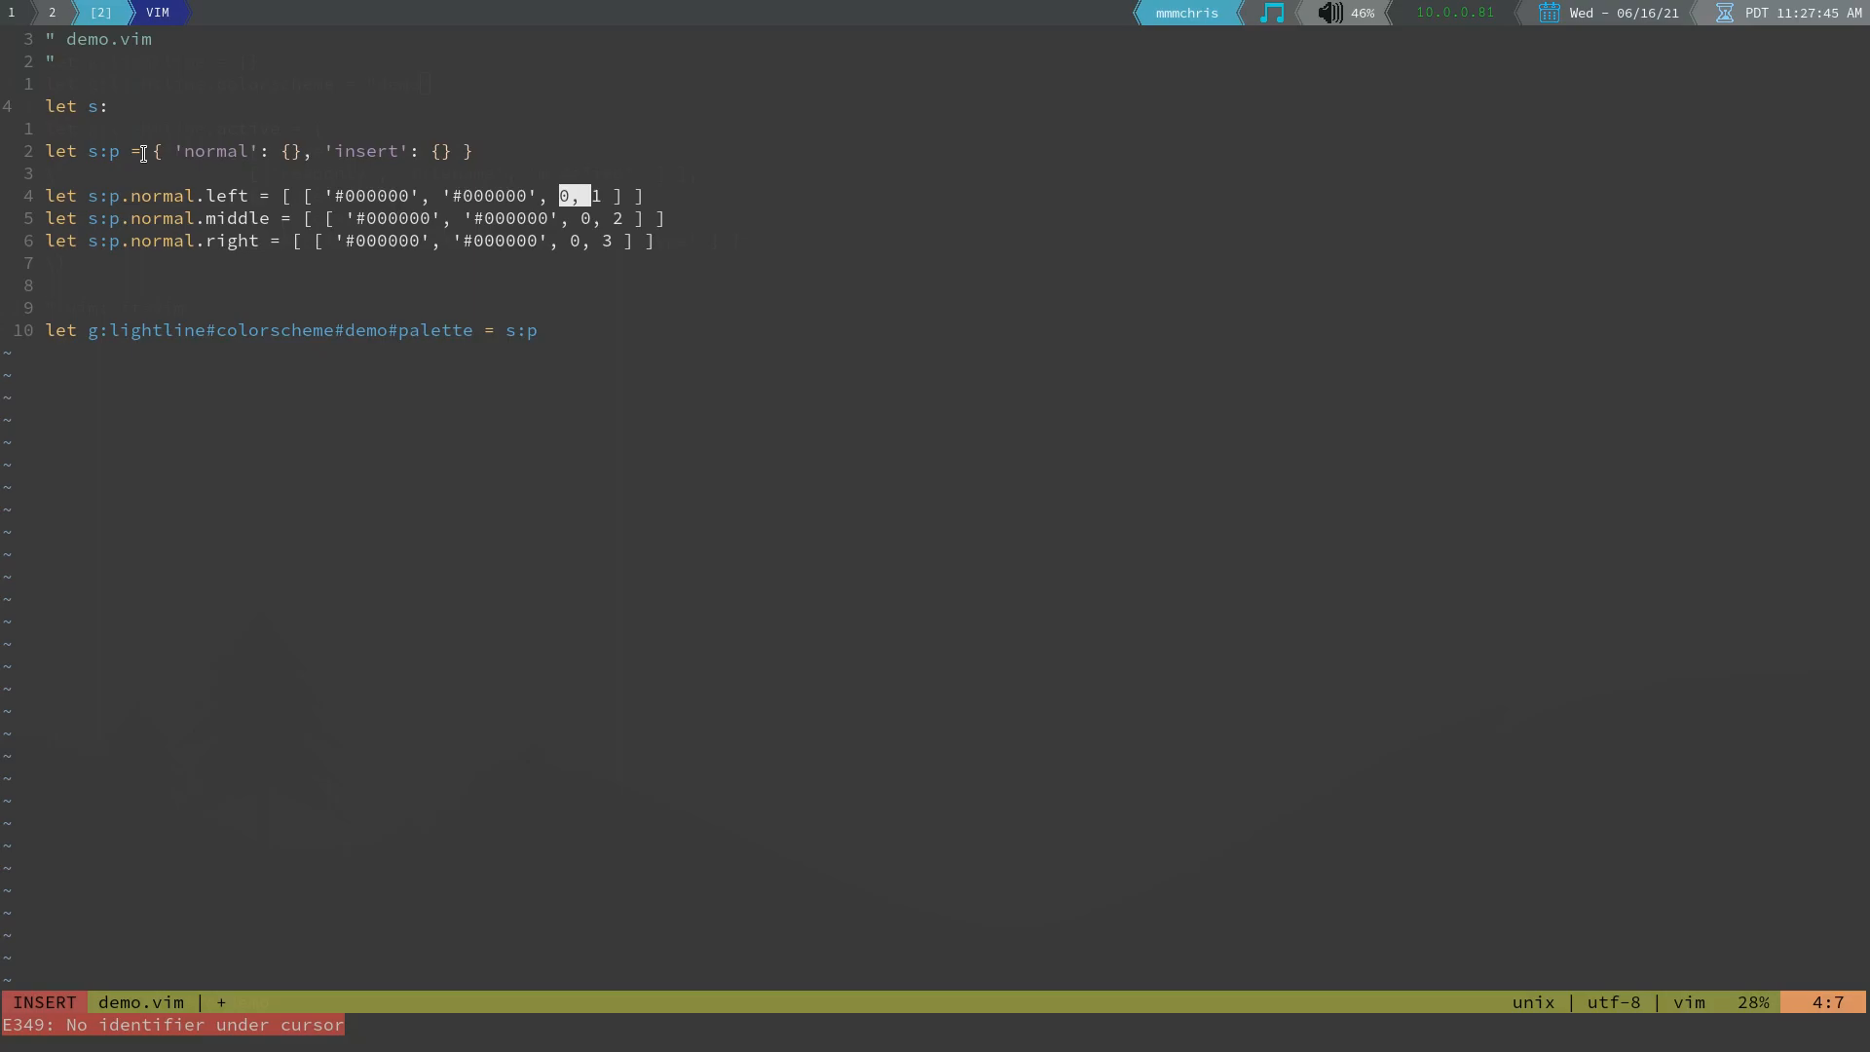
type("gui =")
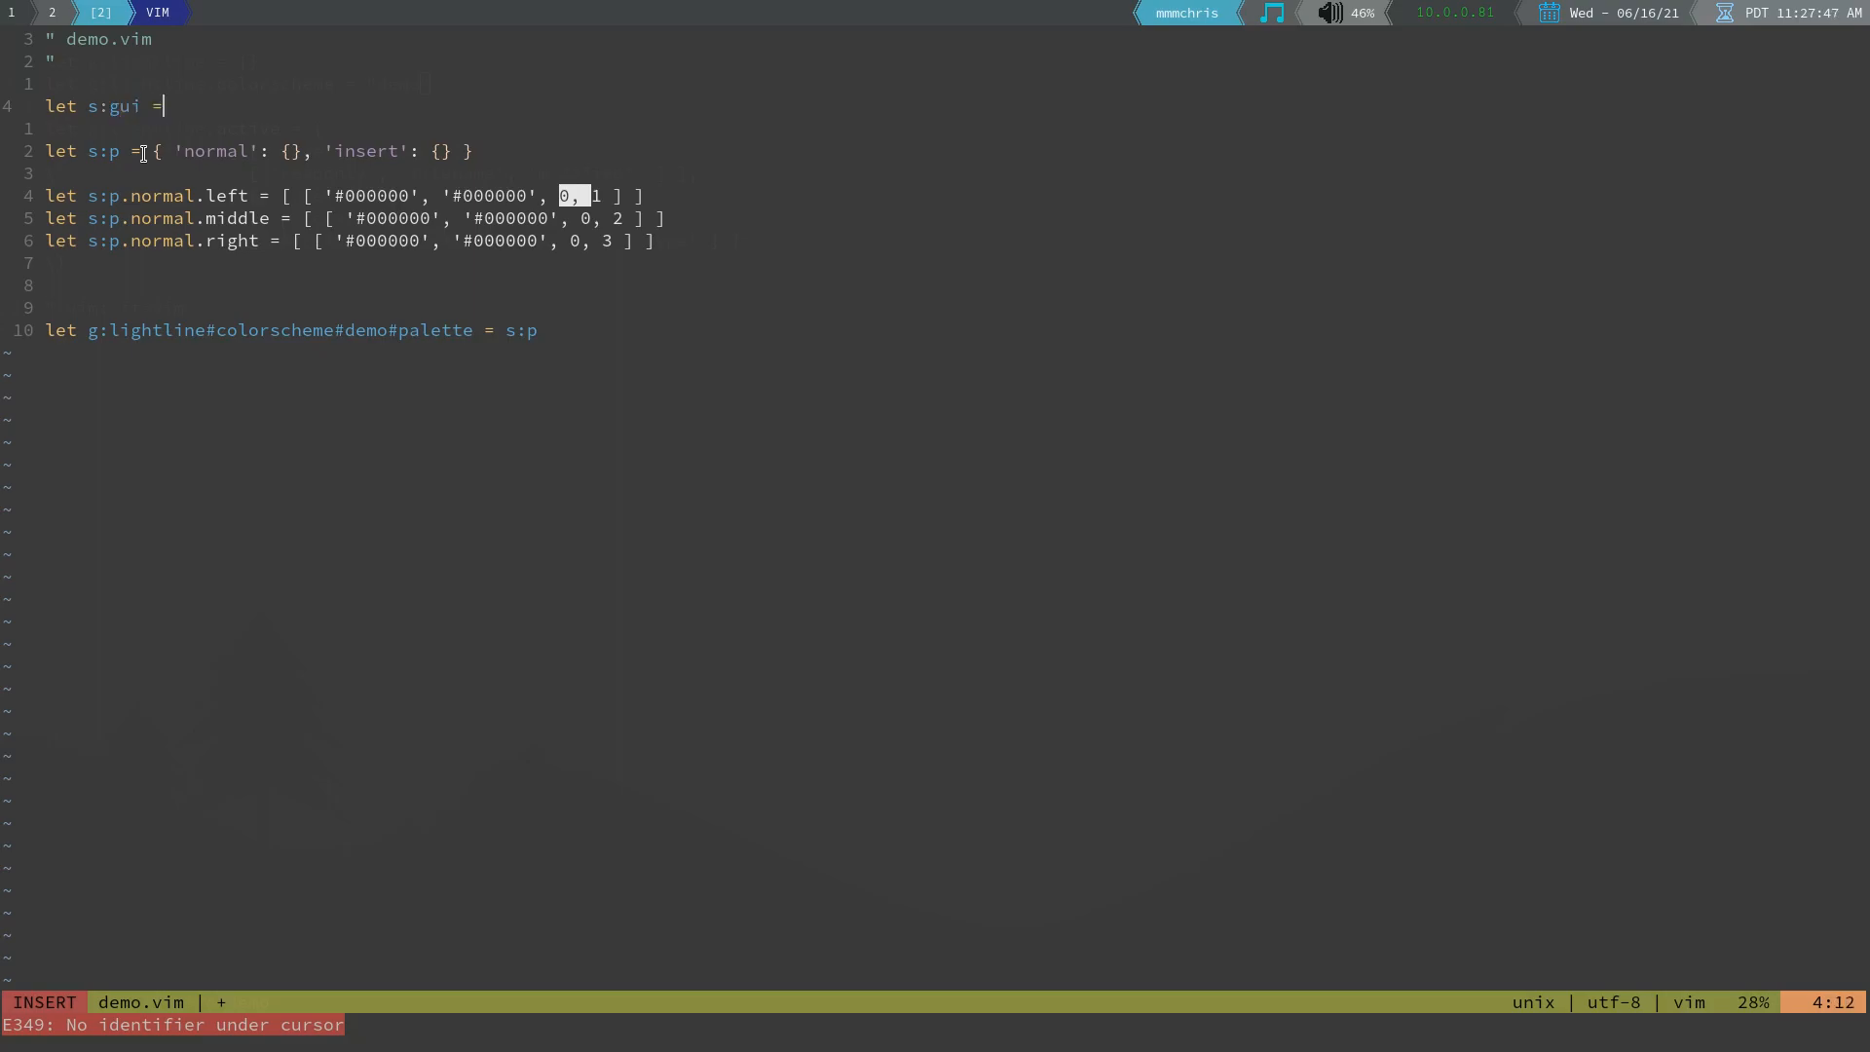
type("\"#000000")
left_click(935, 1026)
type(".,.+2s/#")
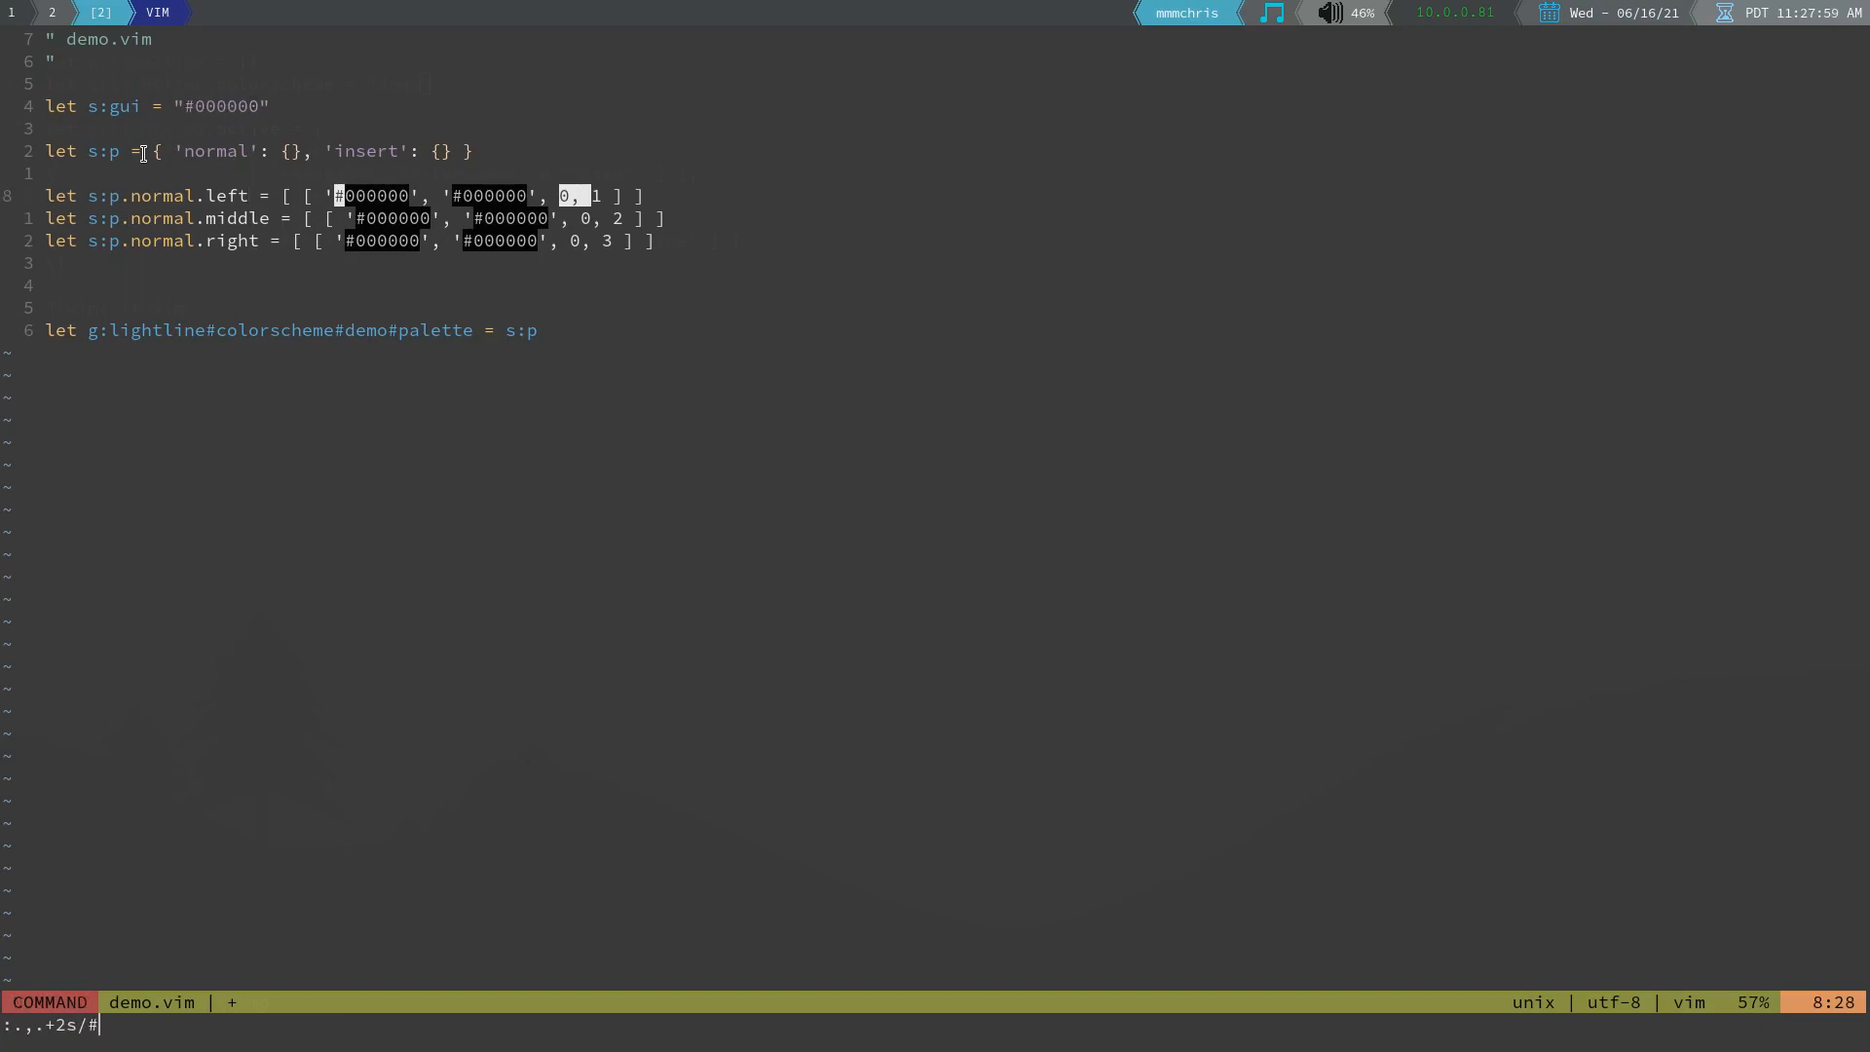
Substitute #000000 with s:gui globally across the three s:p.normal lines
type("000000")
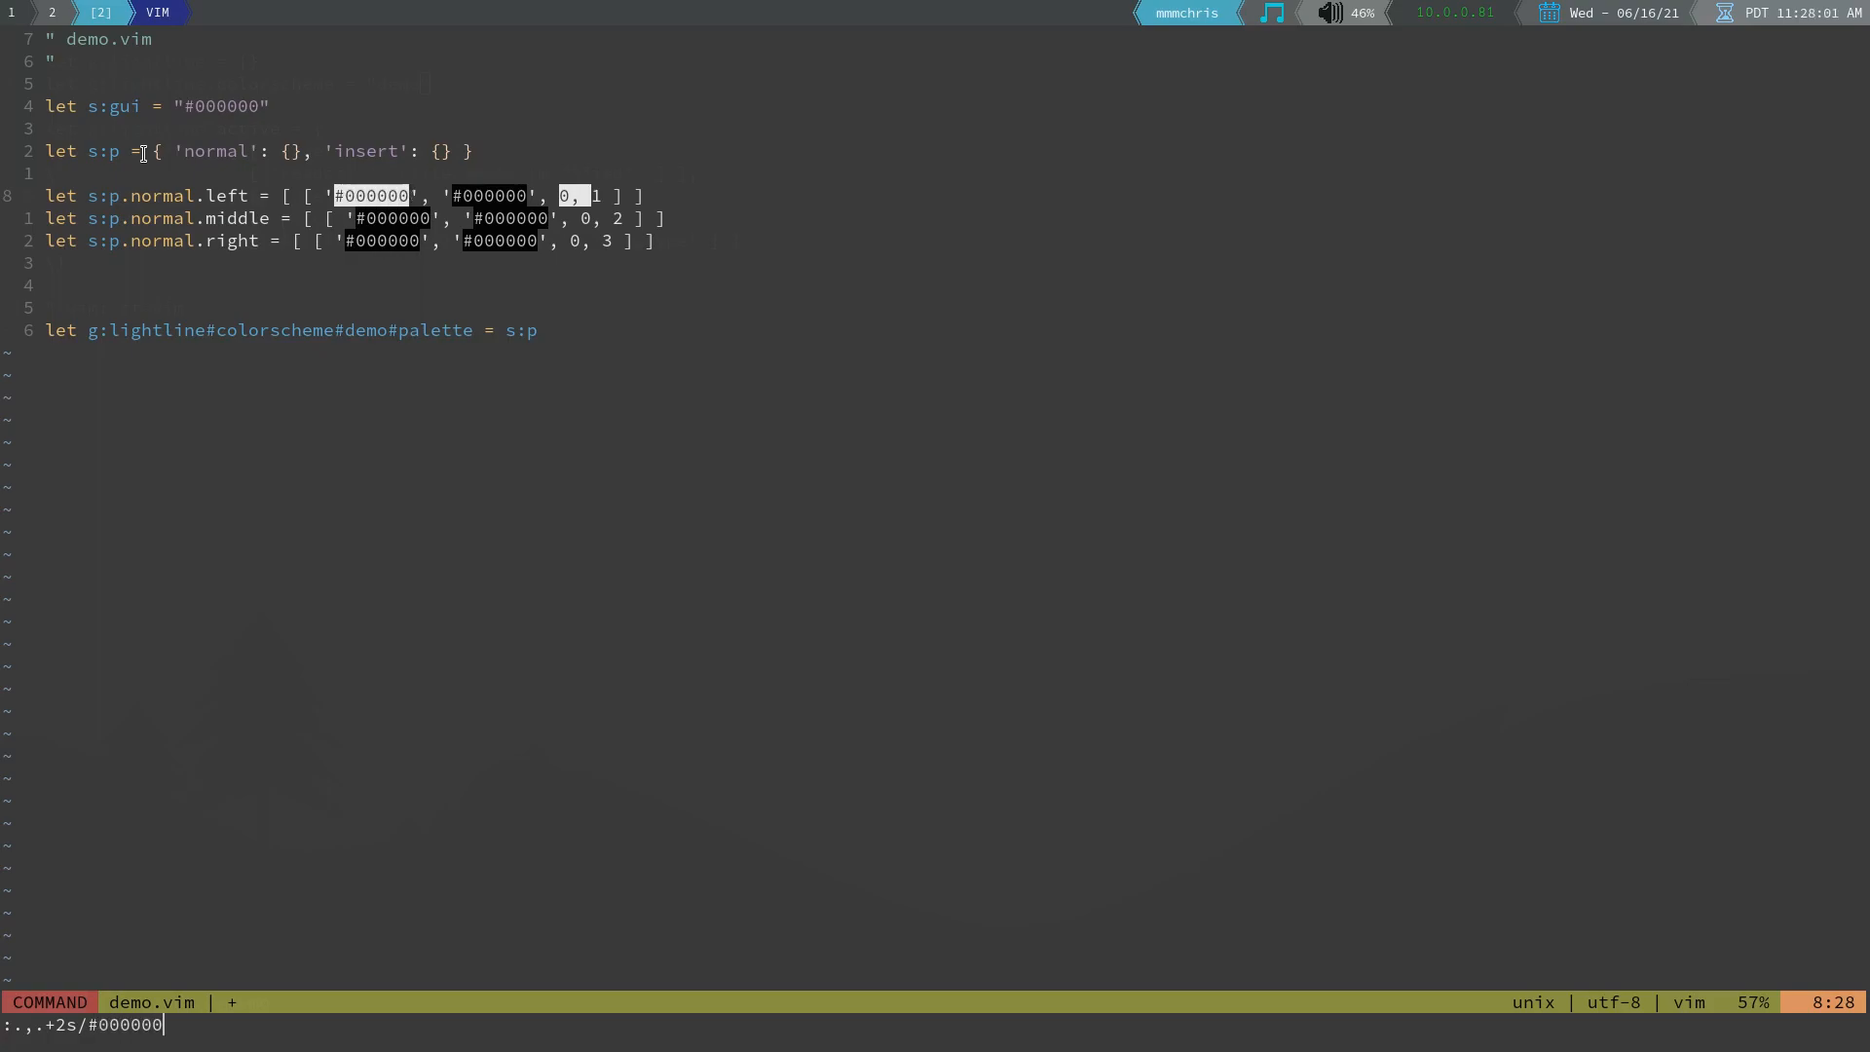
type("/s:\"")
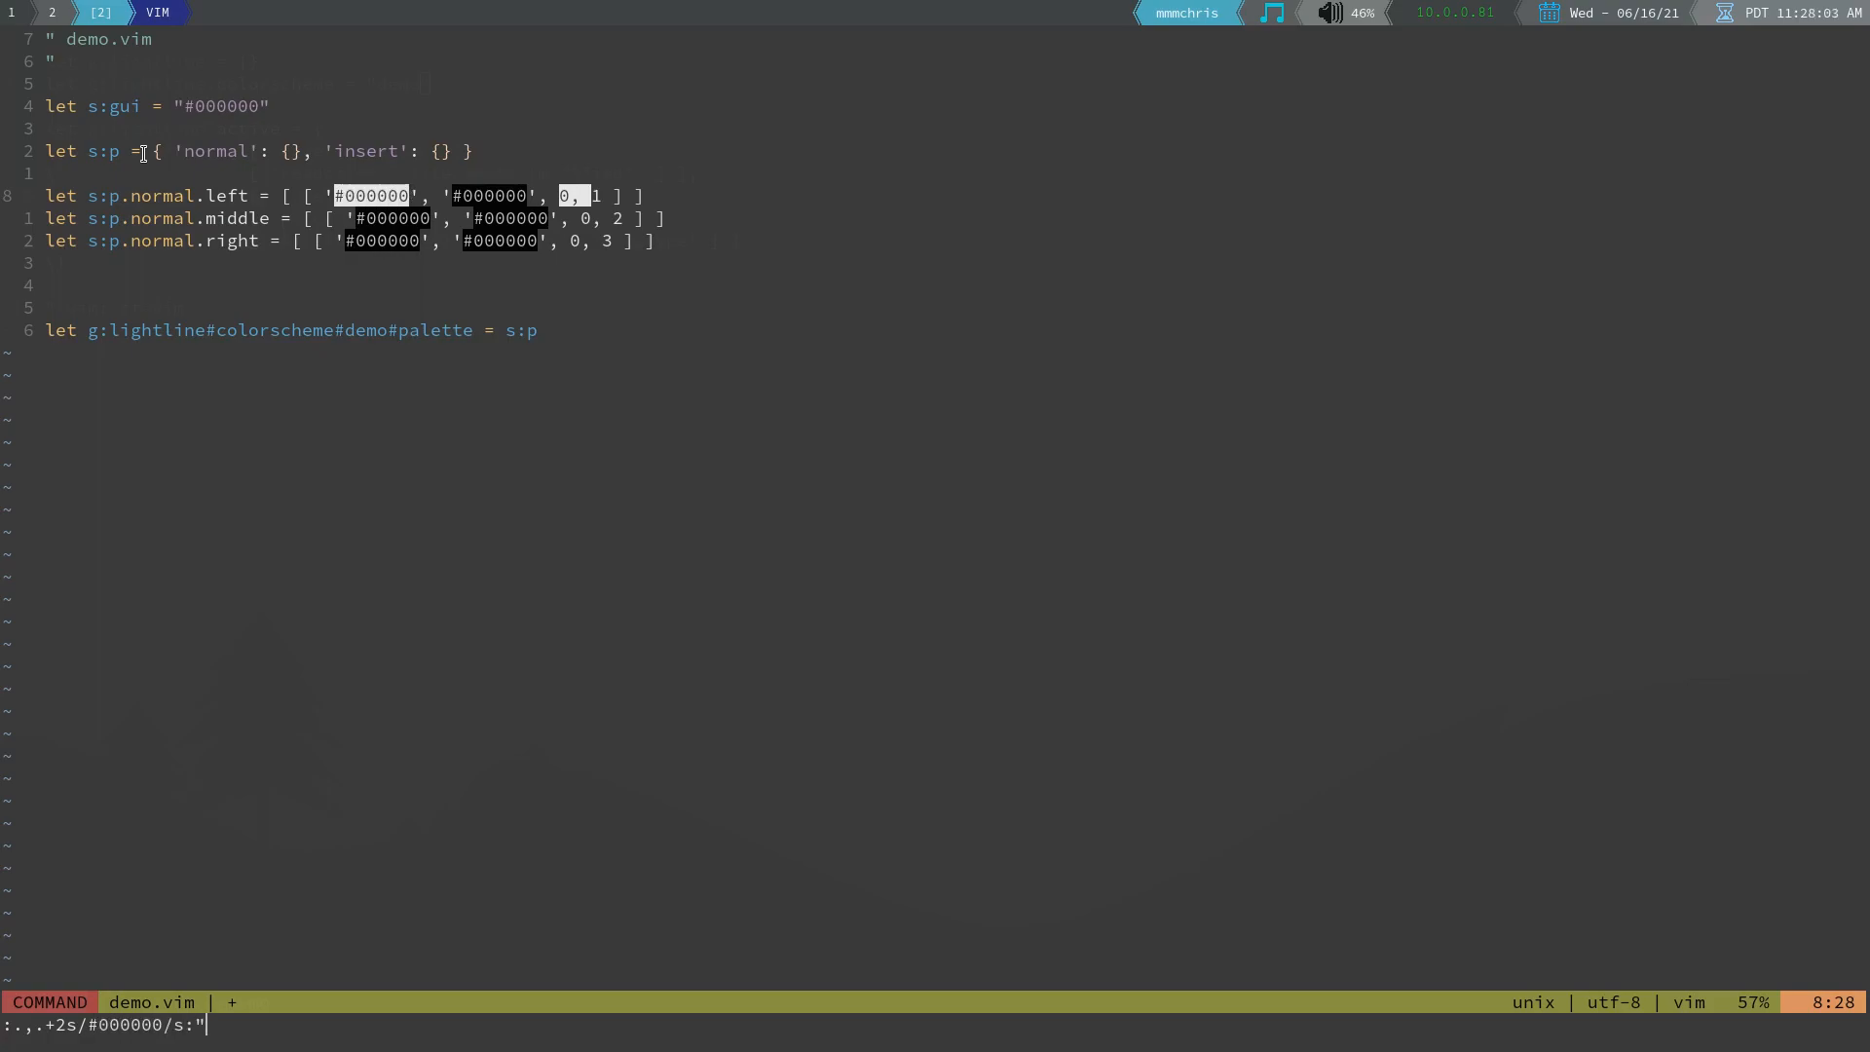
type("gui/g")
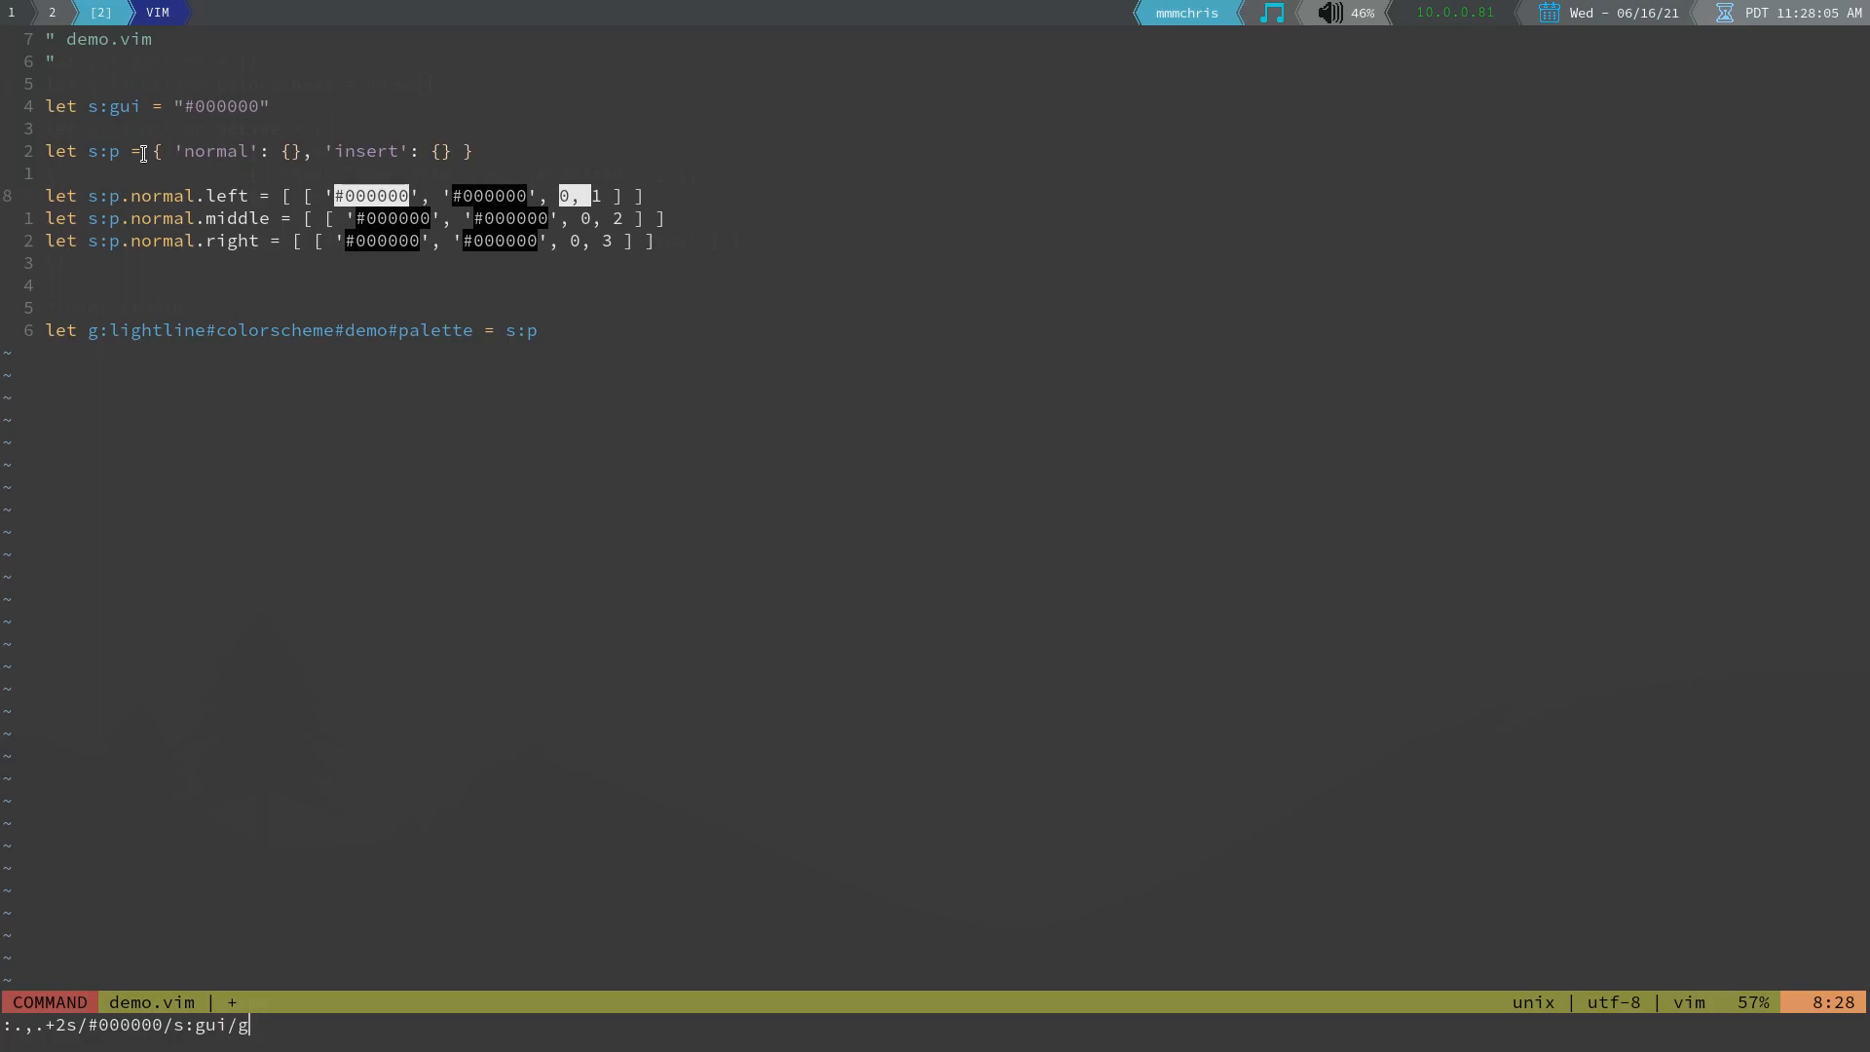
key("Enter")
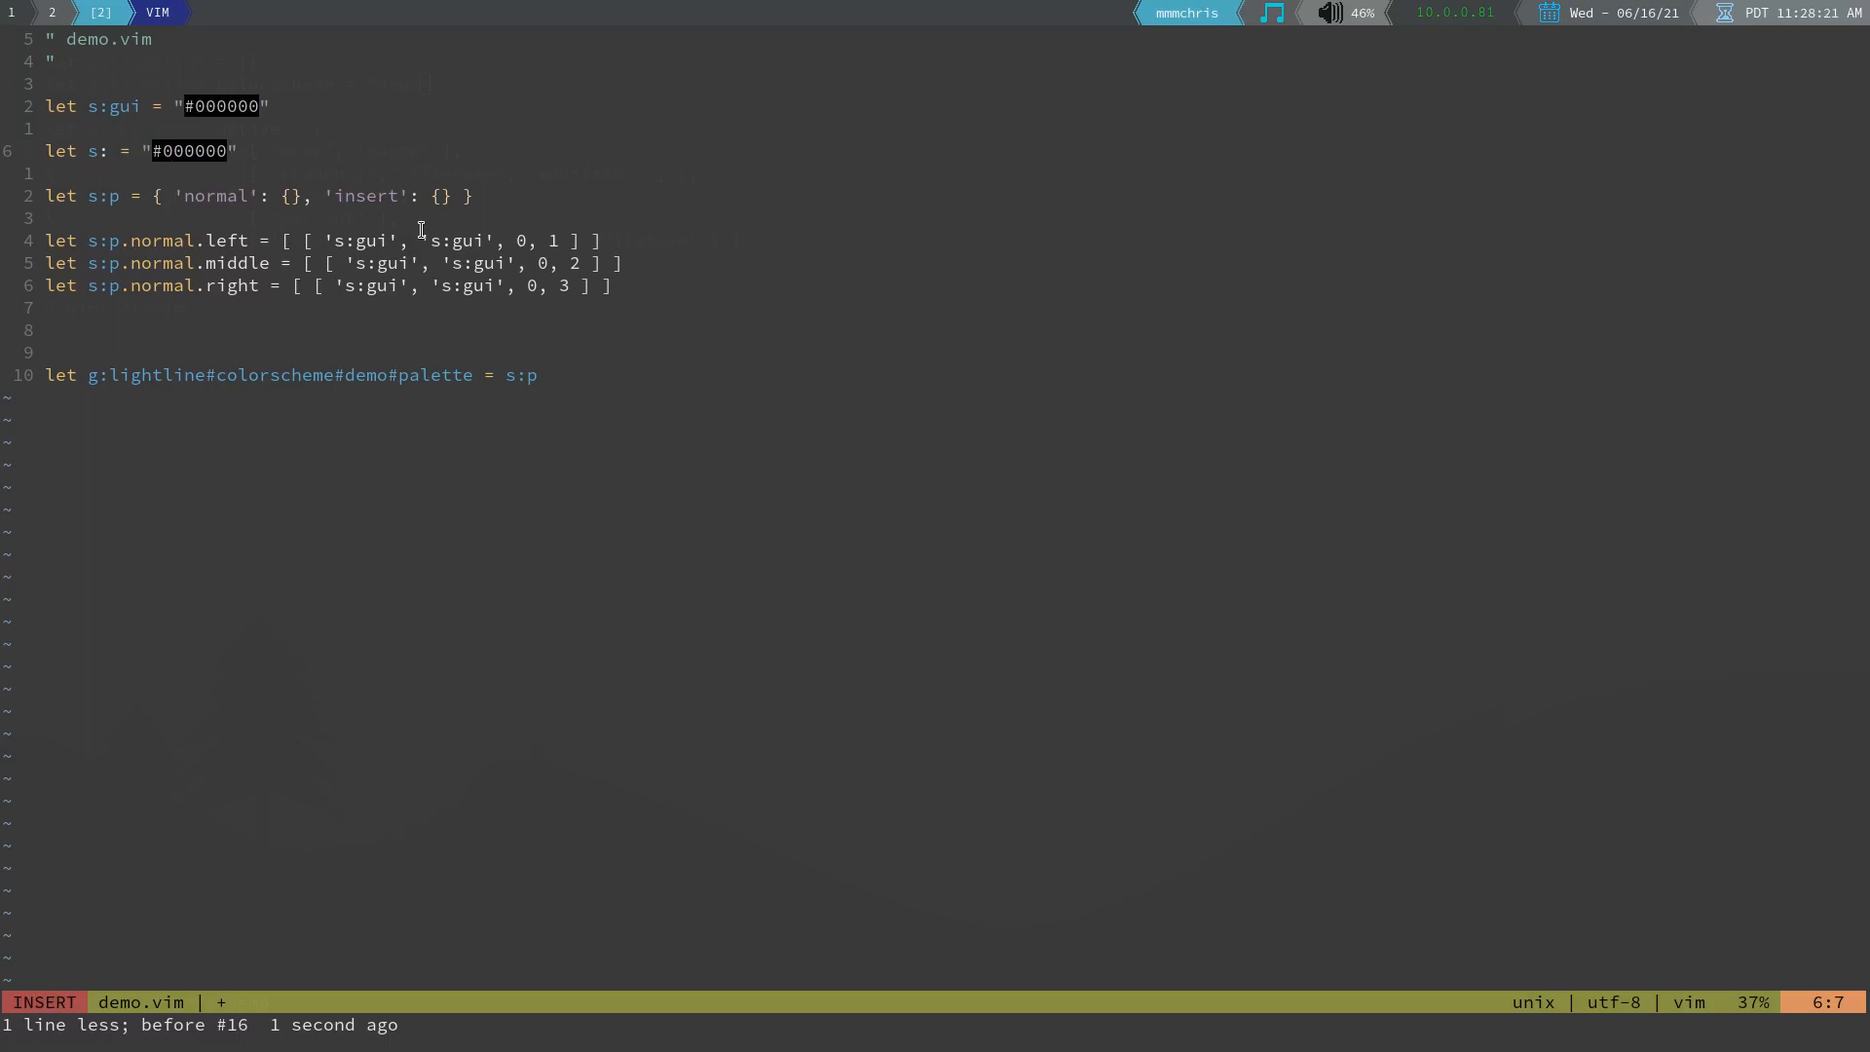
Leave insert mode and edit out the stray 'let s: =' variable line
key("Escape")
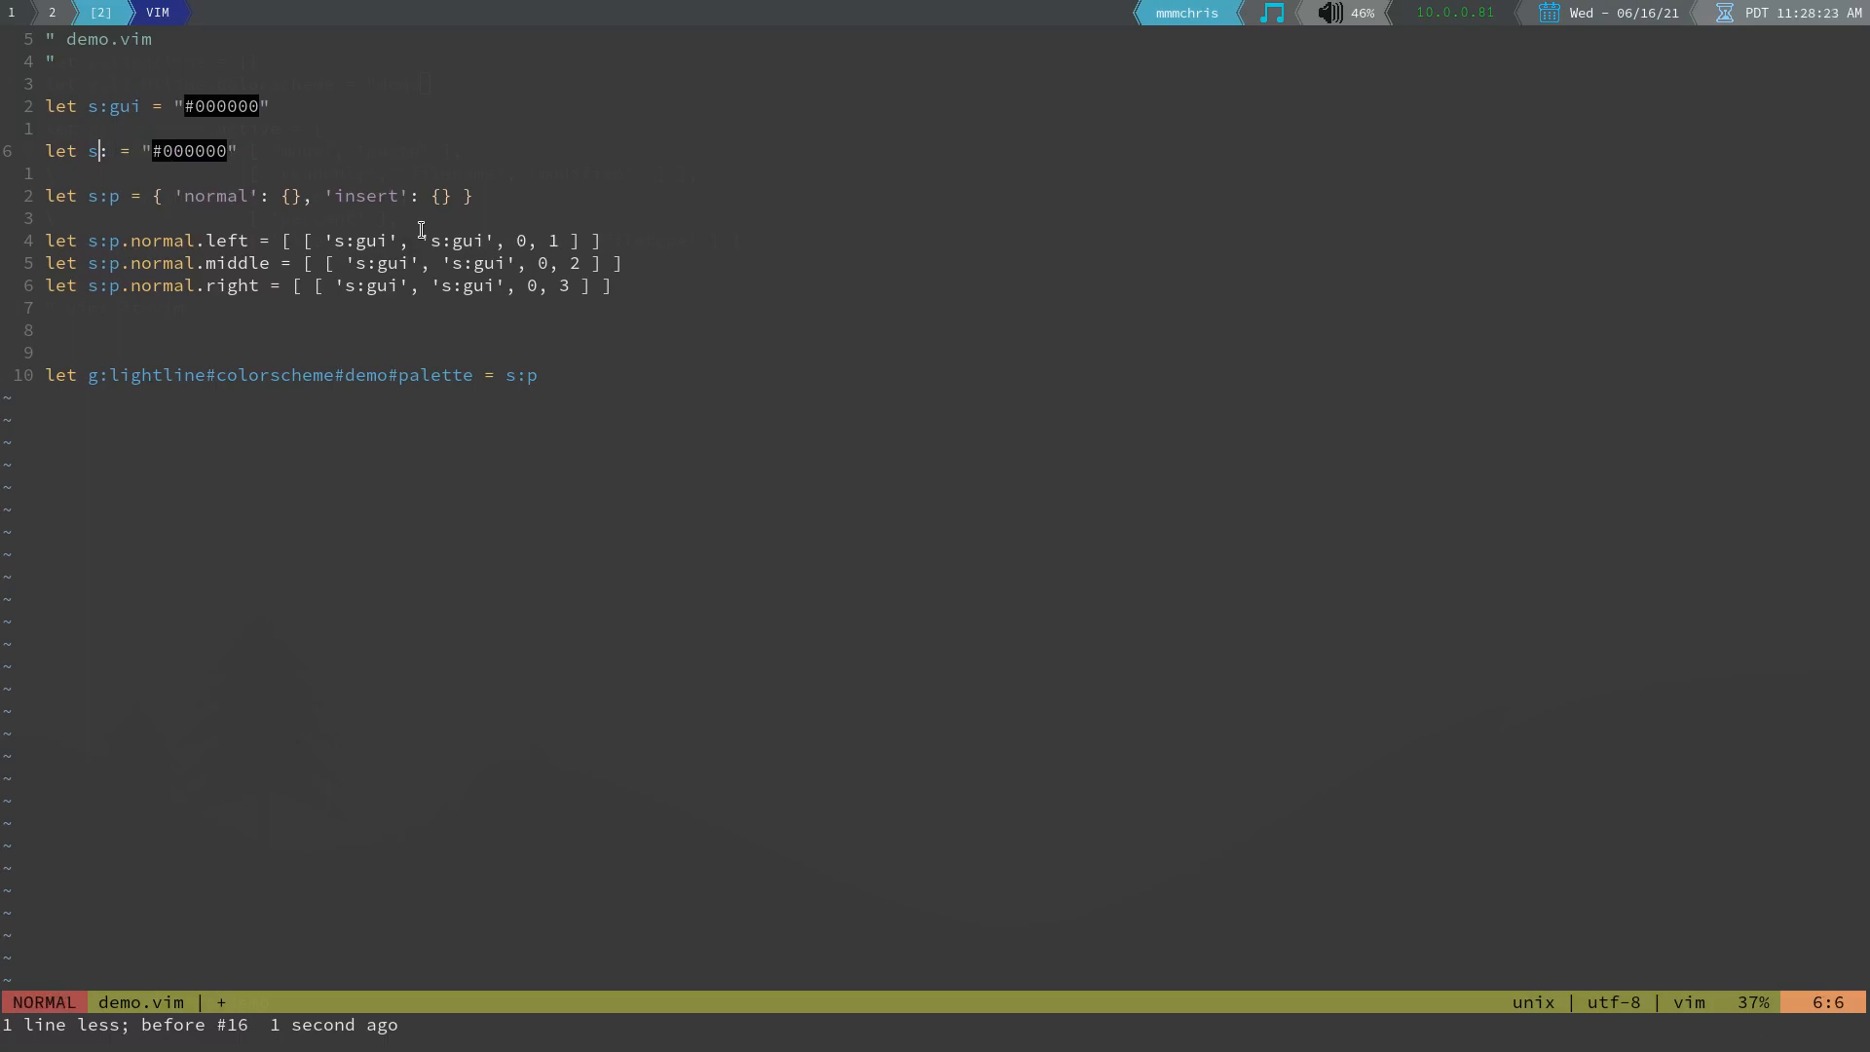
key("i")
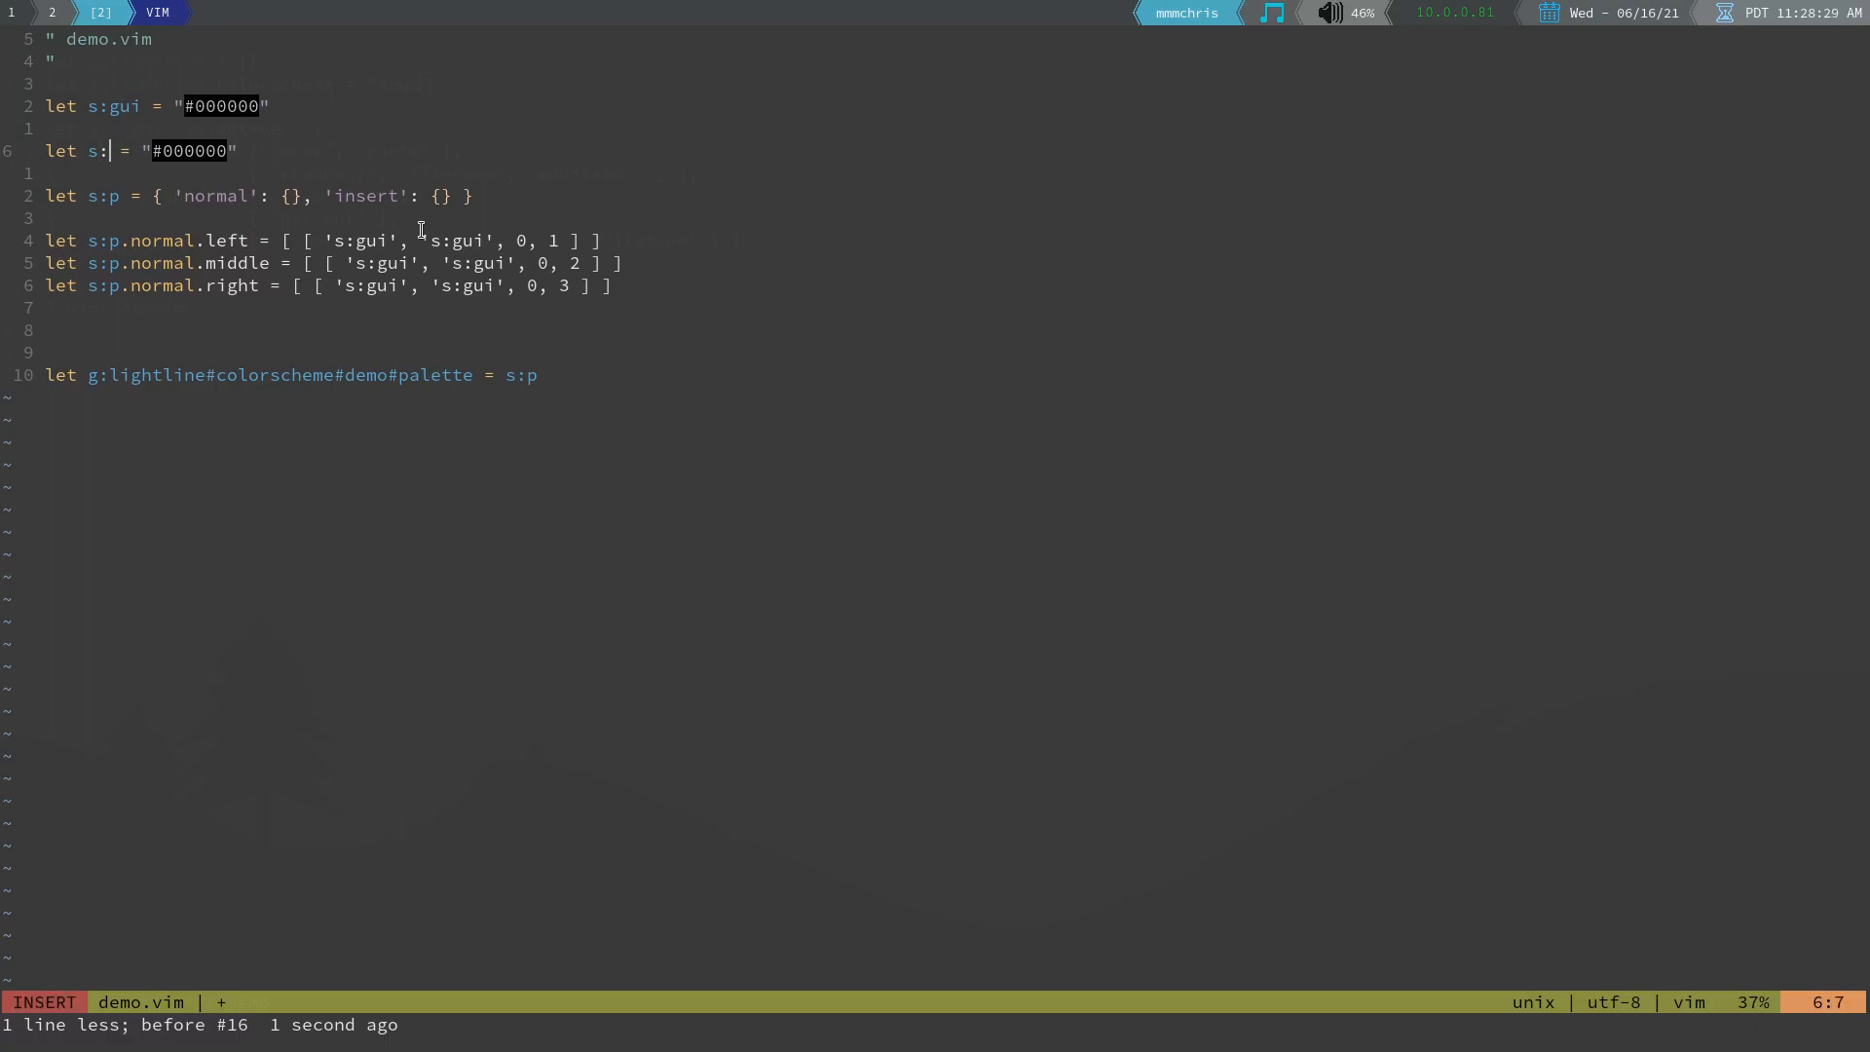
key("Escape")
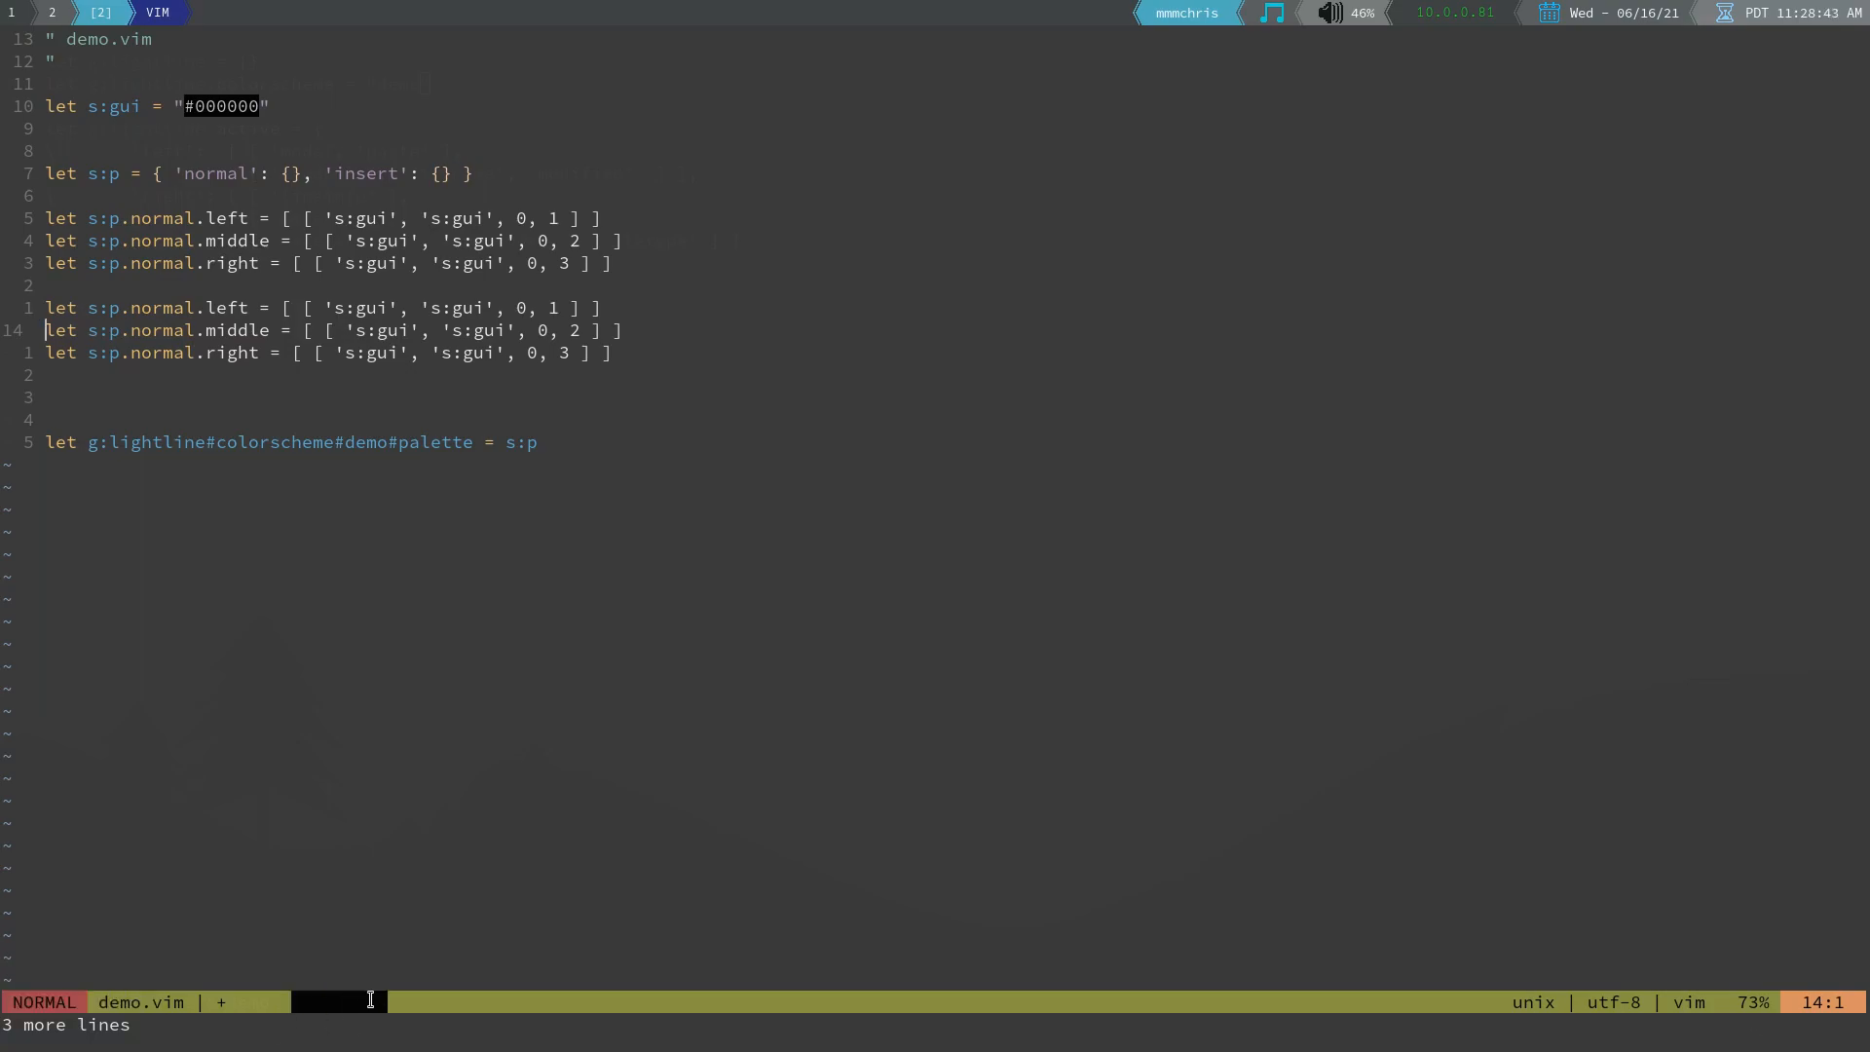
Delete the copied middle and right lines and rename normal to insert
key("i")
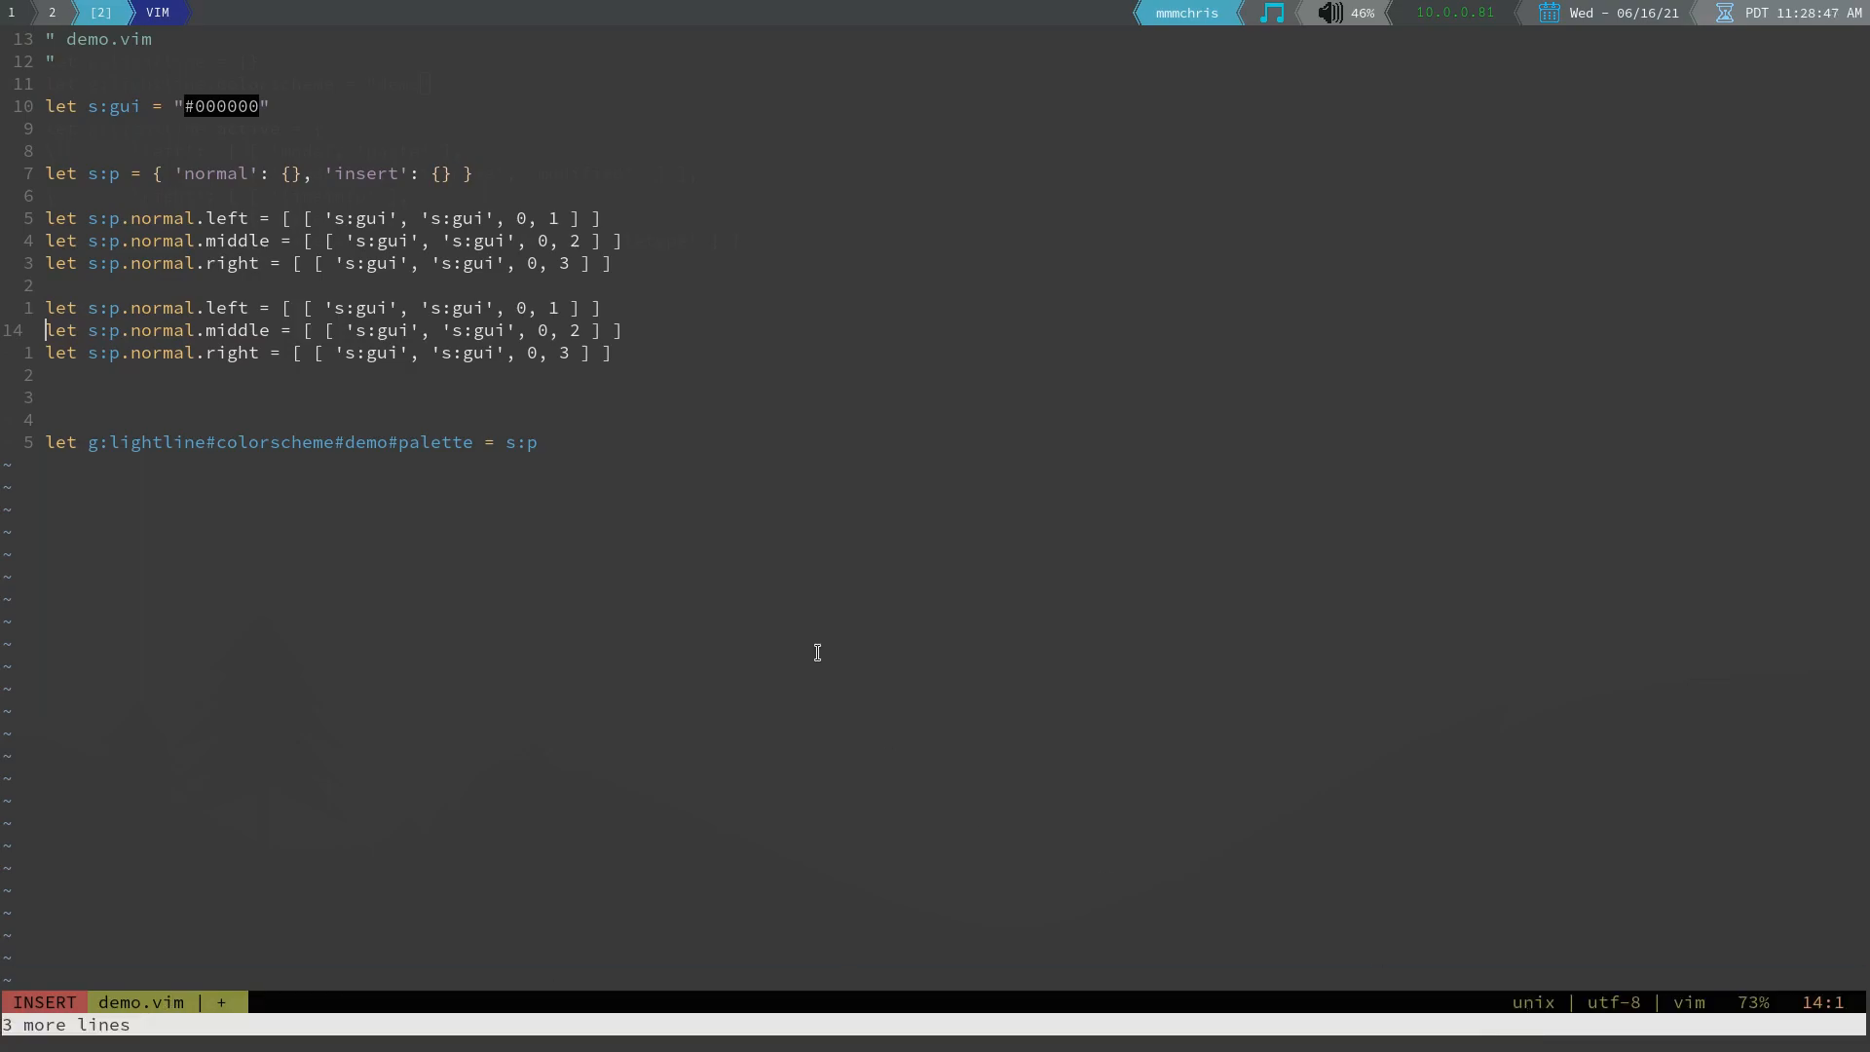
key("Escape")
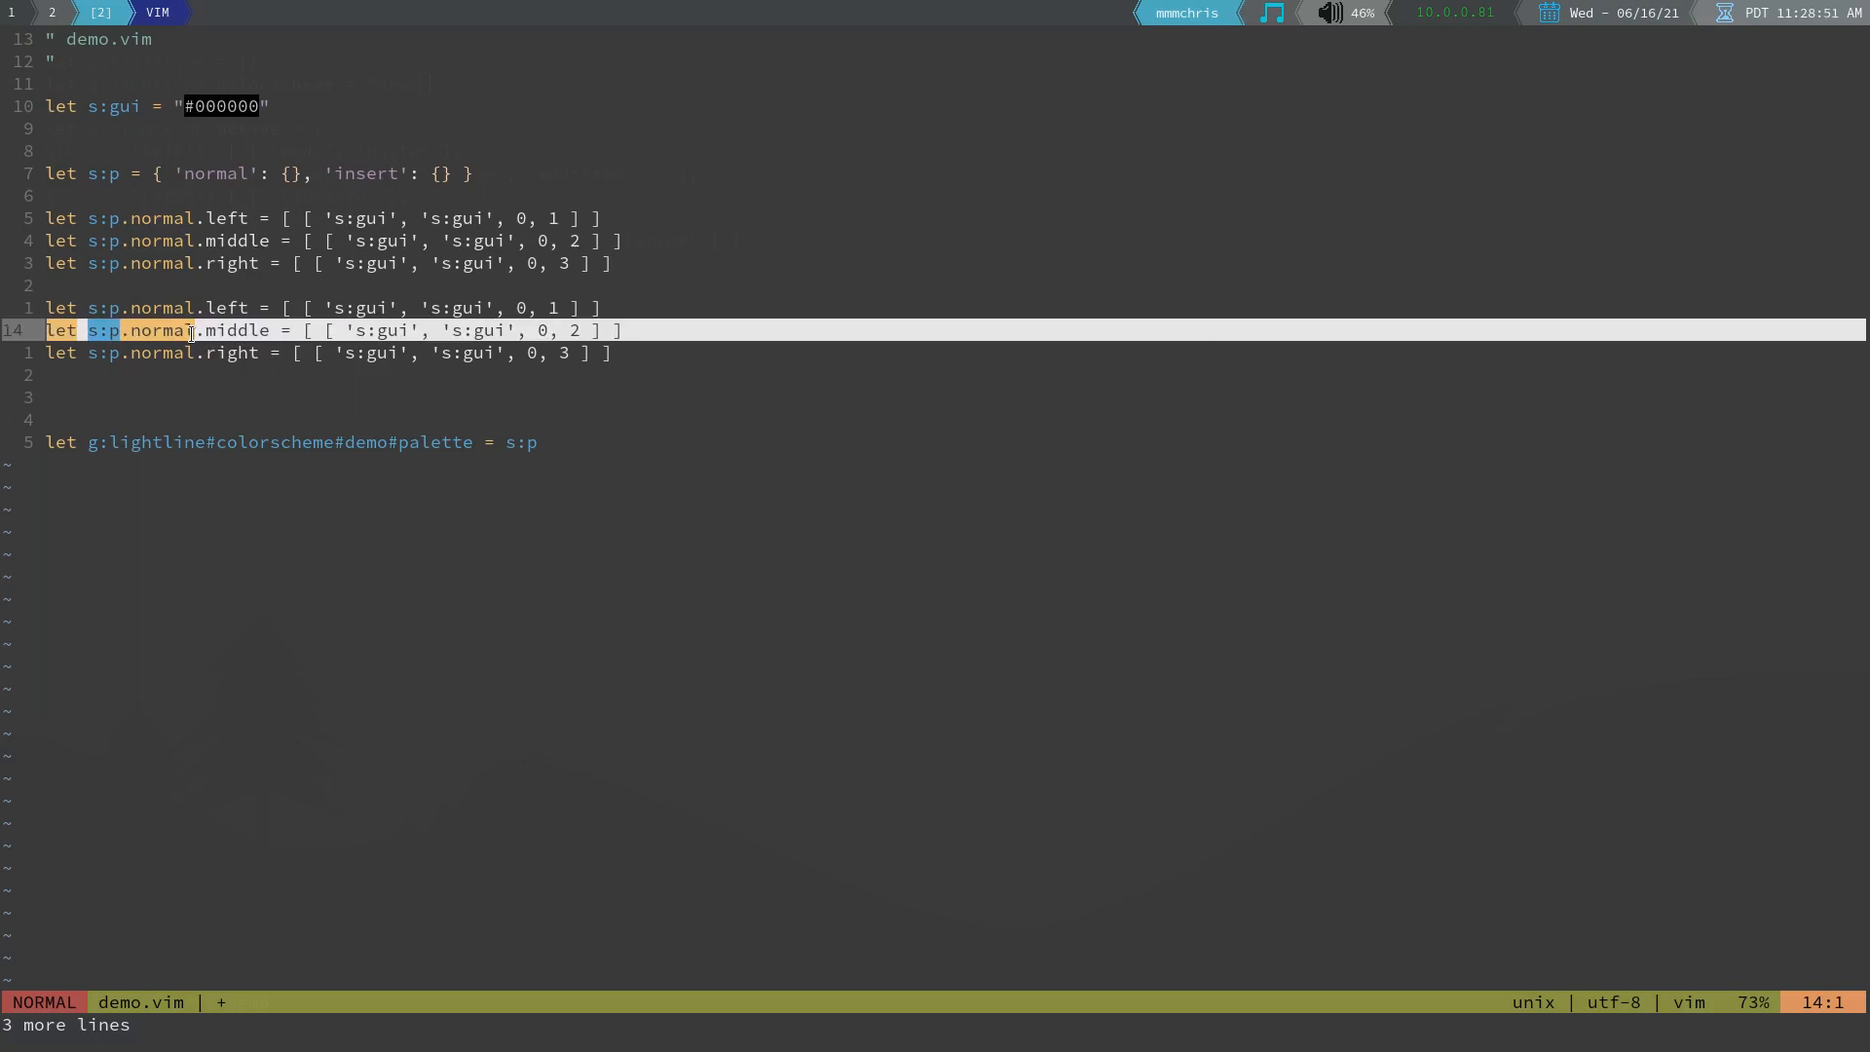
key("j")
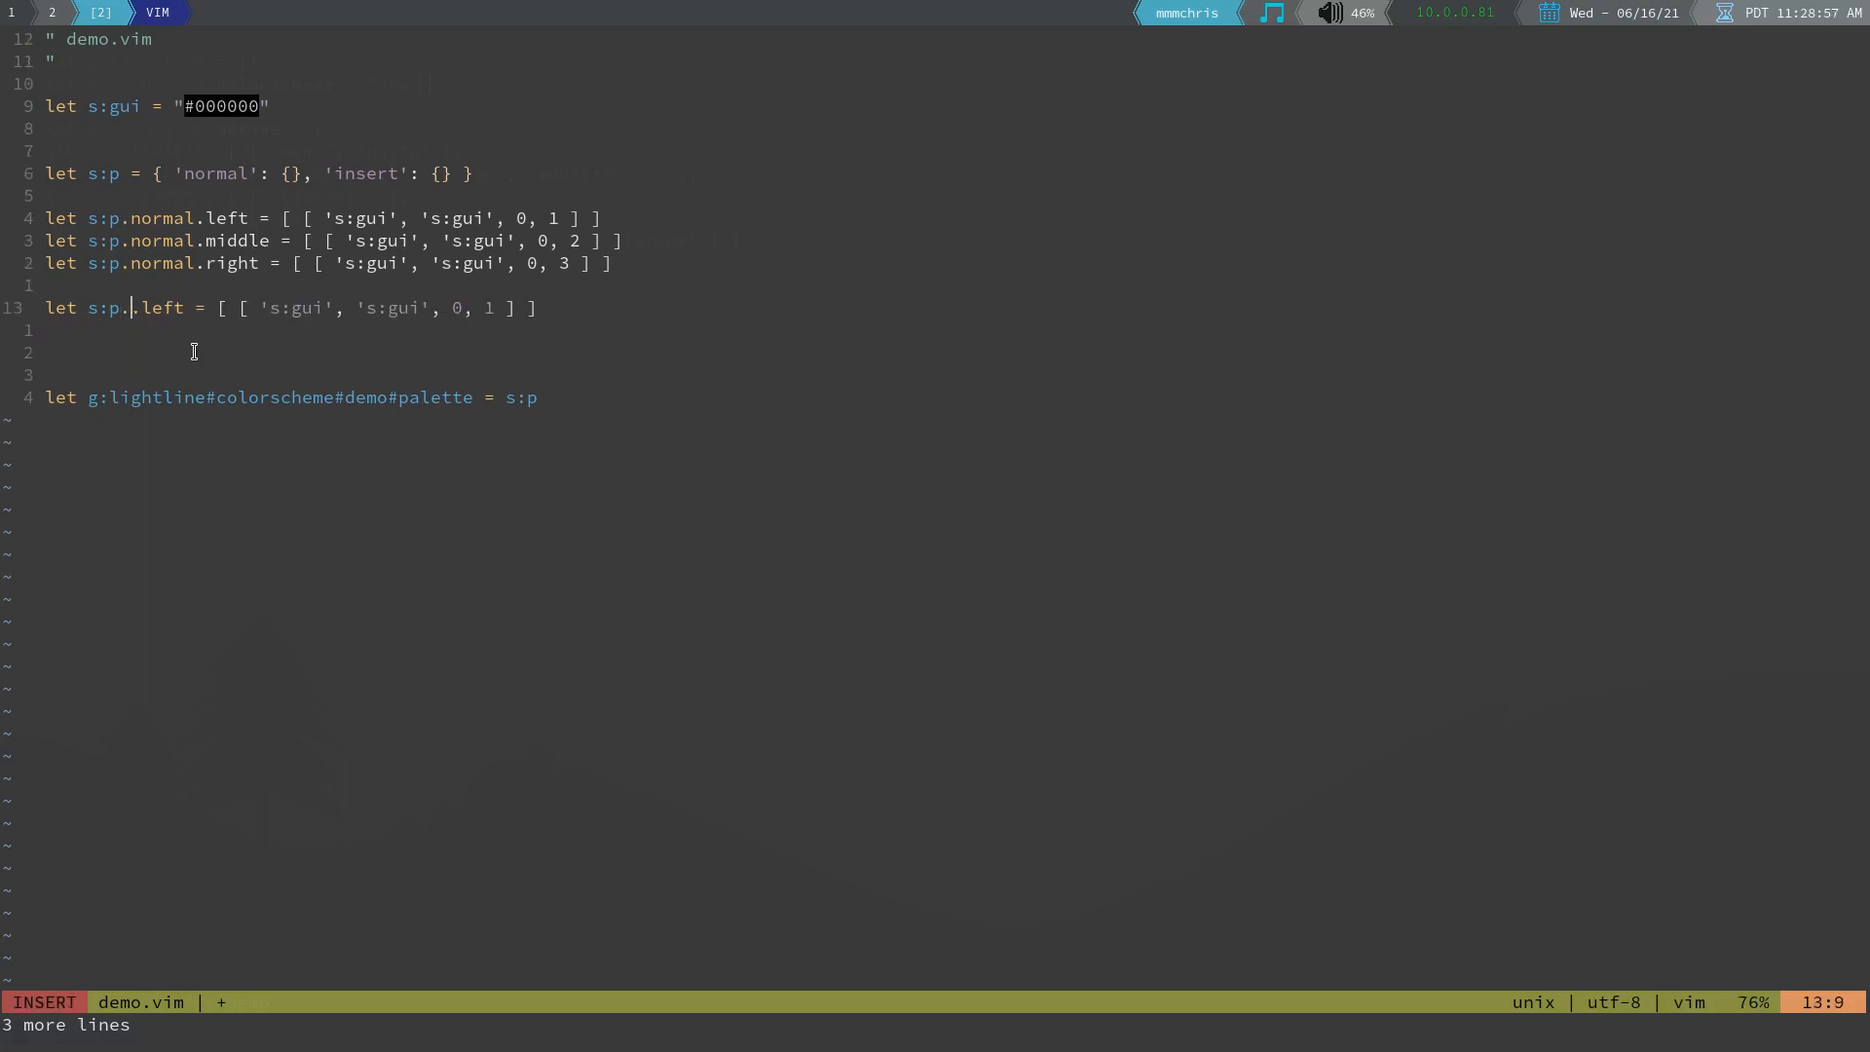
type("insert")
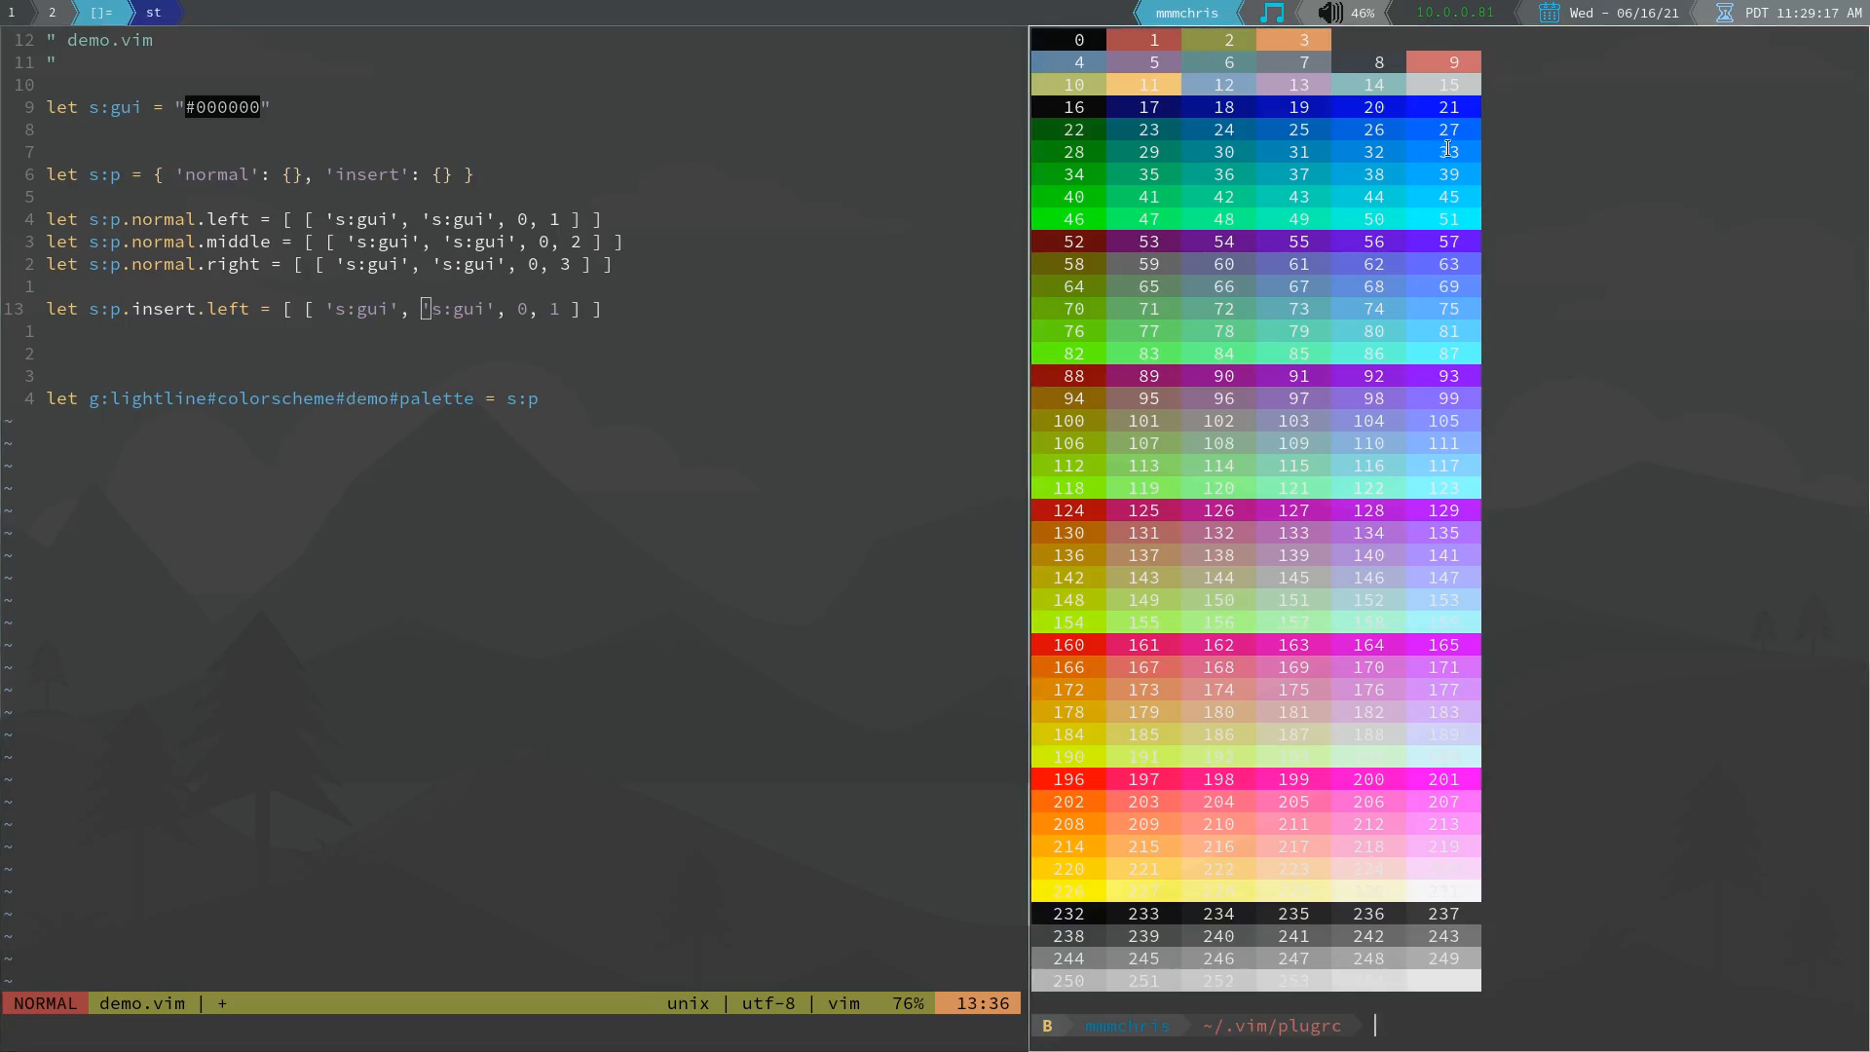
mouse_move(1431, 373)
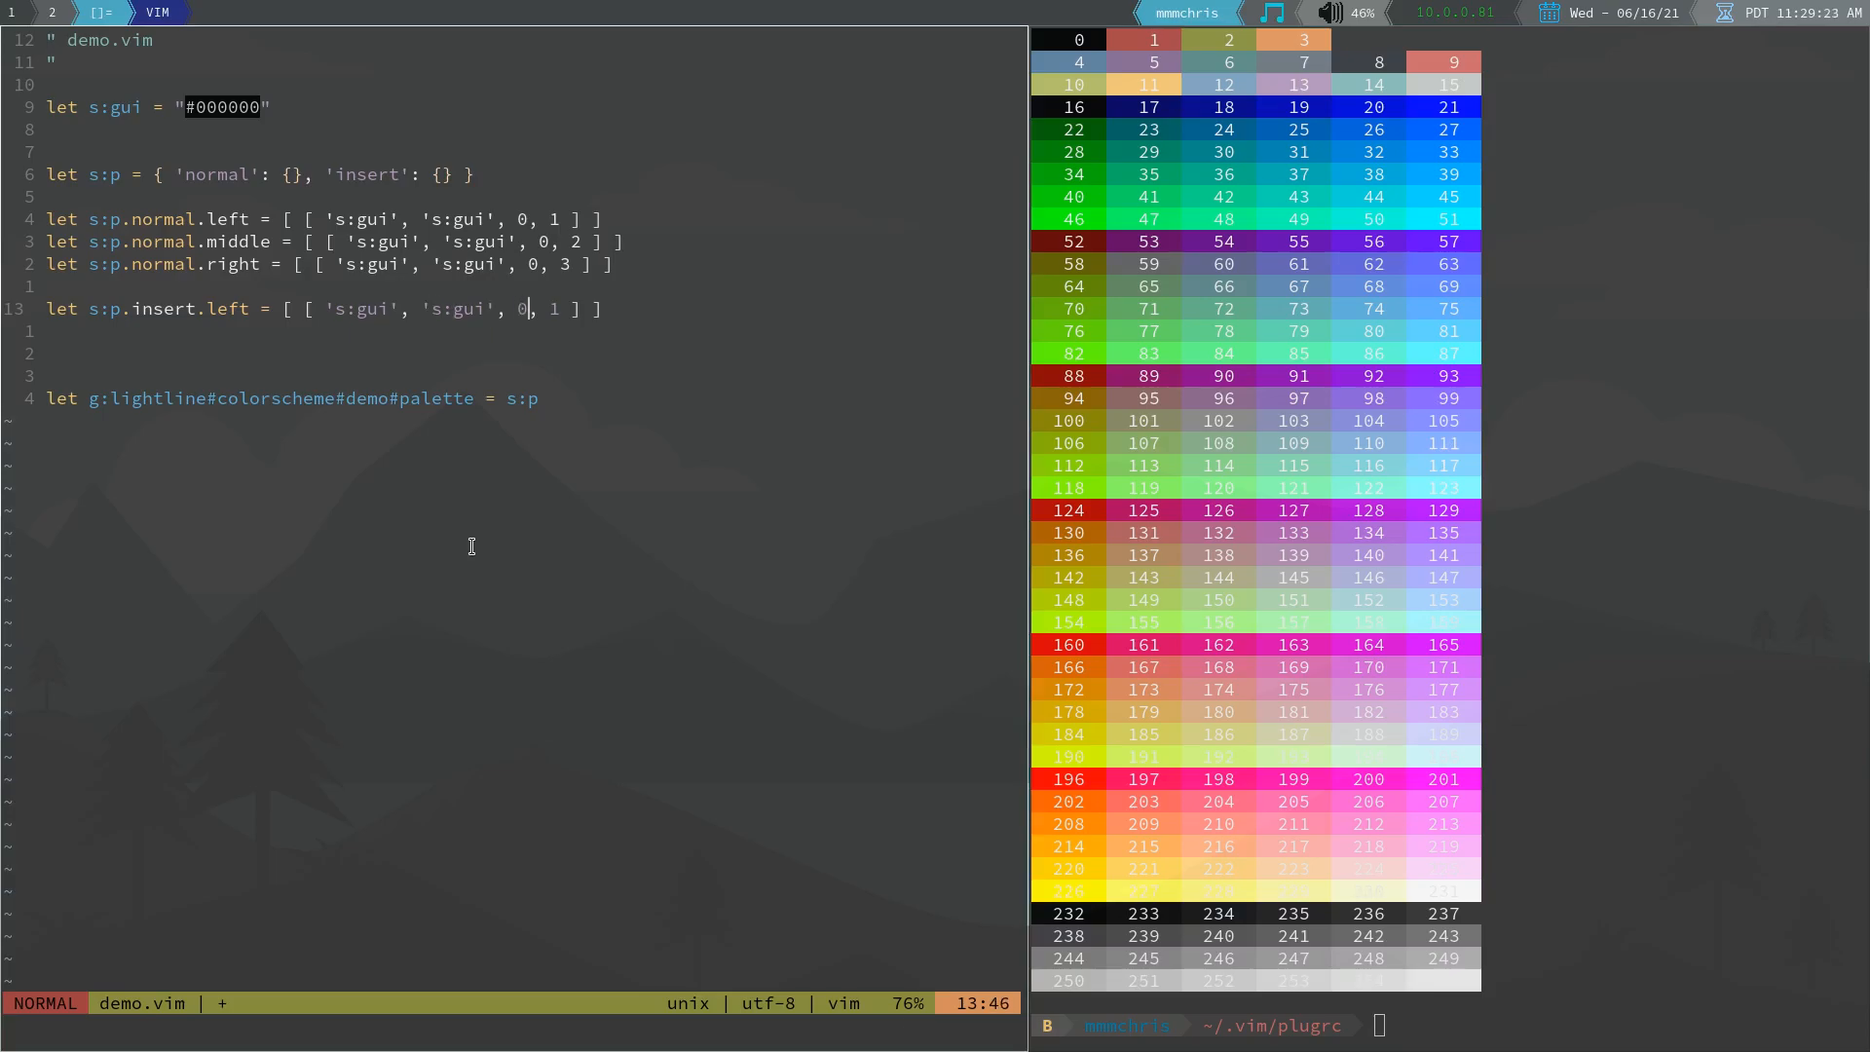
Change the insert.left line's last colour number from 1 to 111
type("11")
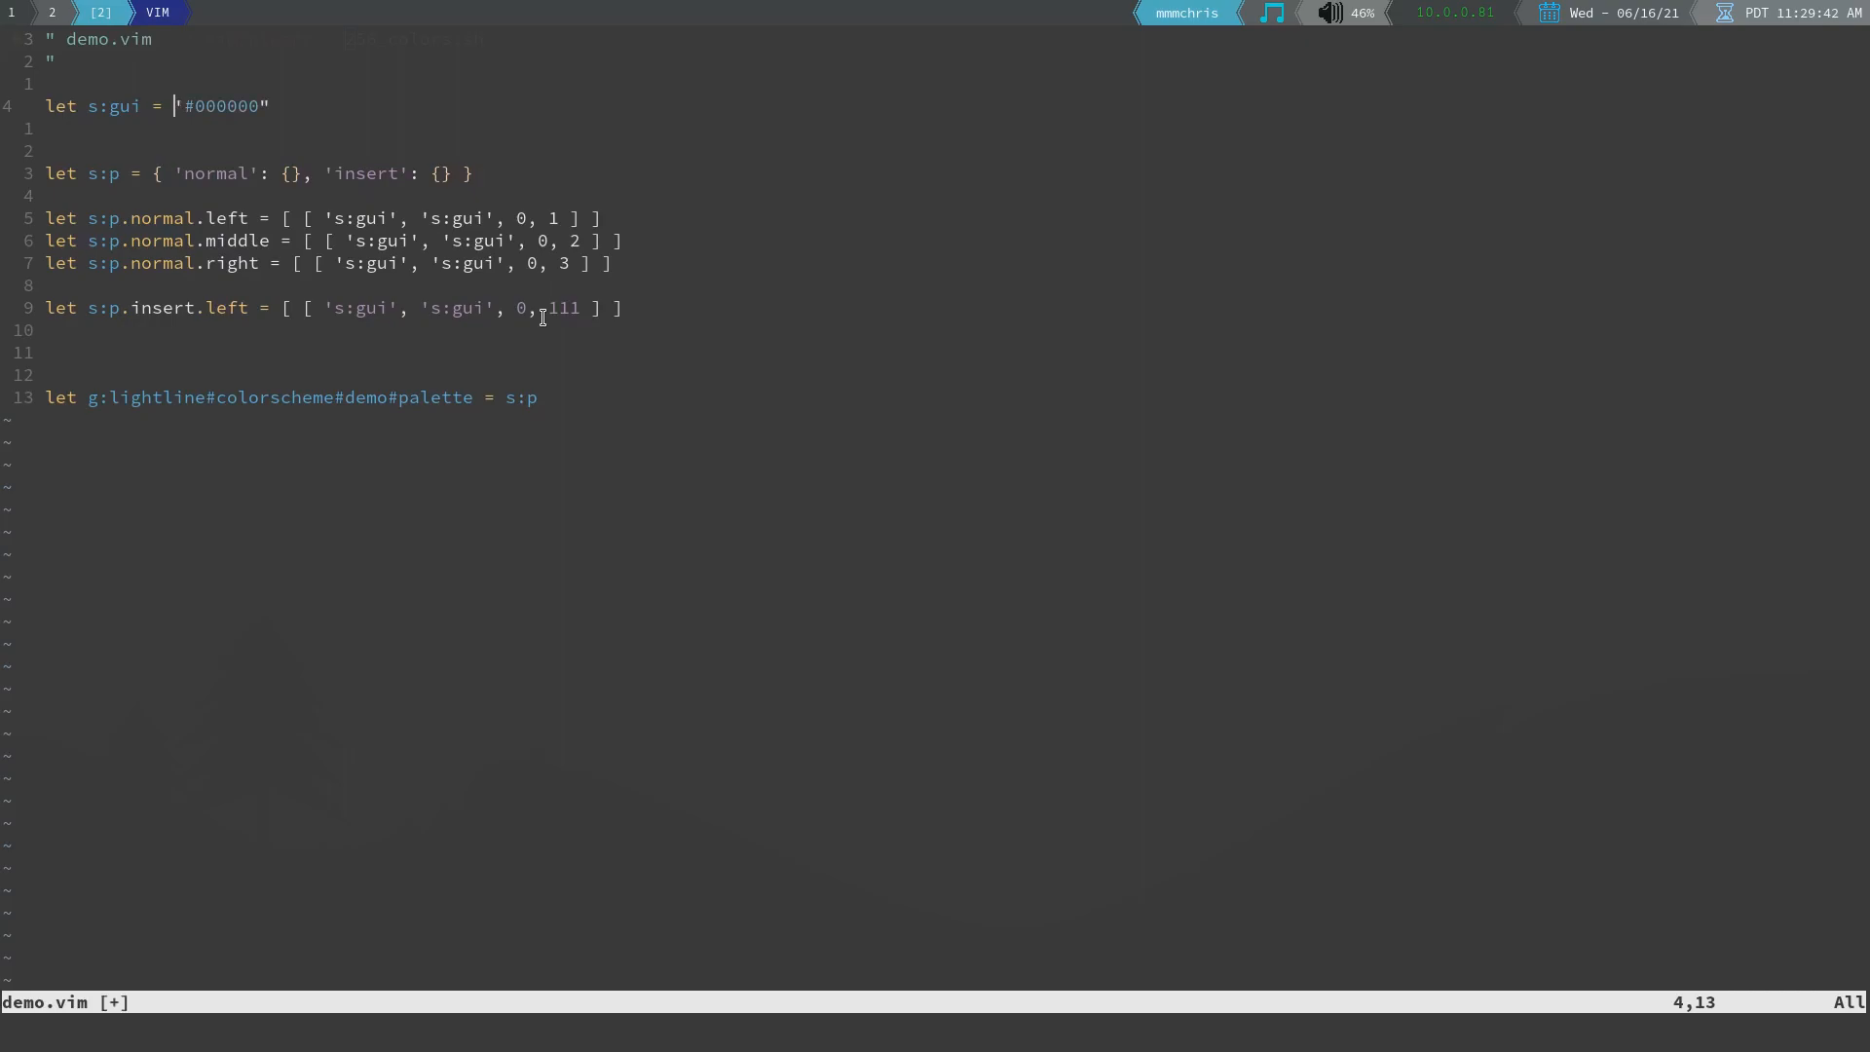
Save and quit demo.vim, dismissing the E254 colour error messages
key("End")
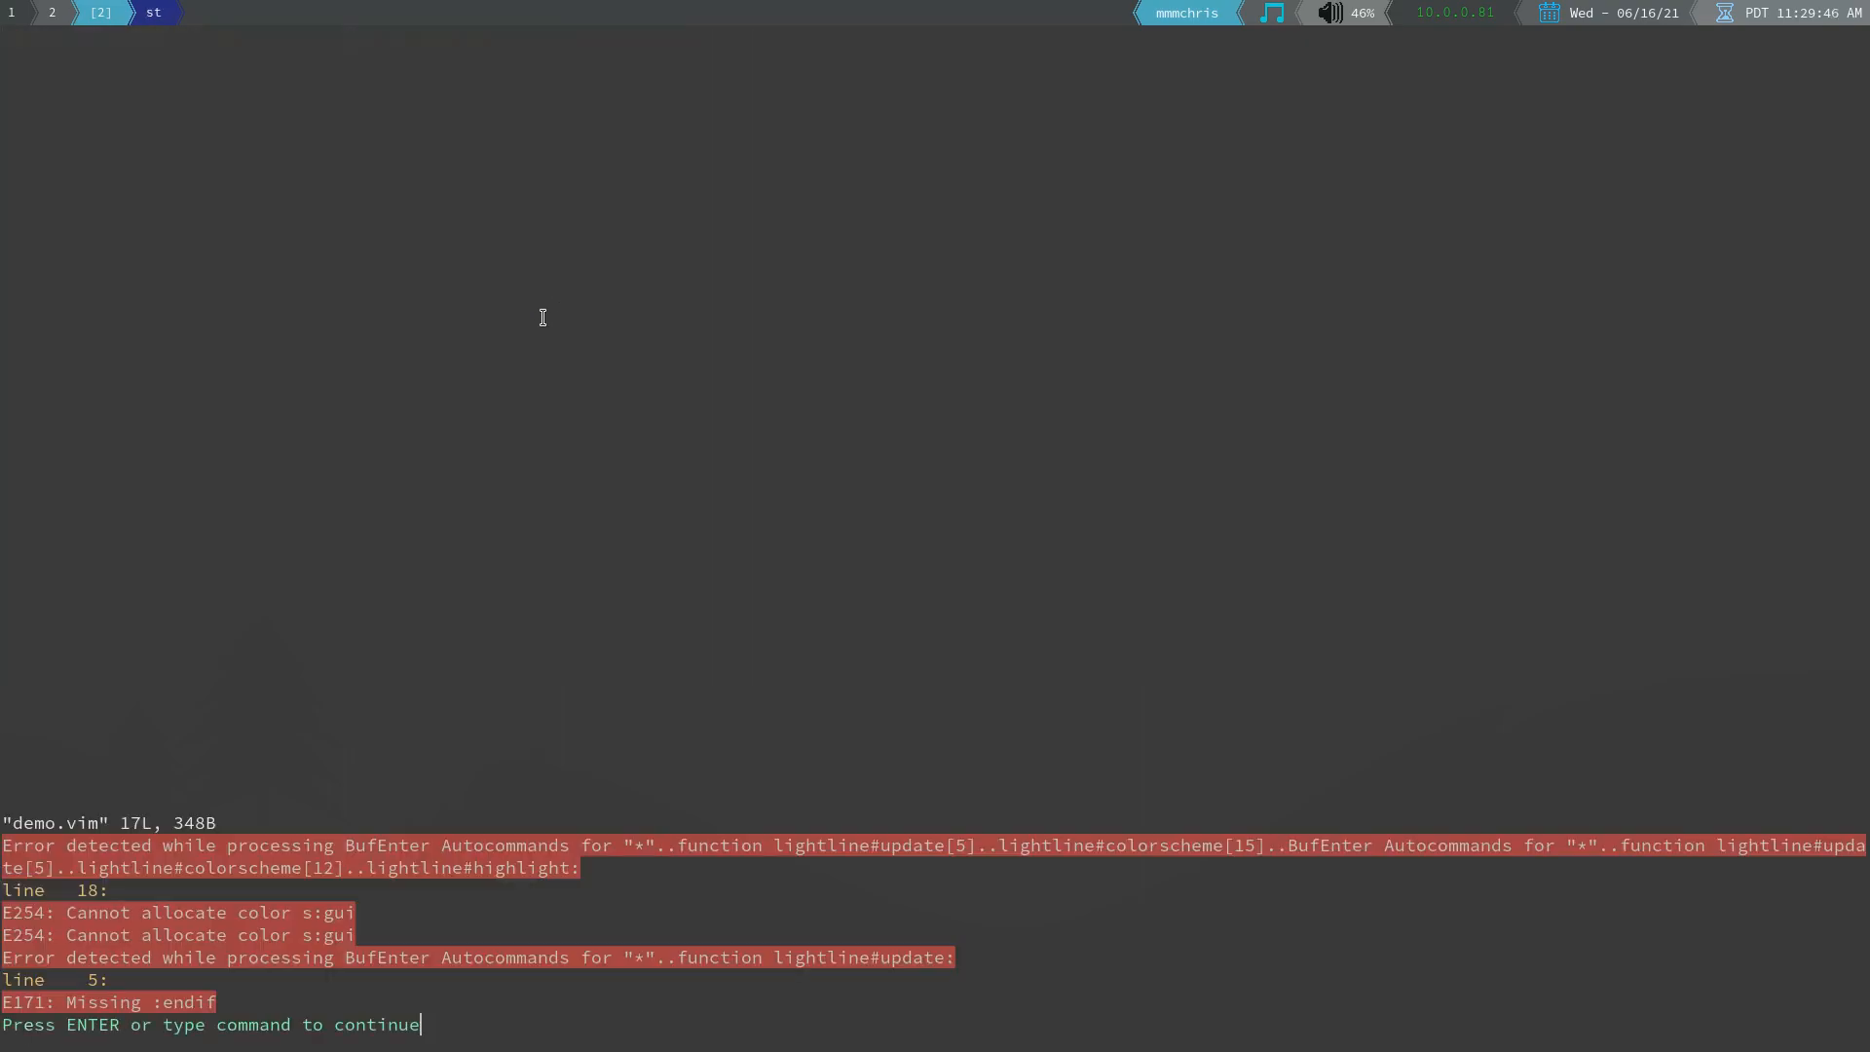
key("Return")
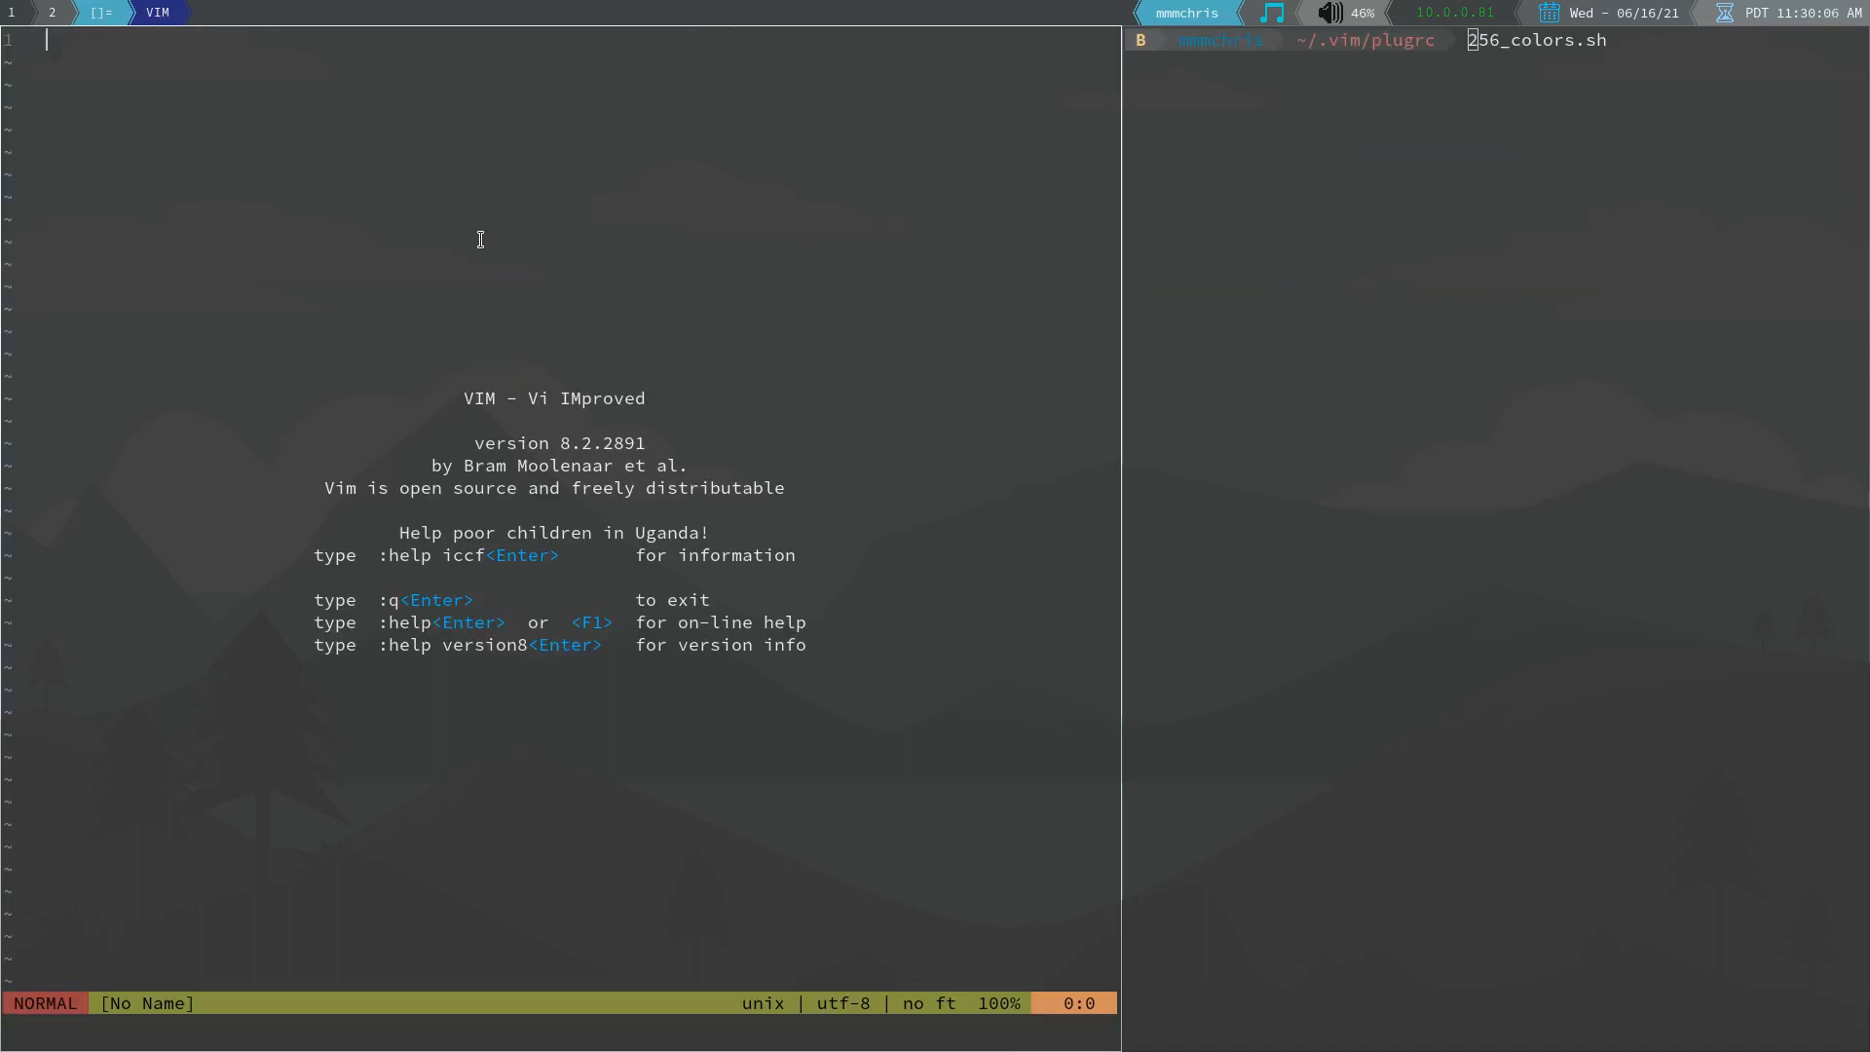
mouse_move(458, 1037)
type("vim")
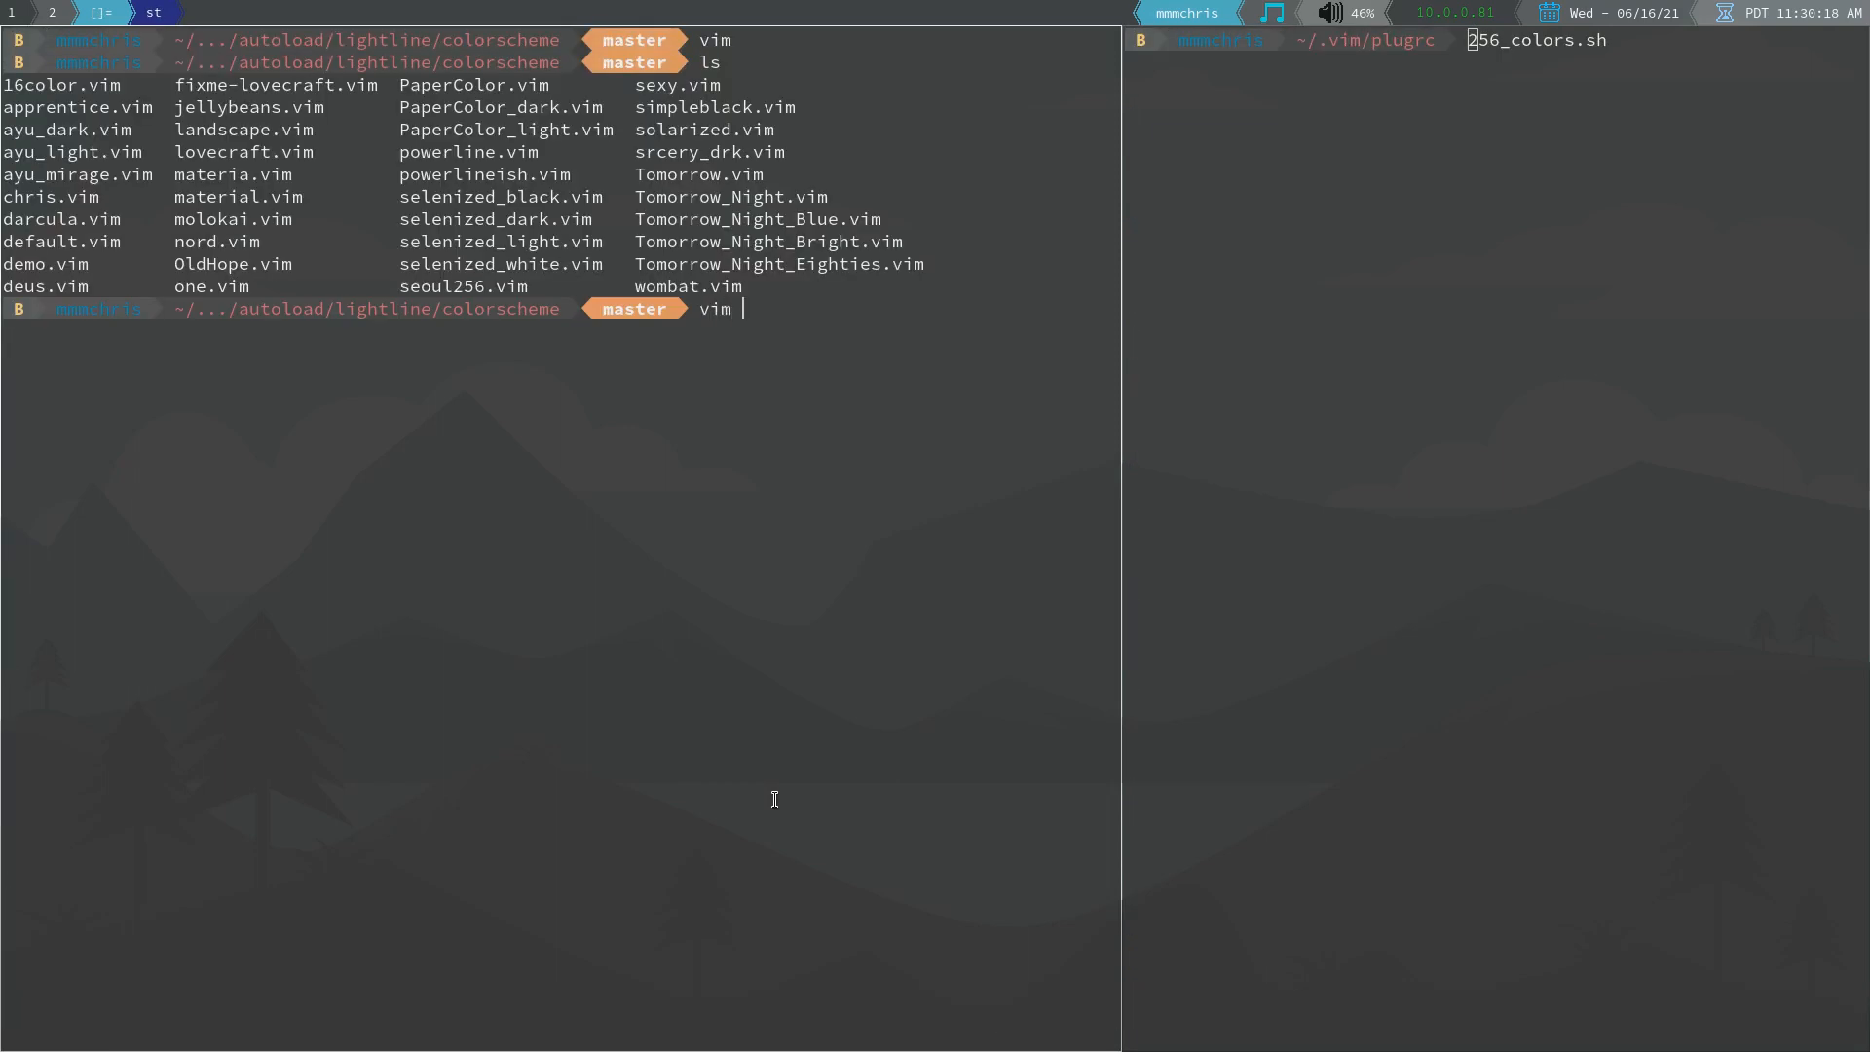
Reopen demo.vim and strip quotes from the palette lines with :.,.+2s/'//g
type("demo.vim")
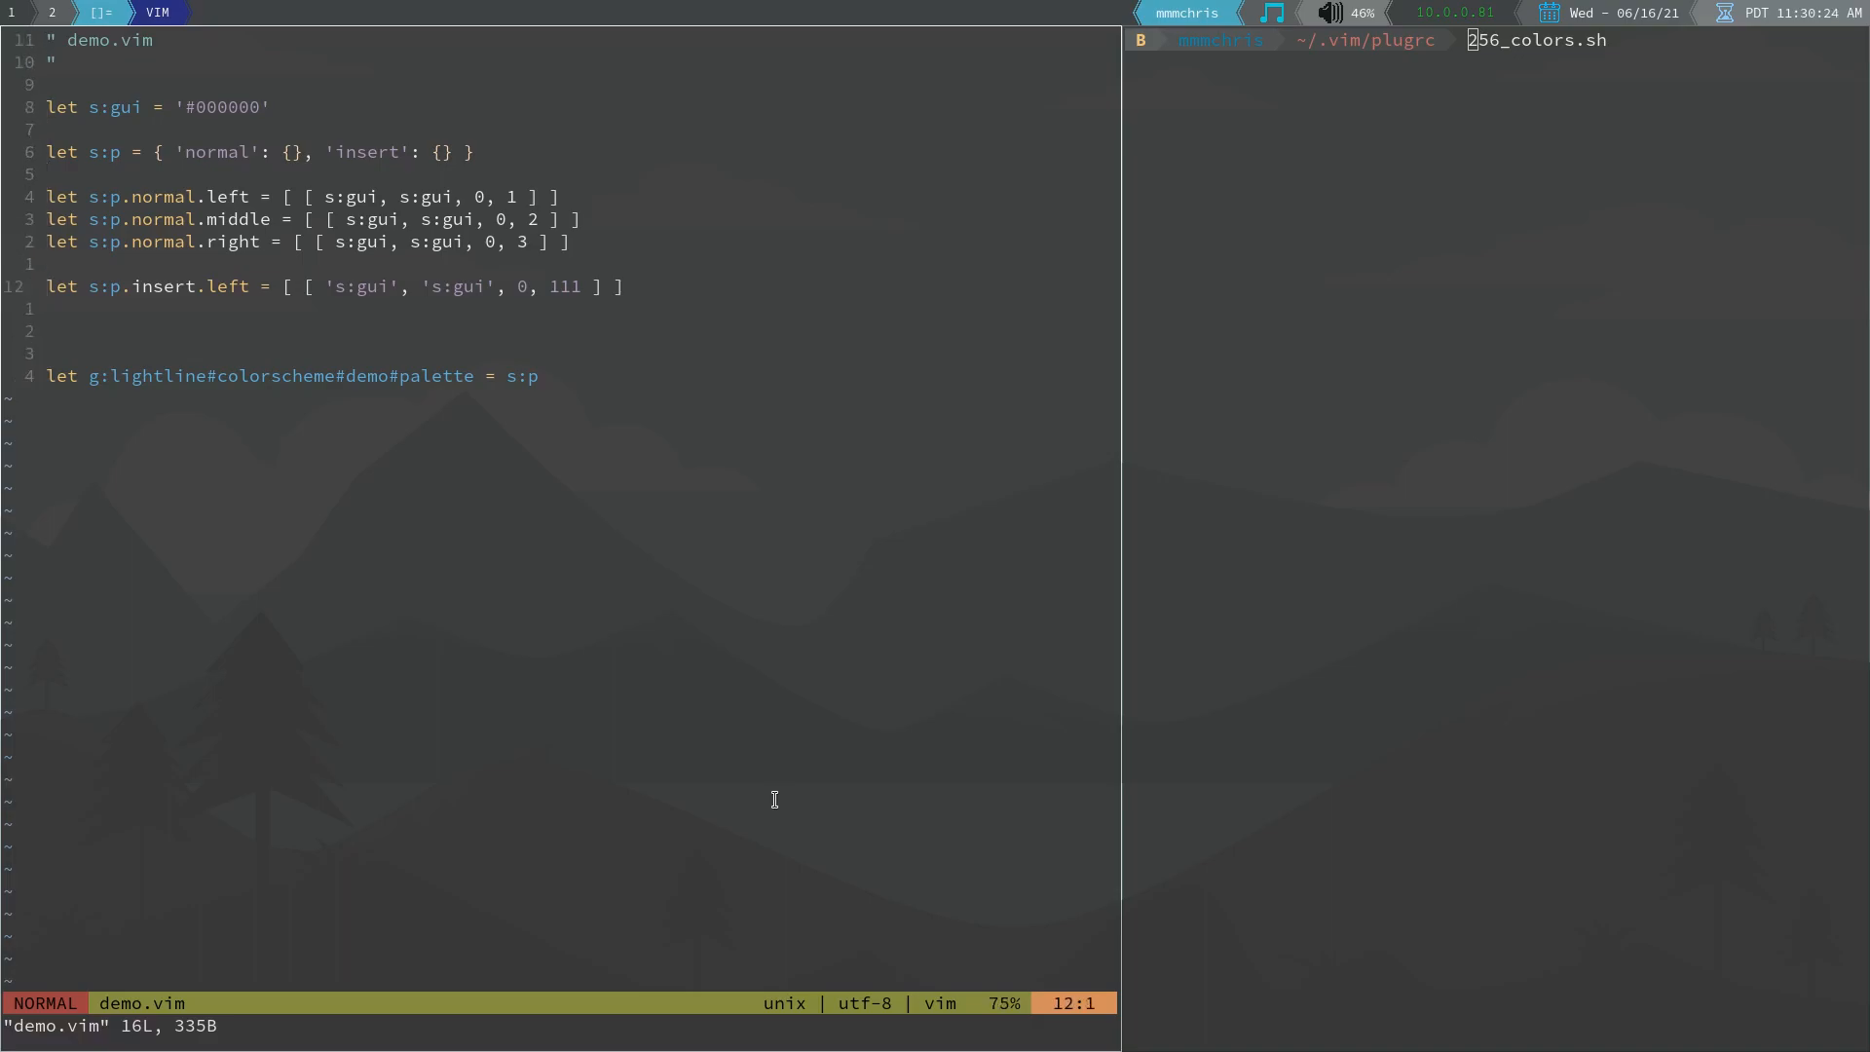
type(":.,.+2s/'//g")
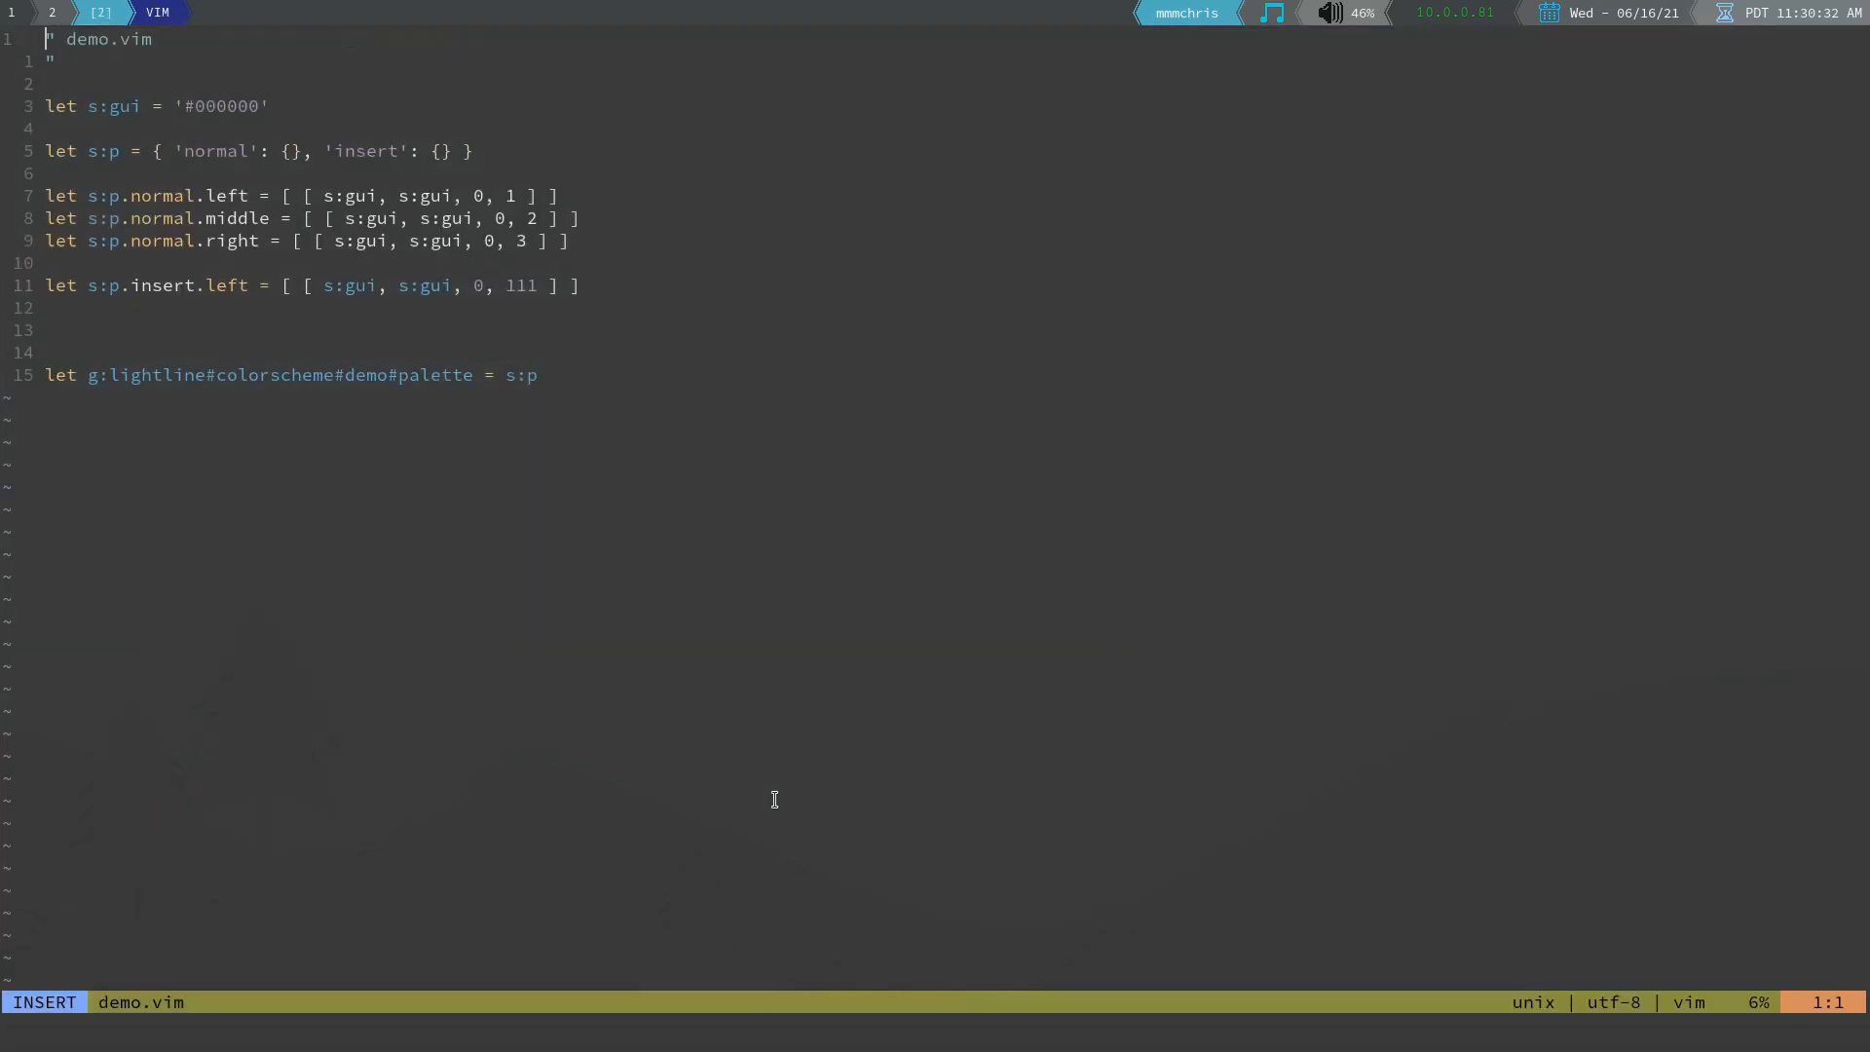
mouse_move(567, 414)
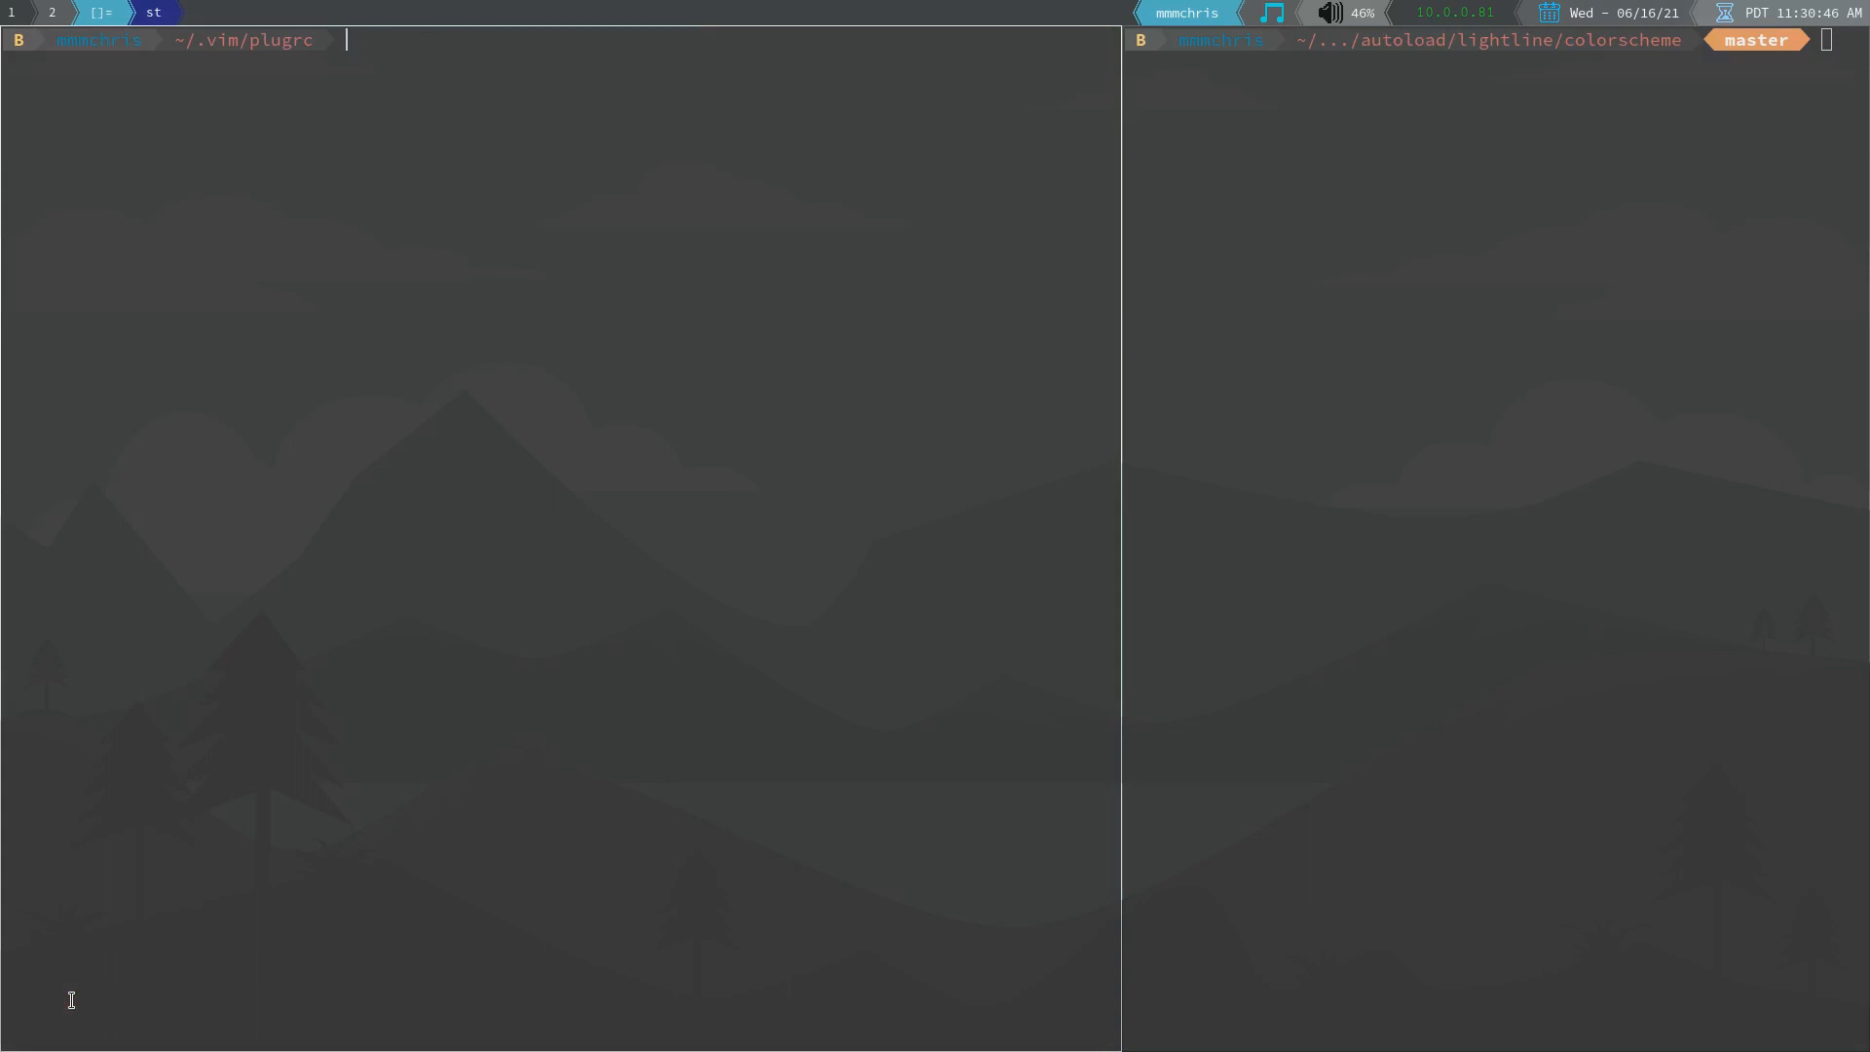
Enter vim lightlinerc at the left-pane shell prompt
type("vim lightlinerc")
left_click(1496, 38)
type("ls")
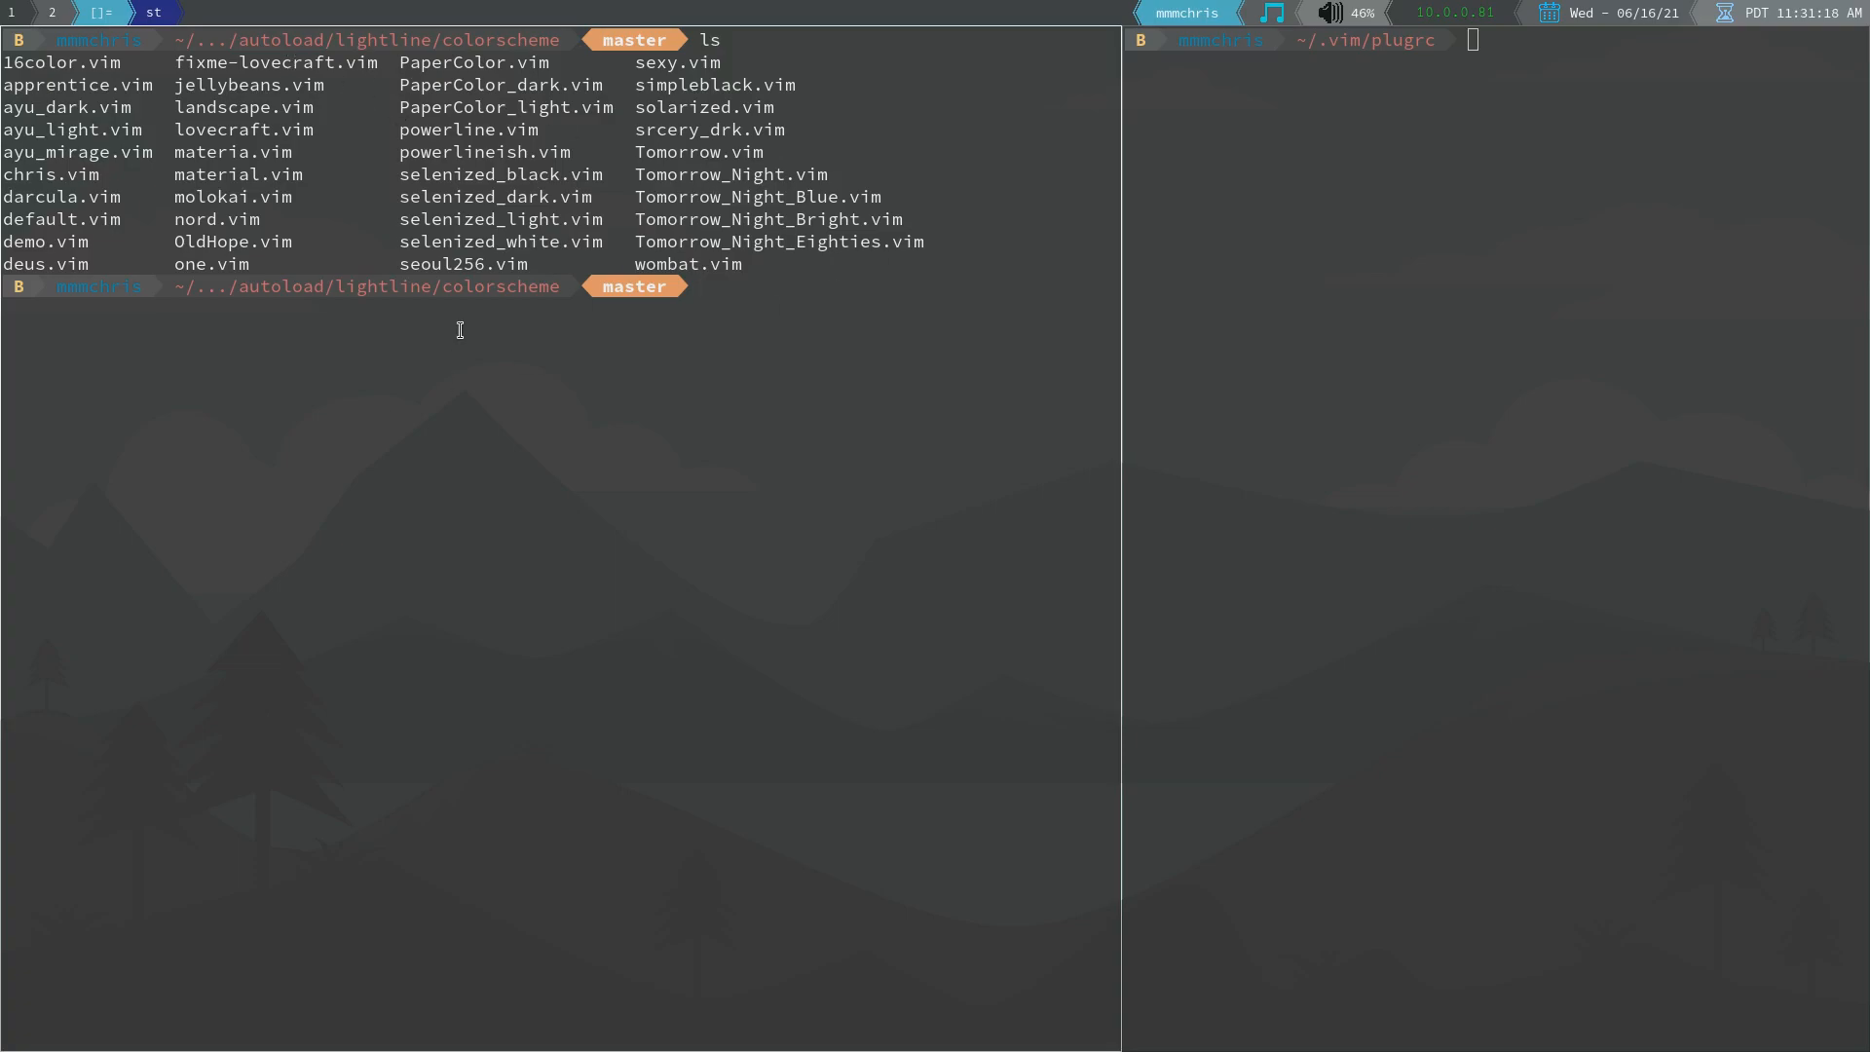
Print the lightline colorscheme directory path with pwd, then start a vim command
type("pwd")
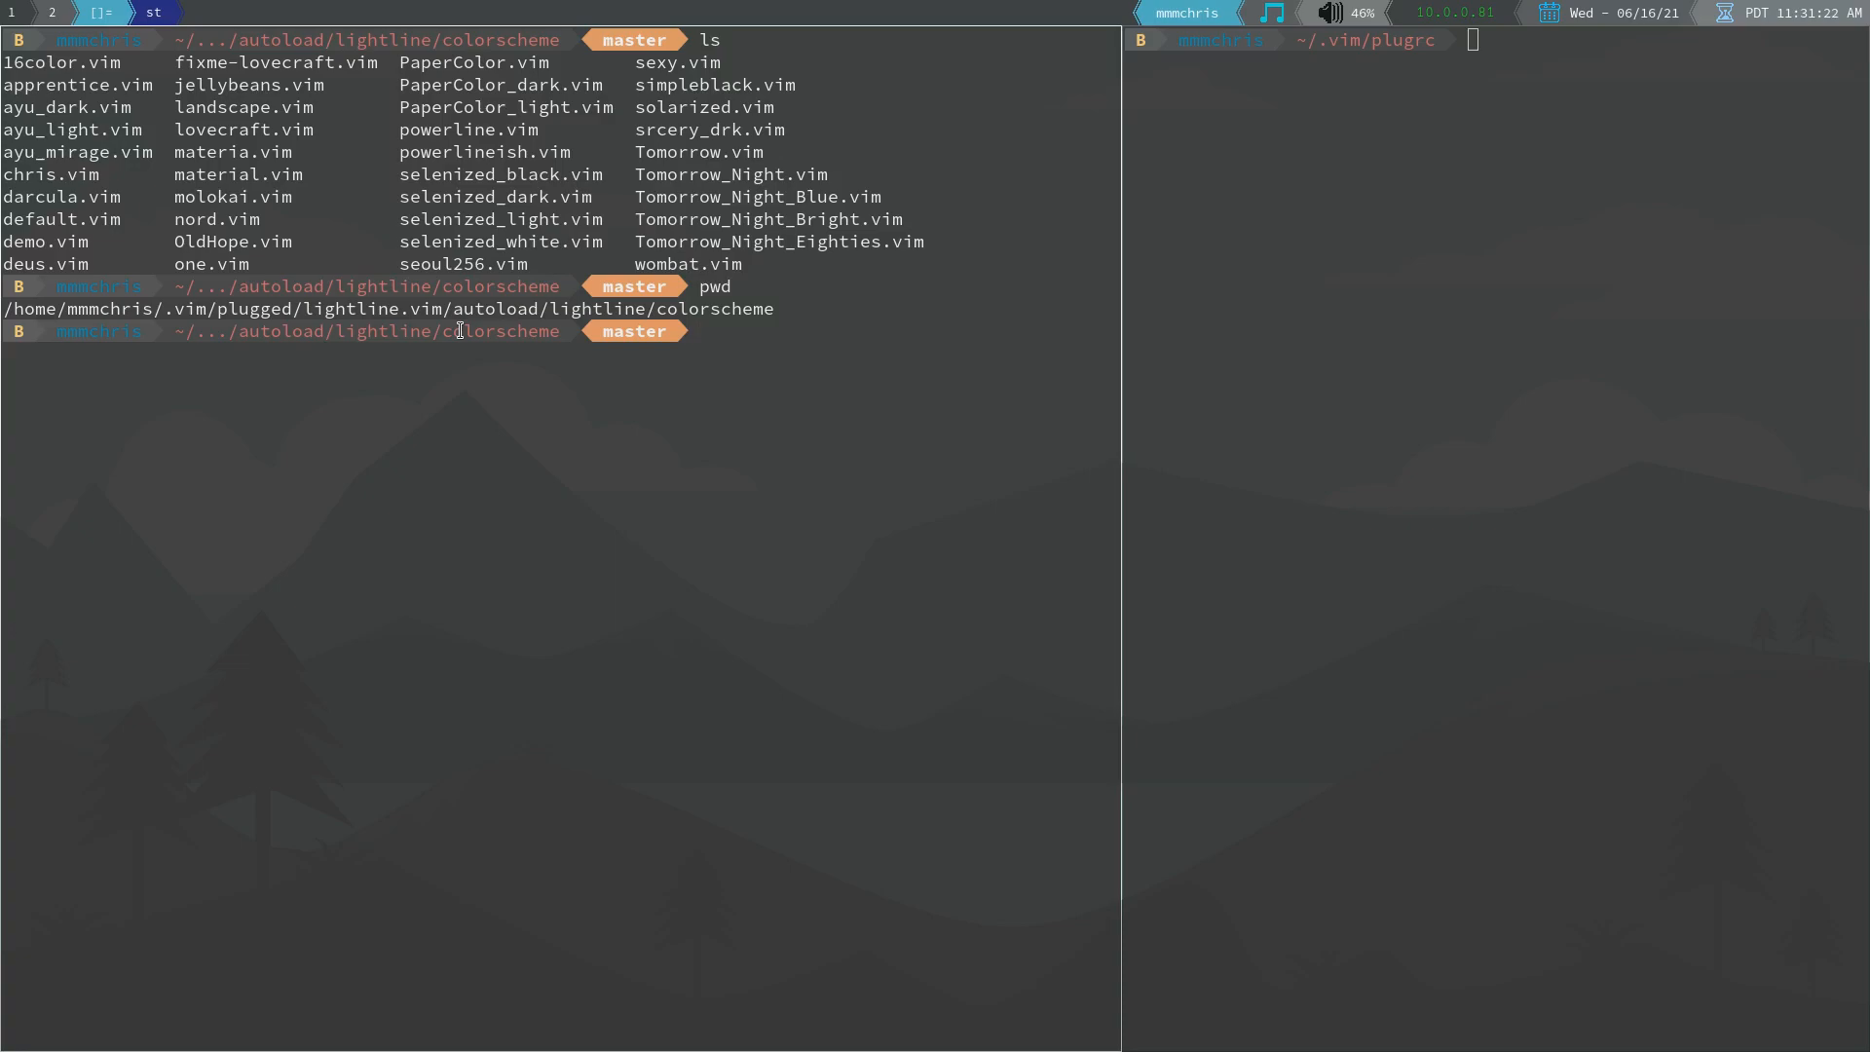
type("vim")
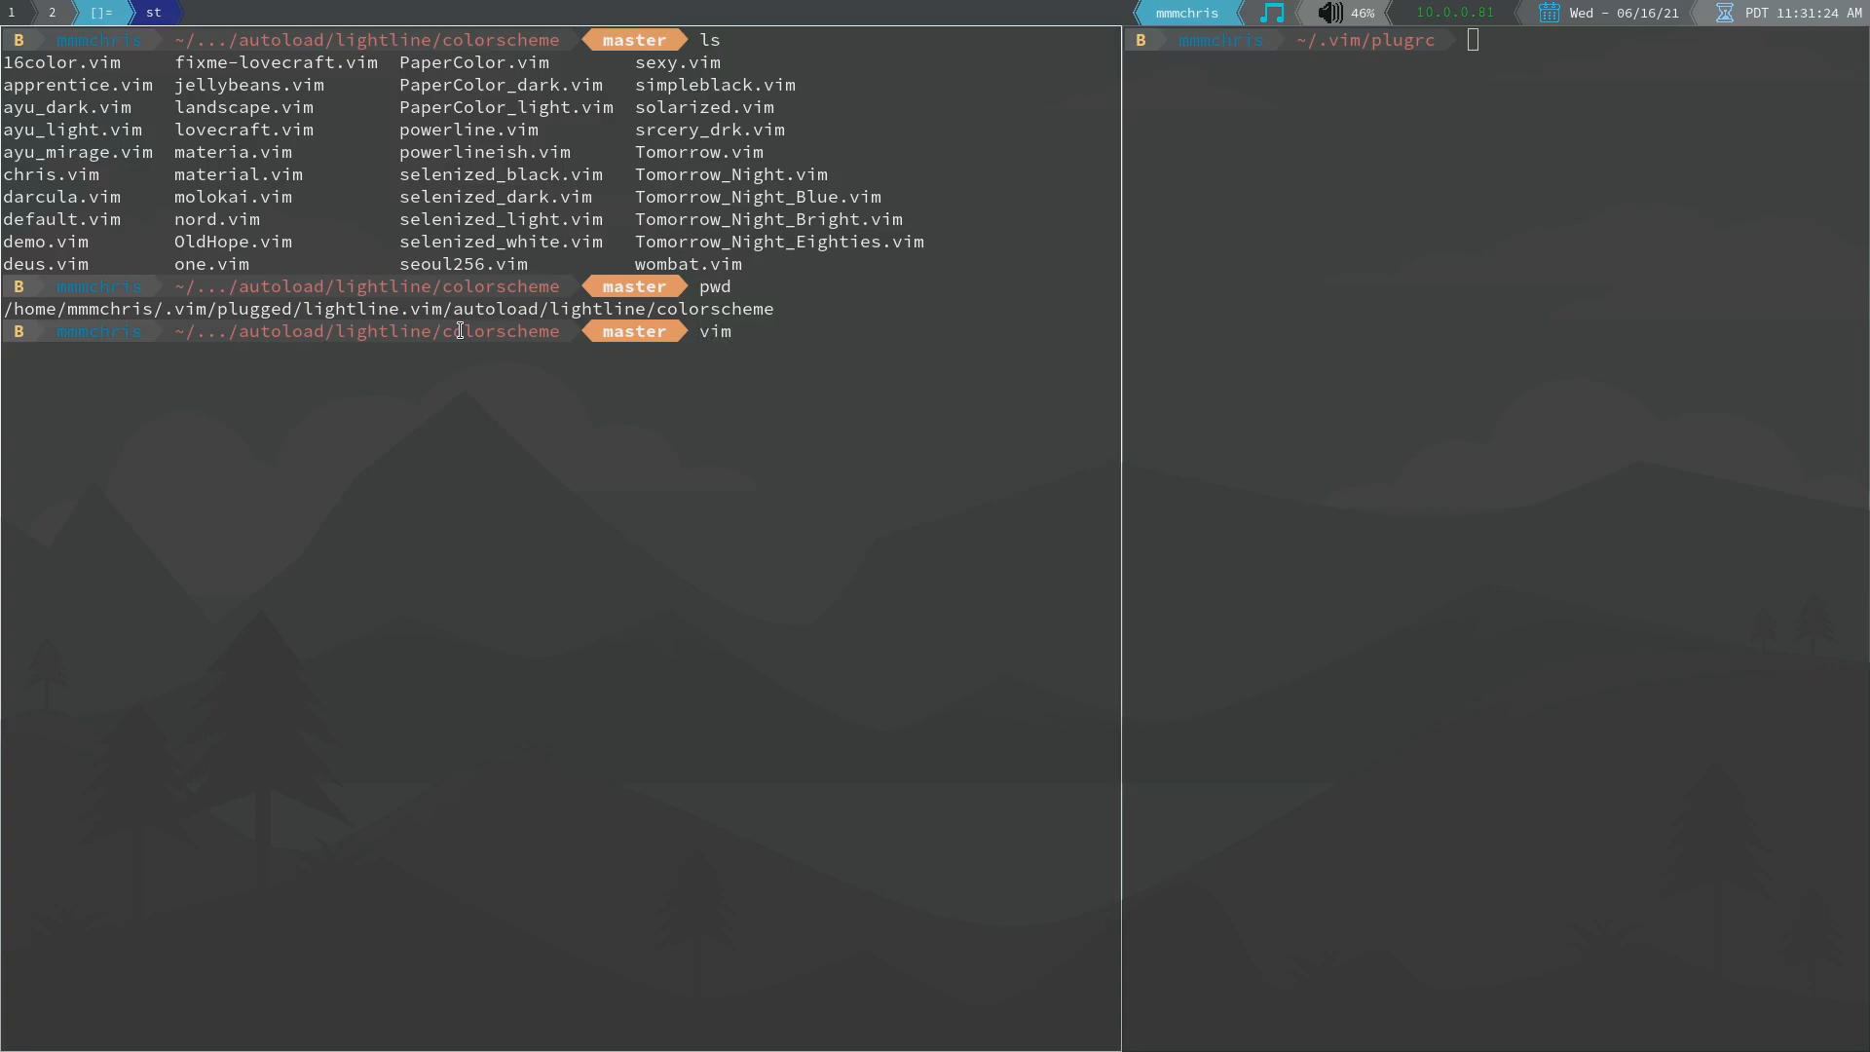